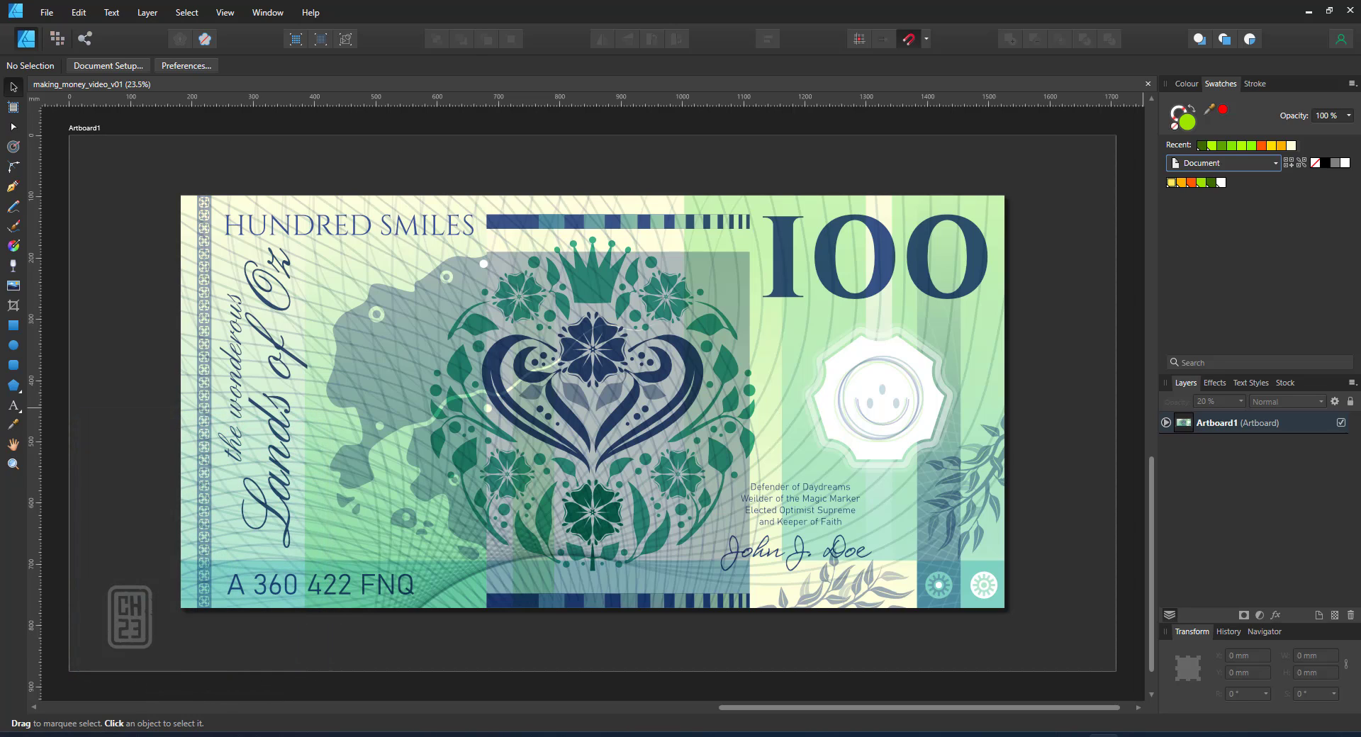
pyautogui.moveTo(360, 269)
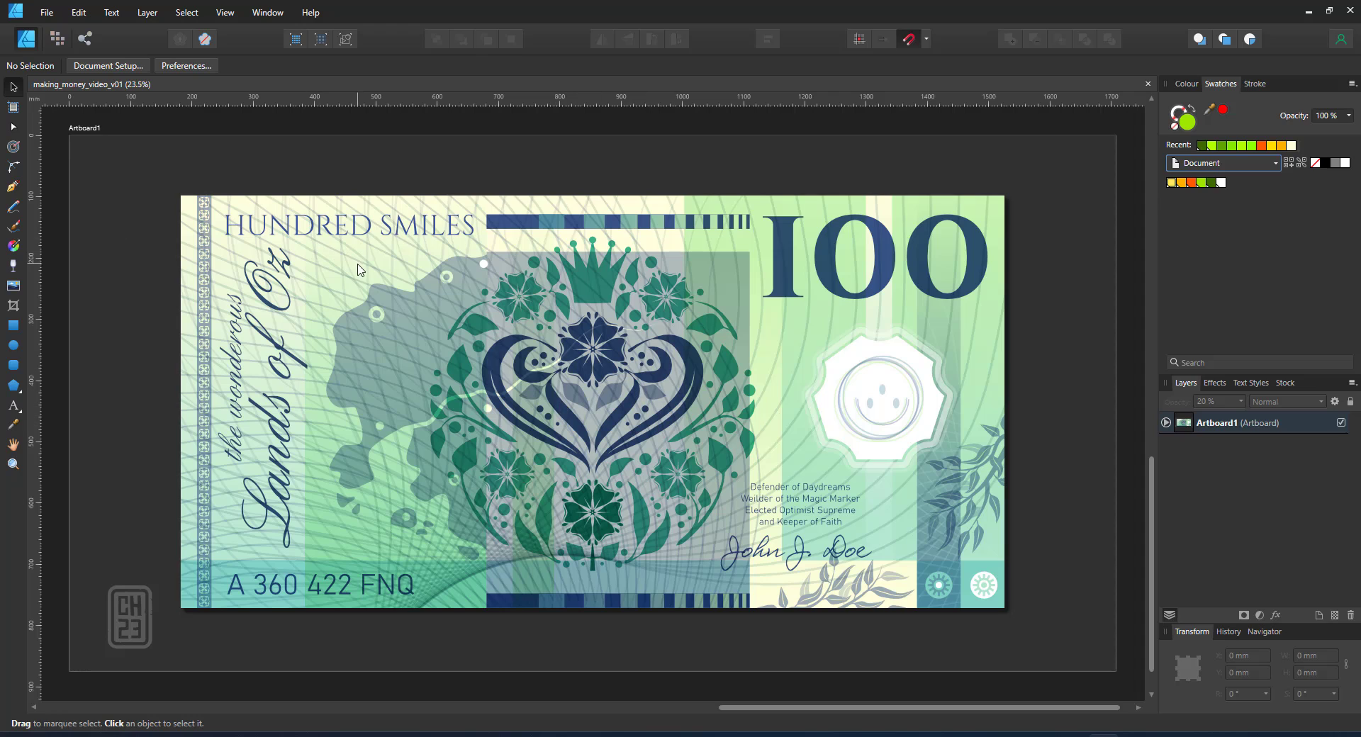
pyautogui.moveTo(290, 612)
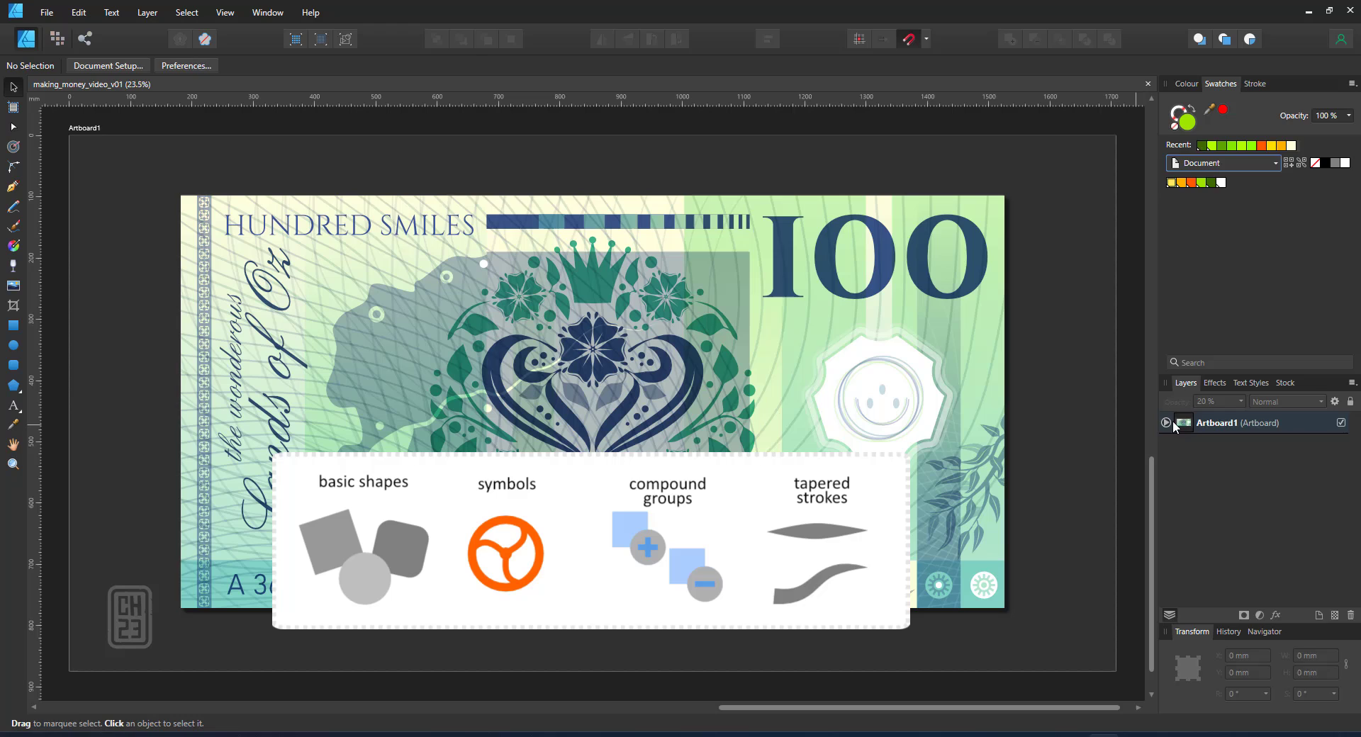
# Expand Artboard1, inspect the base, Lands of Oz text and signature group, then switch to the Rectangle Tool
pyautogui.click(1165, 423)
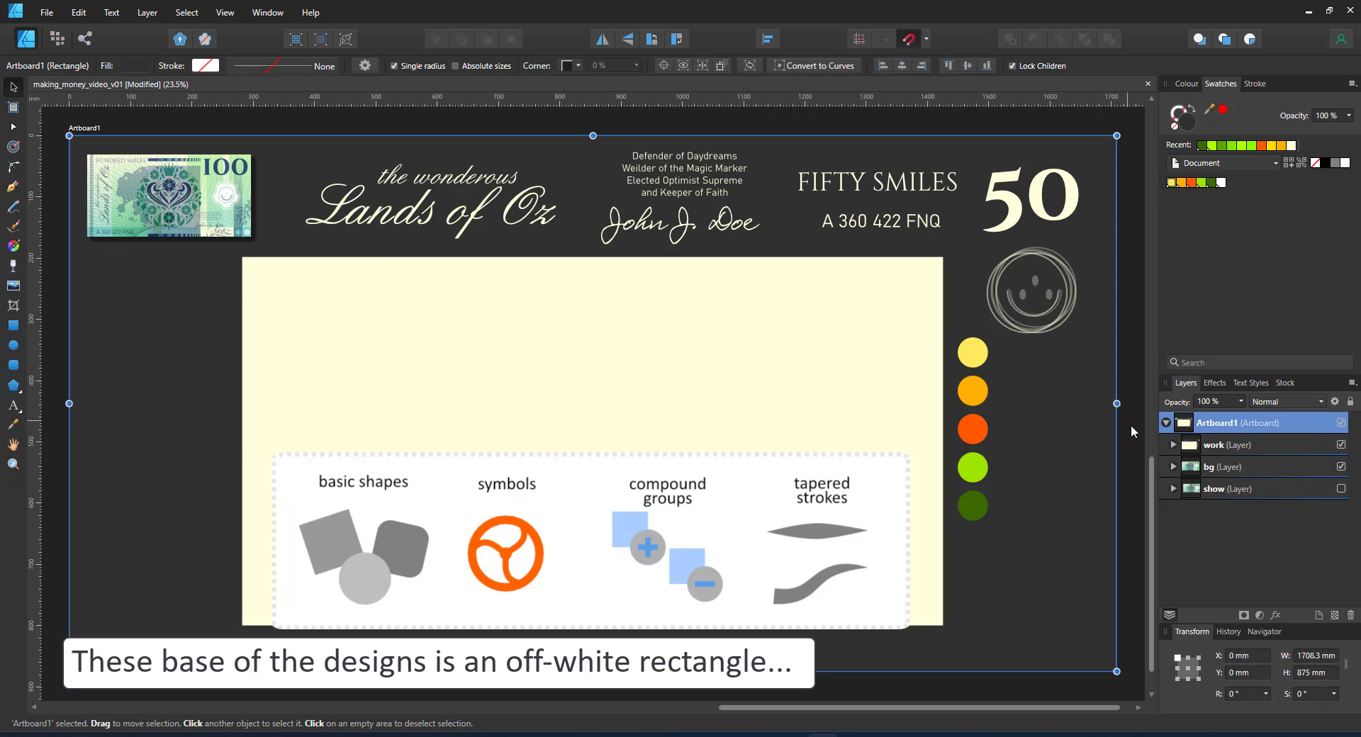
pyautogui.click(564, 362)
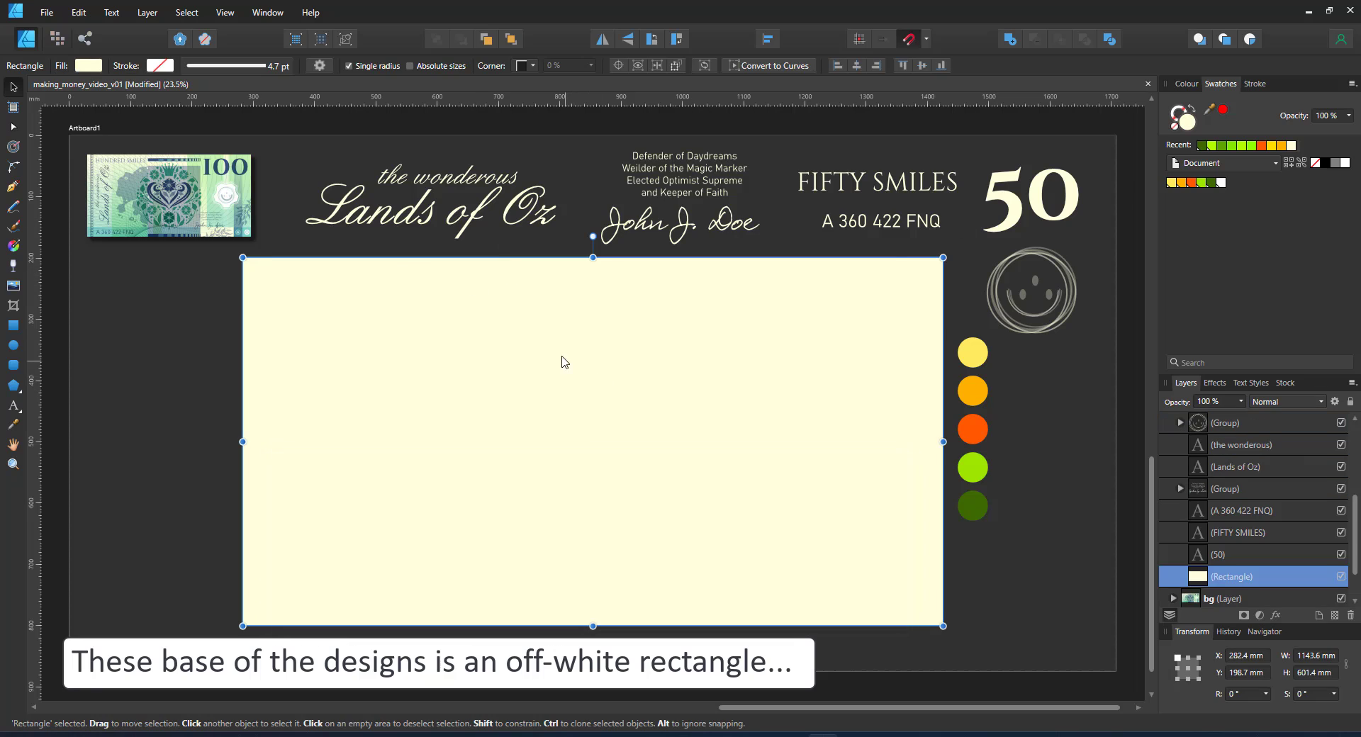
pyautogui.click(430, 213)
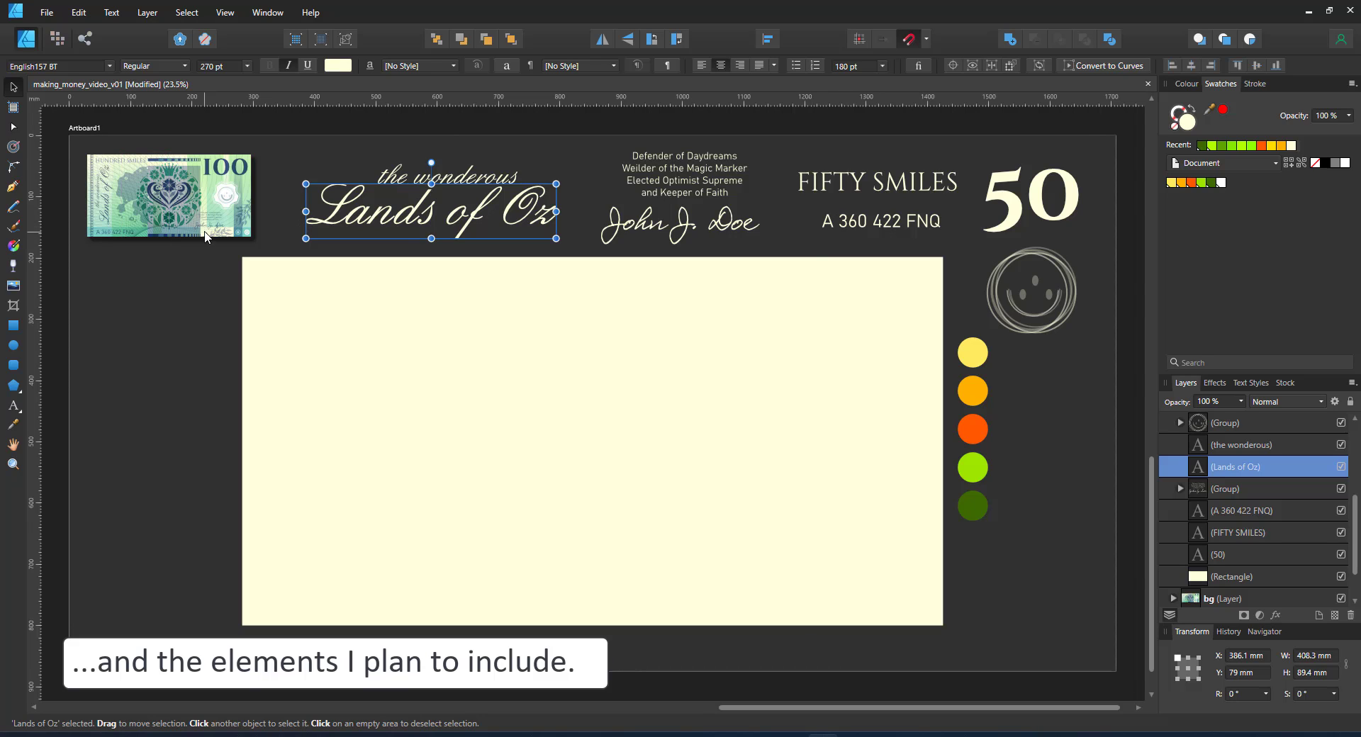
pyautogui.click(680, 197)
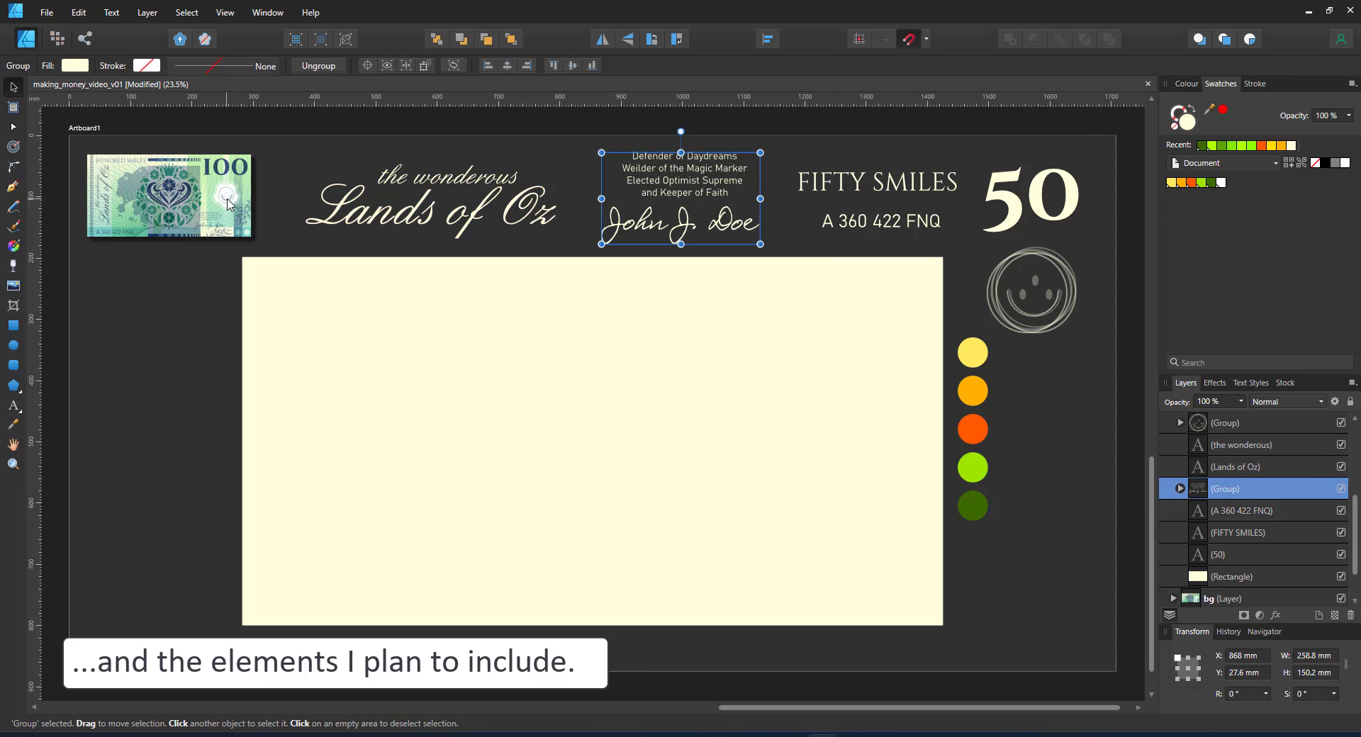
pyautogui.click(971, 352)
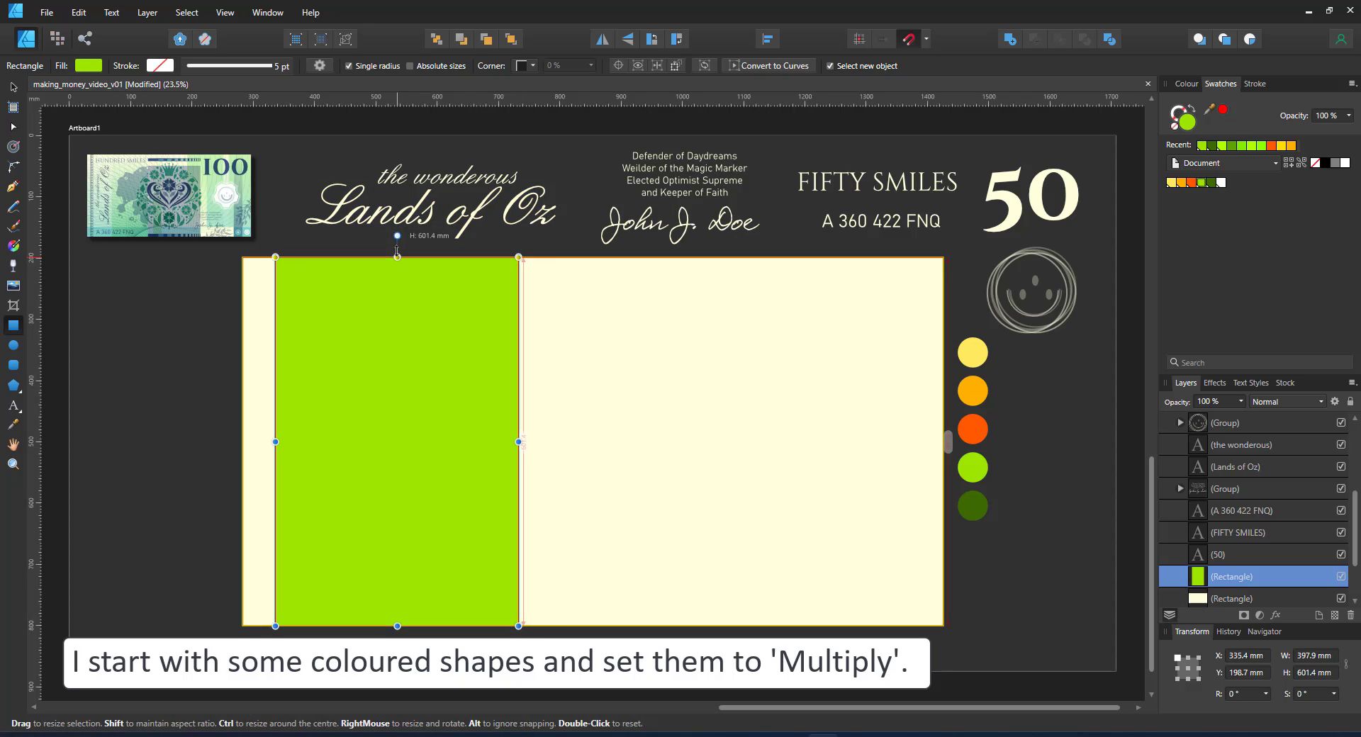
# Set the green rectangle to Multiply and move FIFTY SMILES to the note's top-left corner
pyautogui.click(1284, 401)
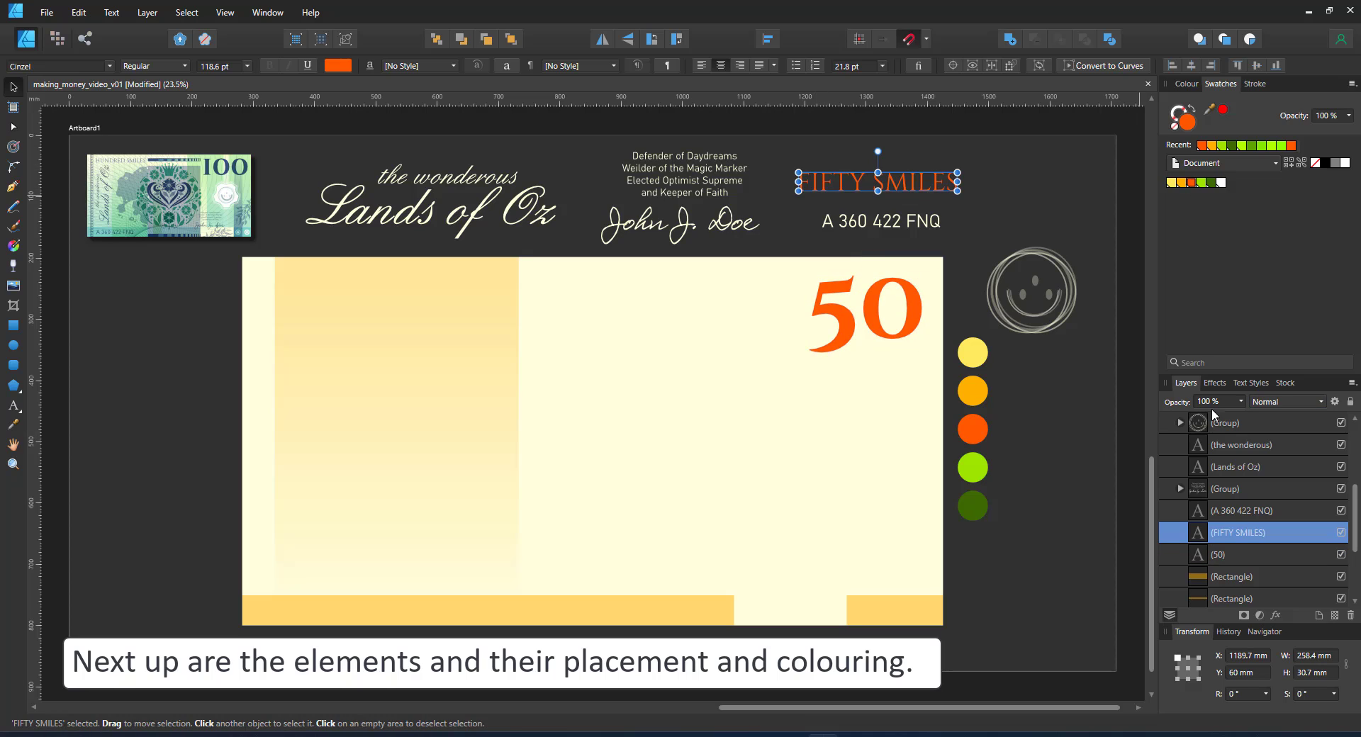
pyautogui.moveTo(876, 182); pyautogui.dragTo(343, 285)
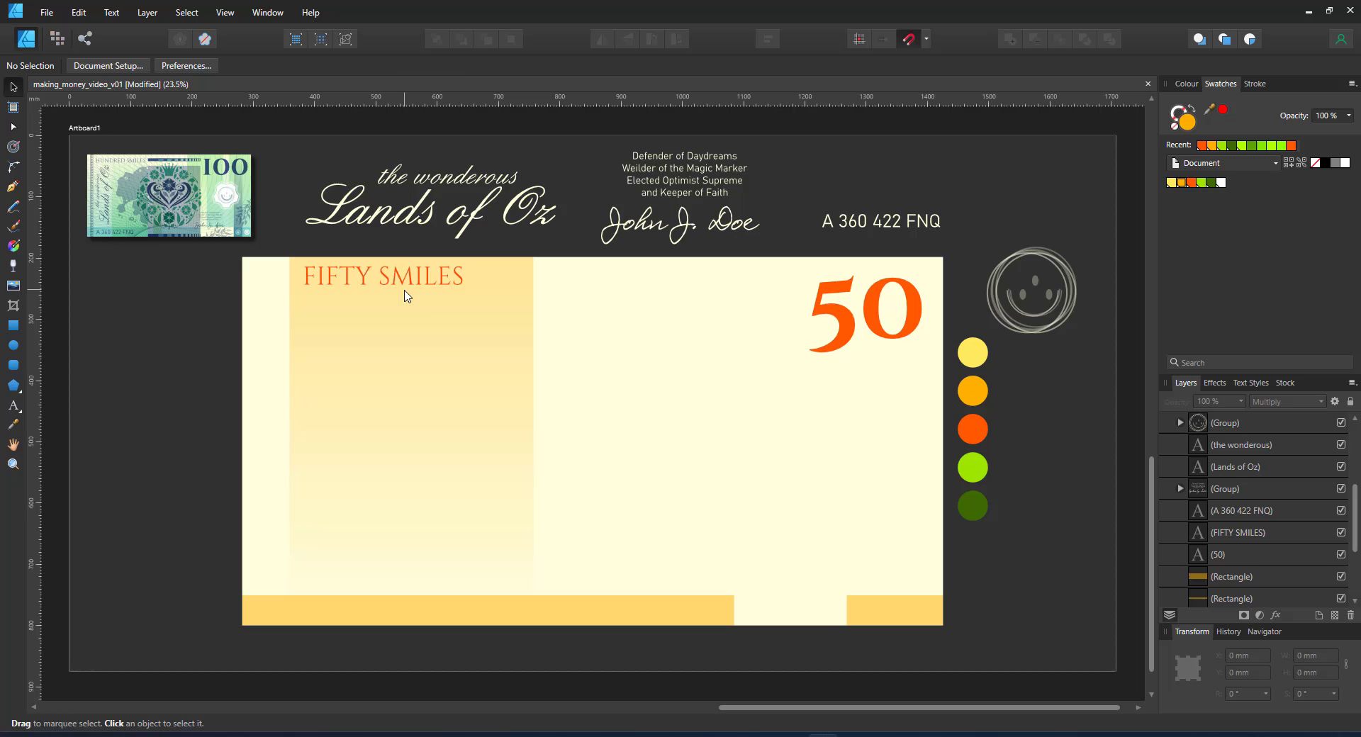
pyautogui.click(257, 610)
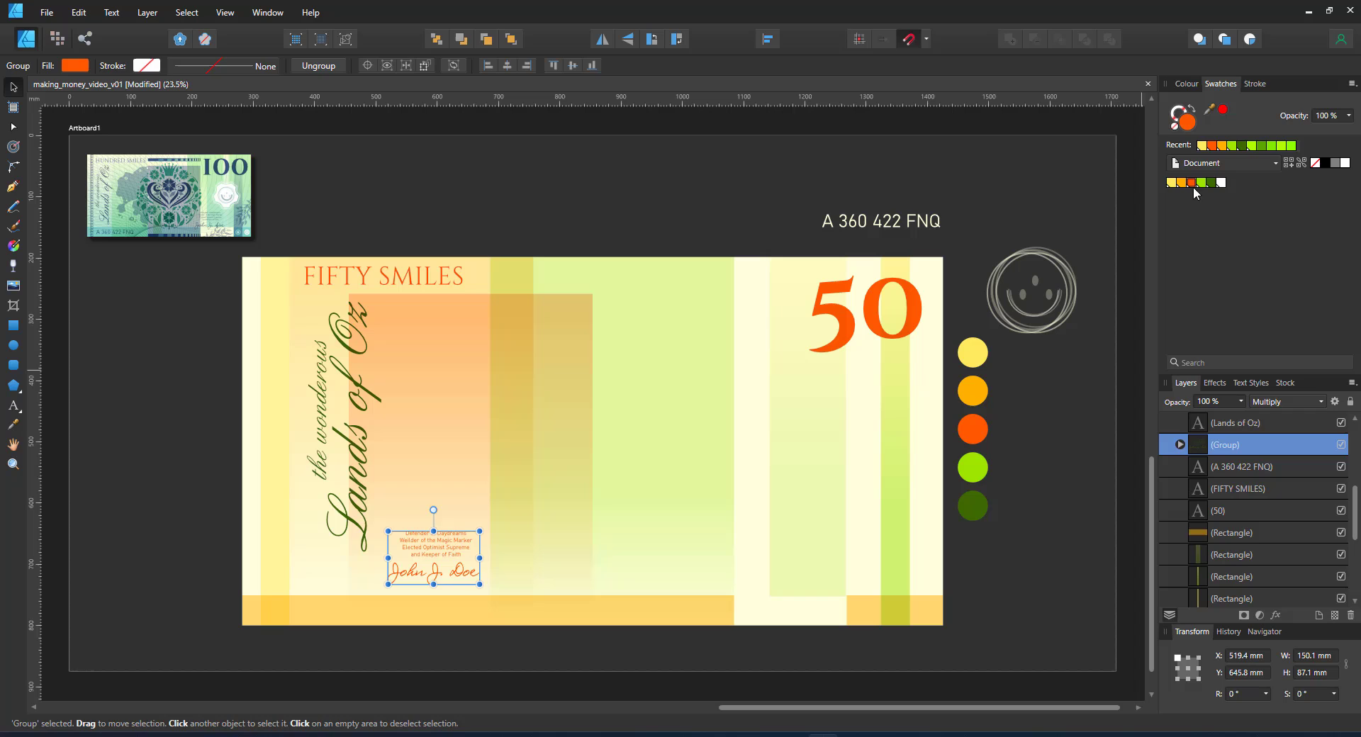
# Select the serial number text and recolour it from the swatches panel
pyautogui.click(477, 206)
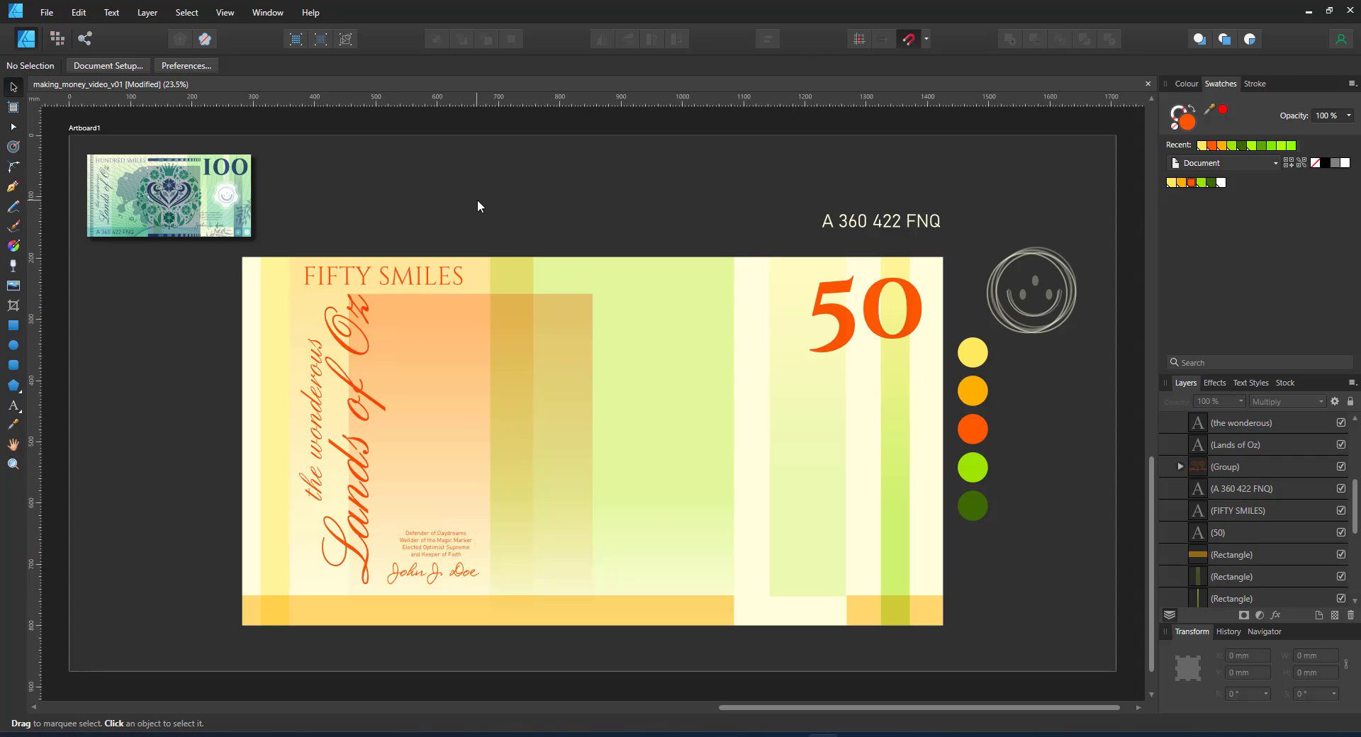
pyautogui.click(1238, 487)
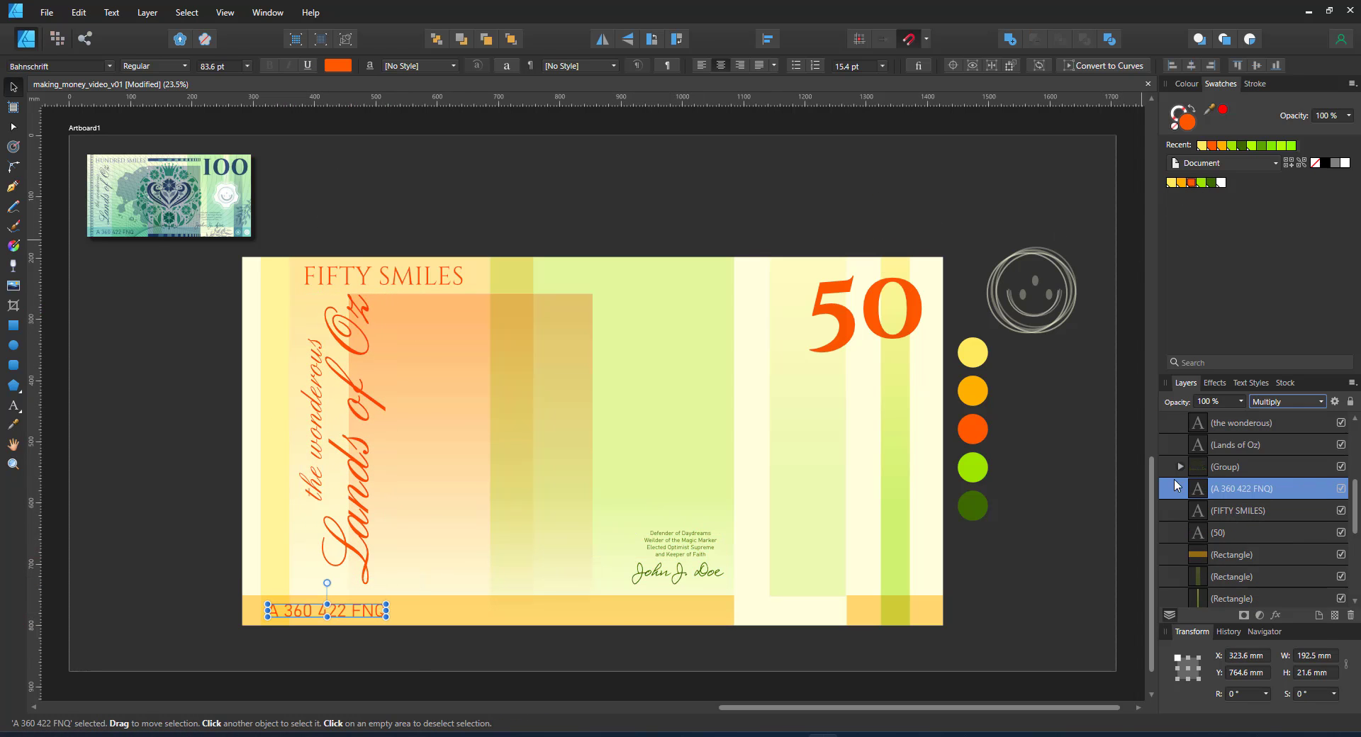
pyautogui.click(1232, 576)
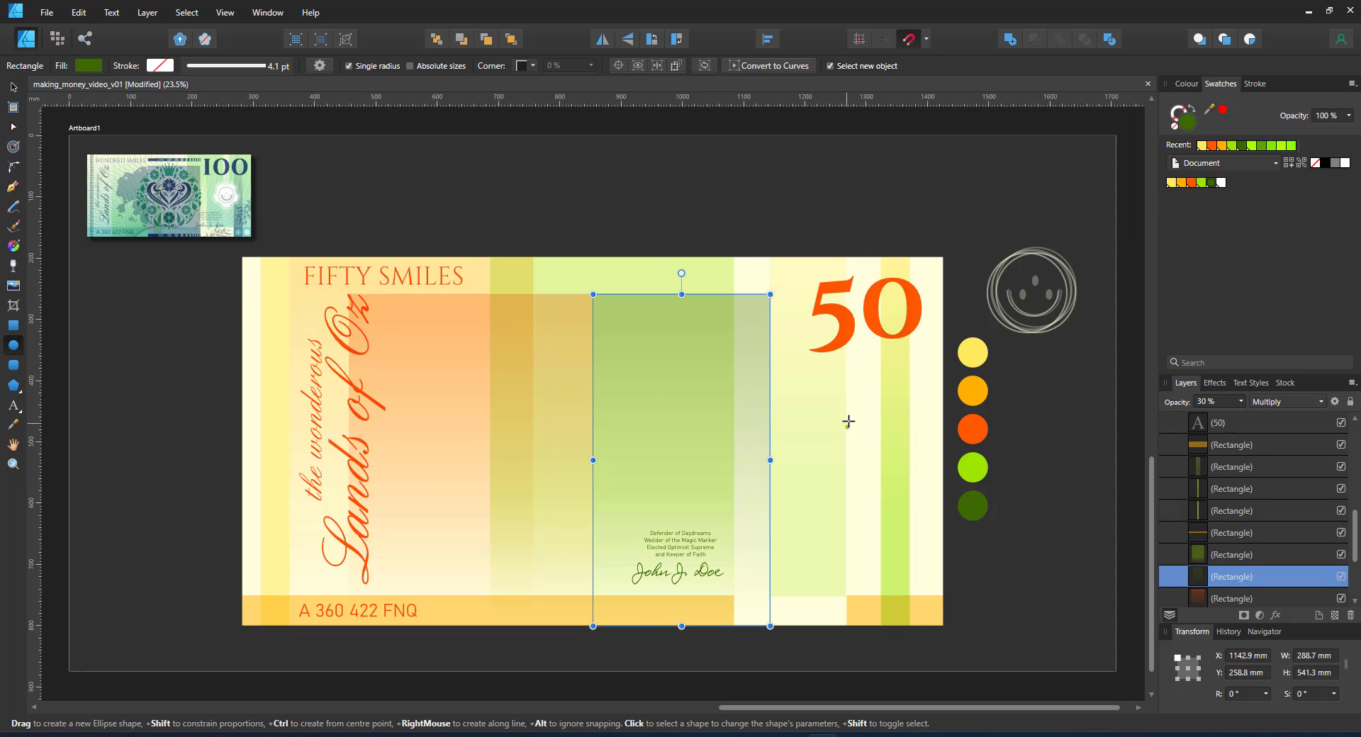
# Draw a white disc behind the smiley and recolour its smile curve with a palette colour
pyautogui.moveTo(811, 393); pyautogui.dragTo(916, 494)
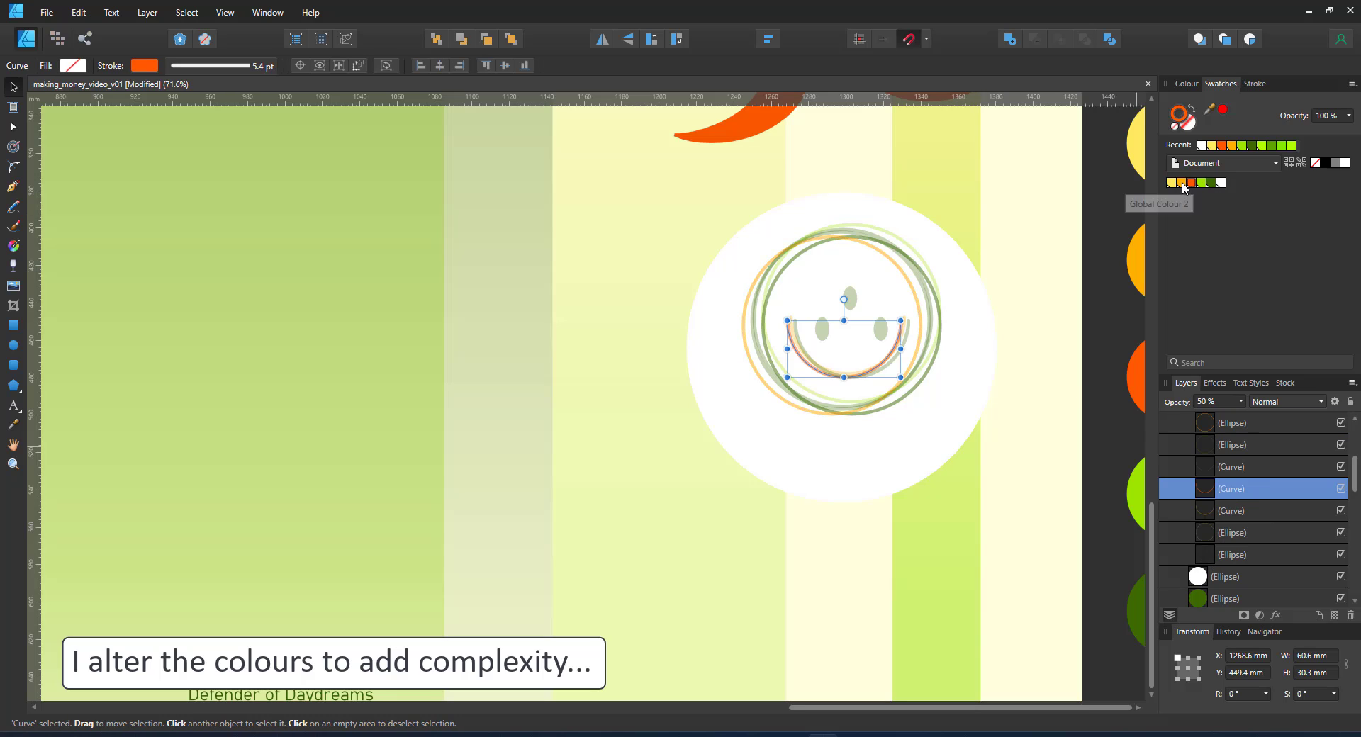
pyautogui.click(1203, 182)
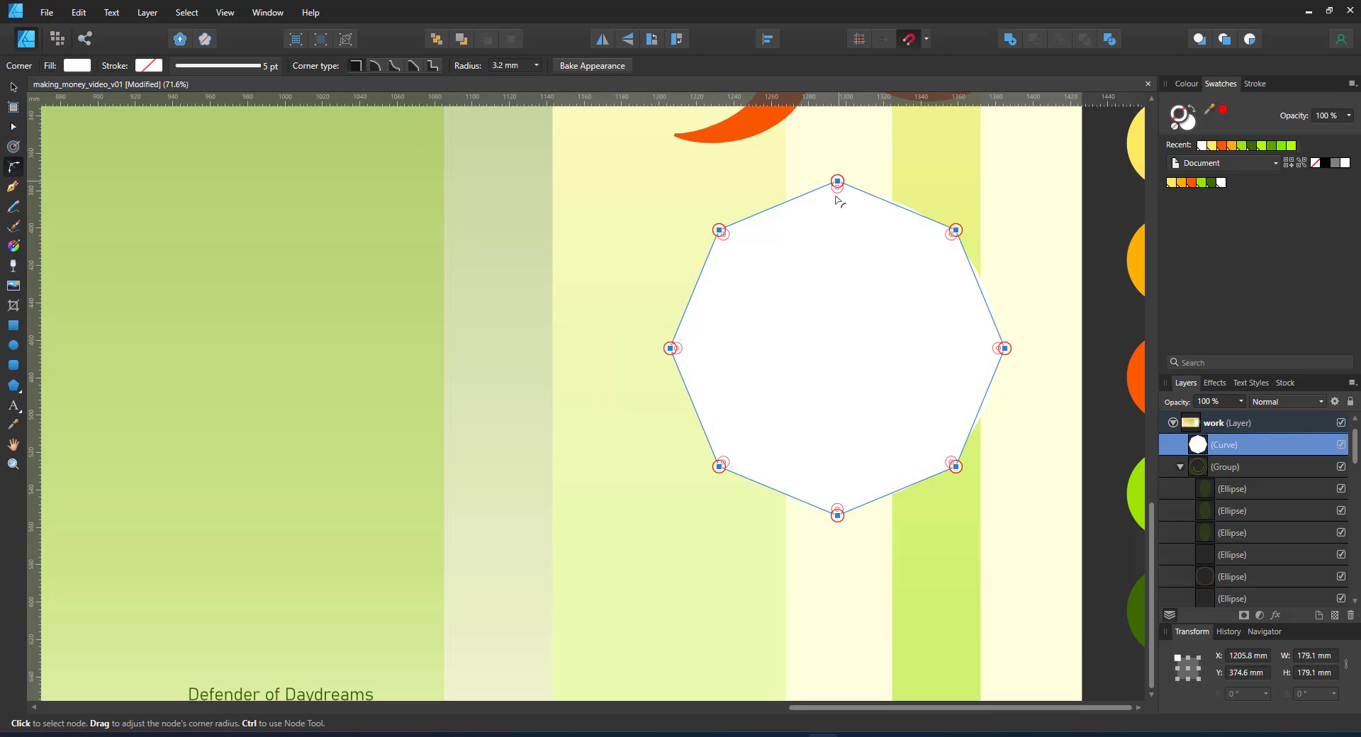
# Wave the octagon's corners with the Corner Tool, contour the seal and set its outline stroke width
pyautogui.click(393, 66)
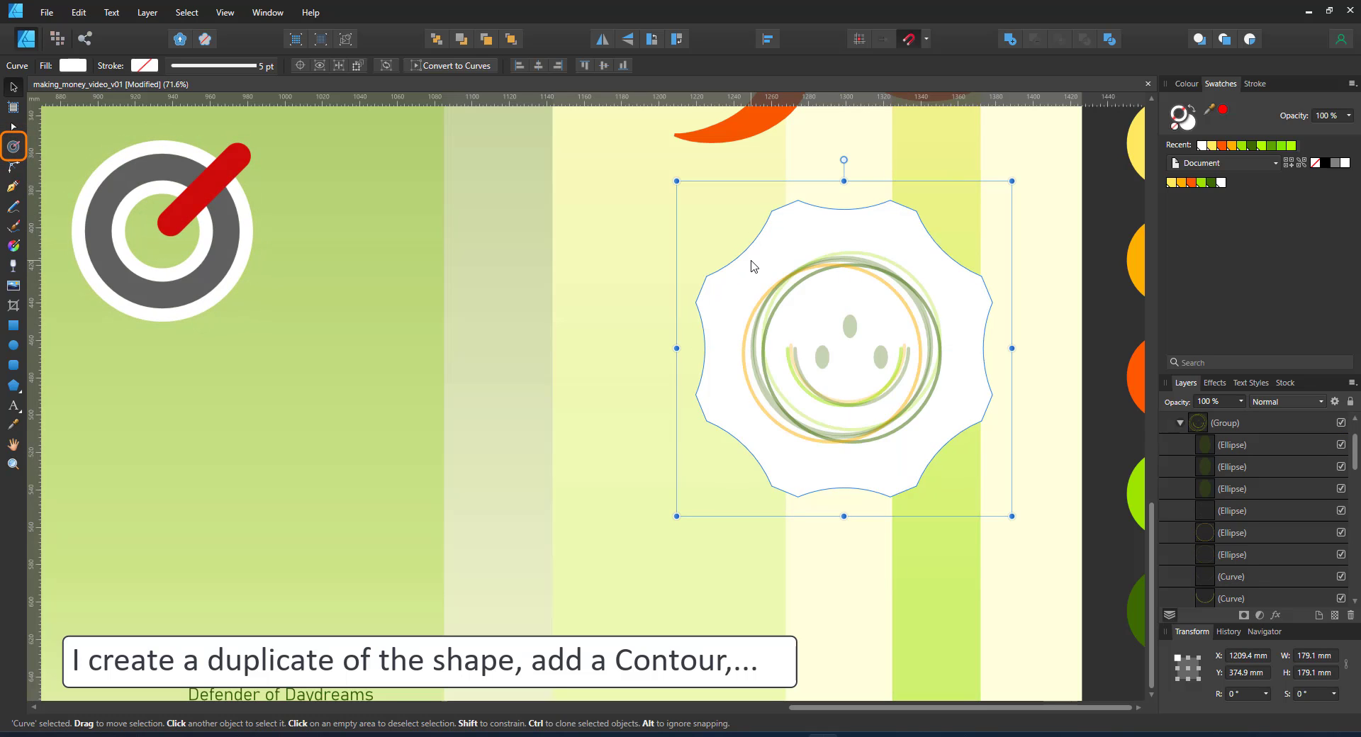
pyautogui.click(14, 146)
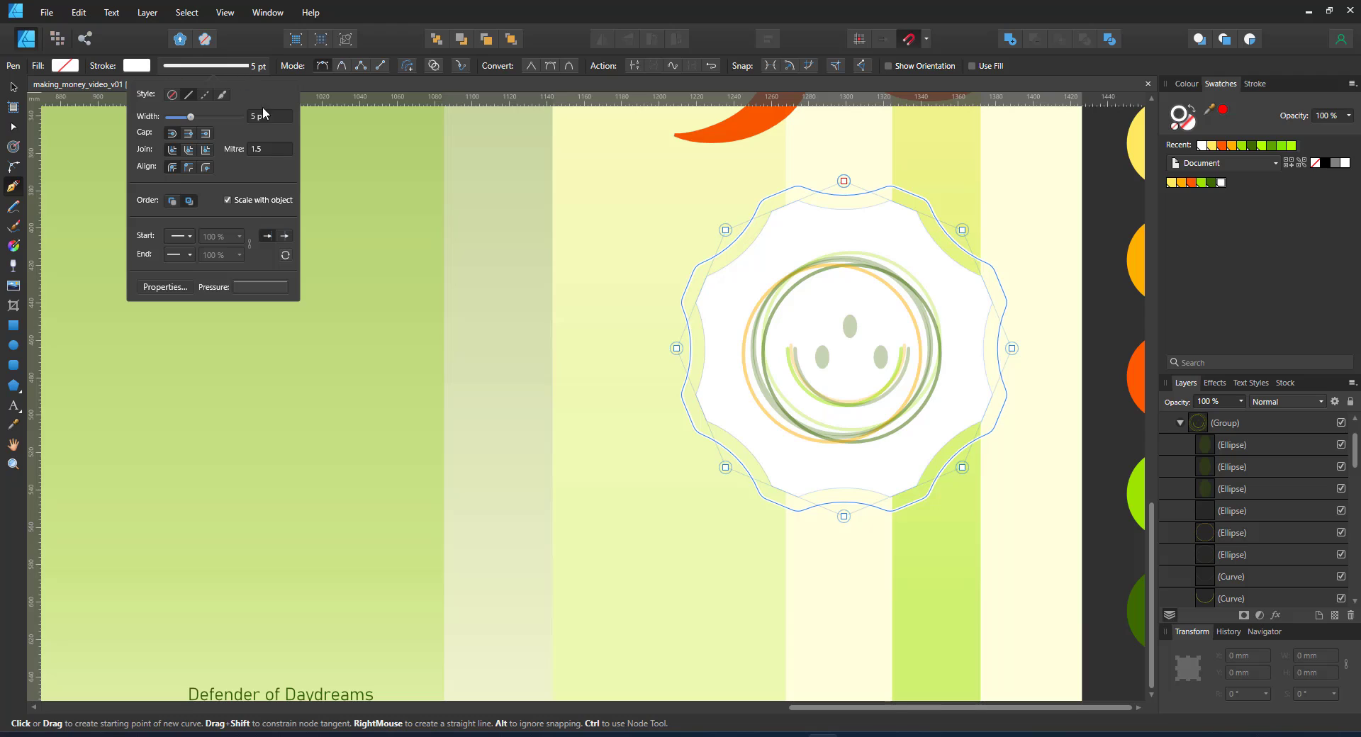
pyautogui.moveTo(178, 115); pyautogui.dragTo(200, 115)
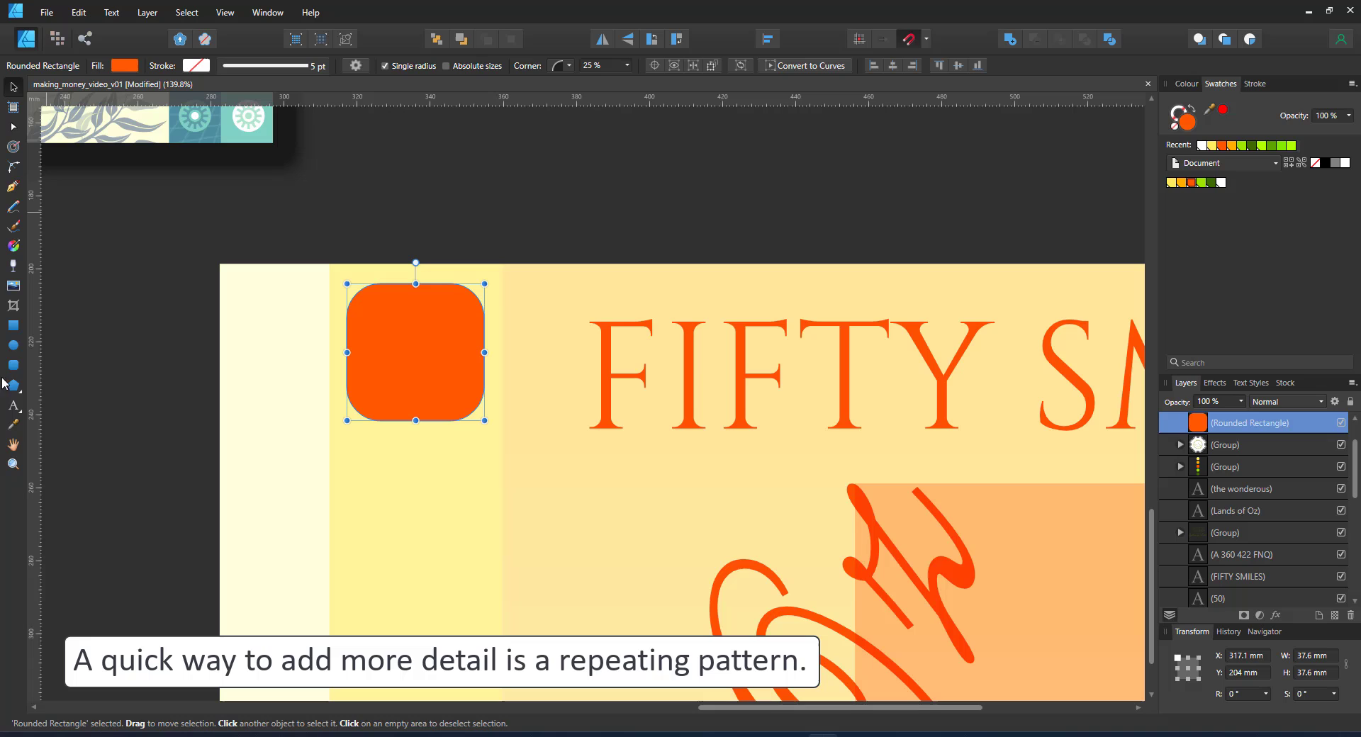
# Rotate-duplicate petals by 30°, Xor them into a flower tile and power-duplicate it down the left edge
pyautogui.moveTo(409, 211); pyautogui.dragTo(409, 339)
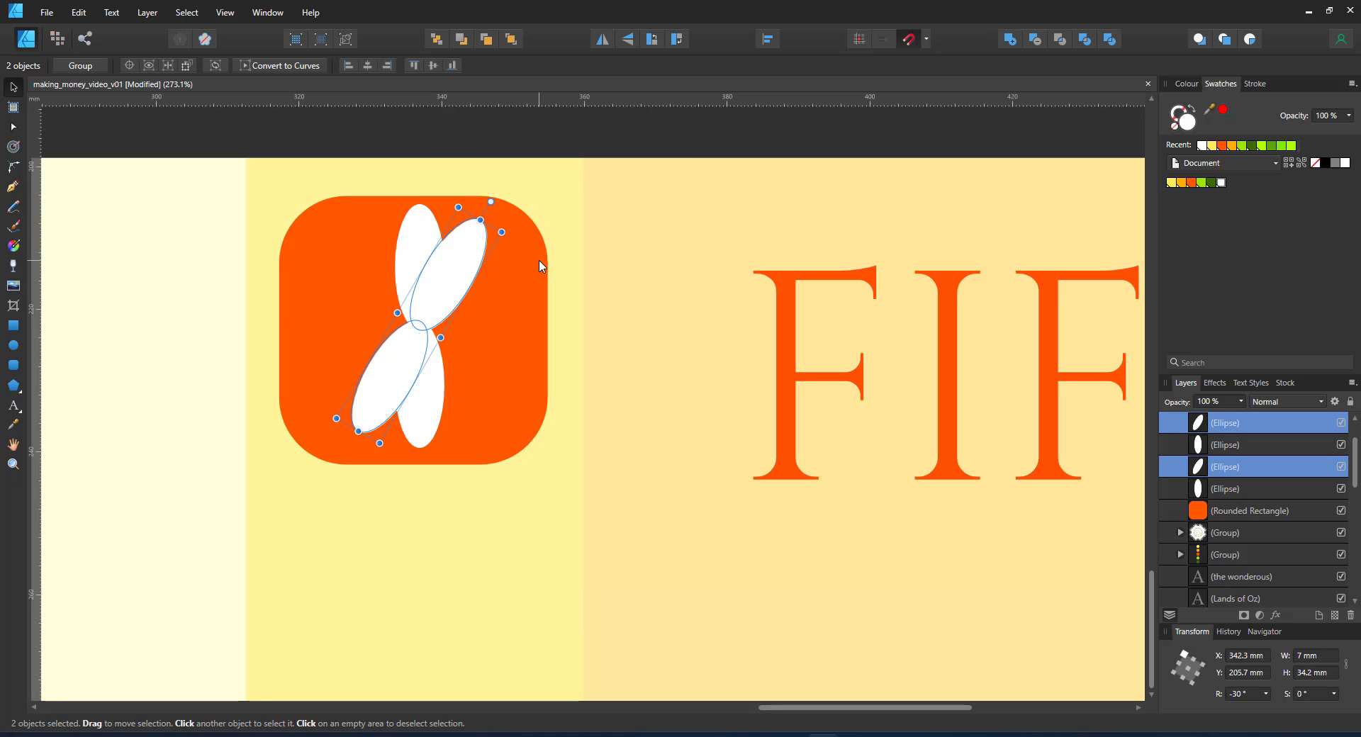
pyautogui.click(1082, 39)
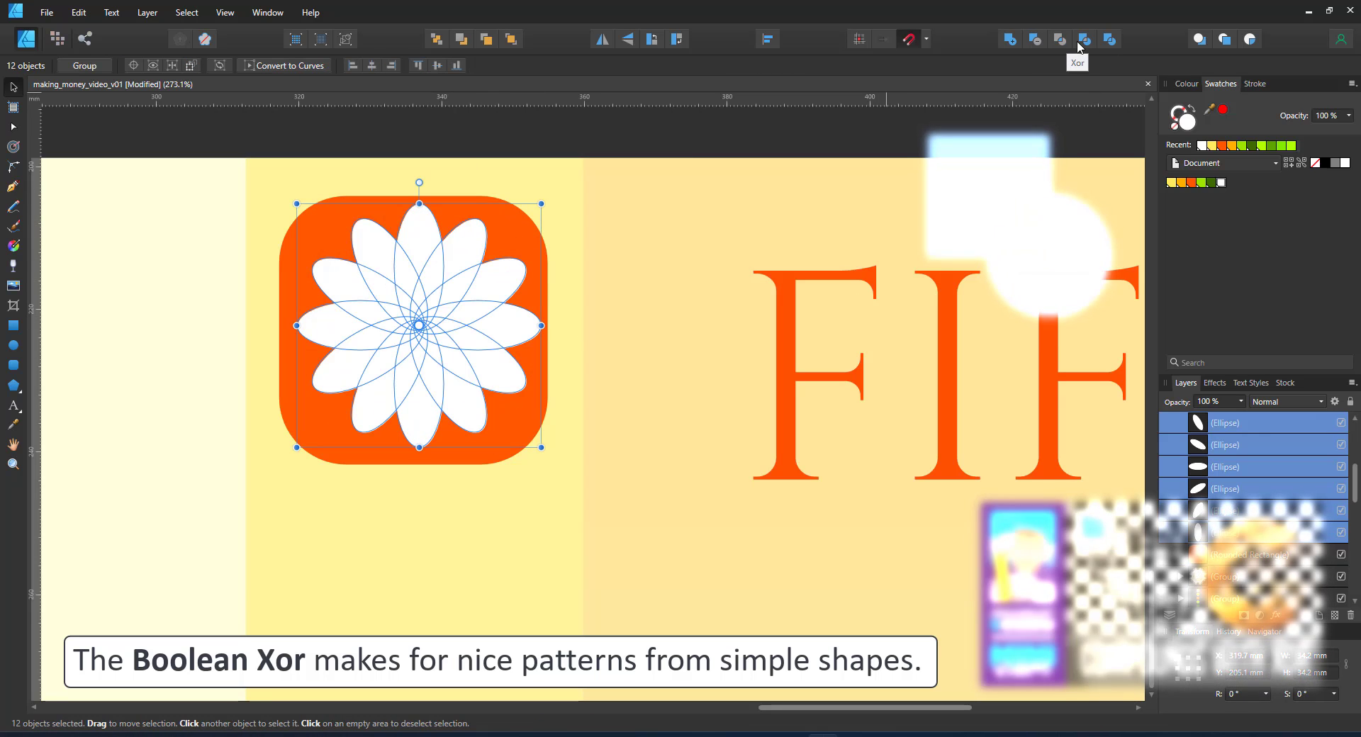
pyautogui.click(1083, 39)
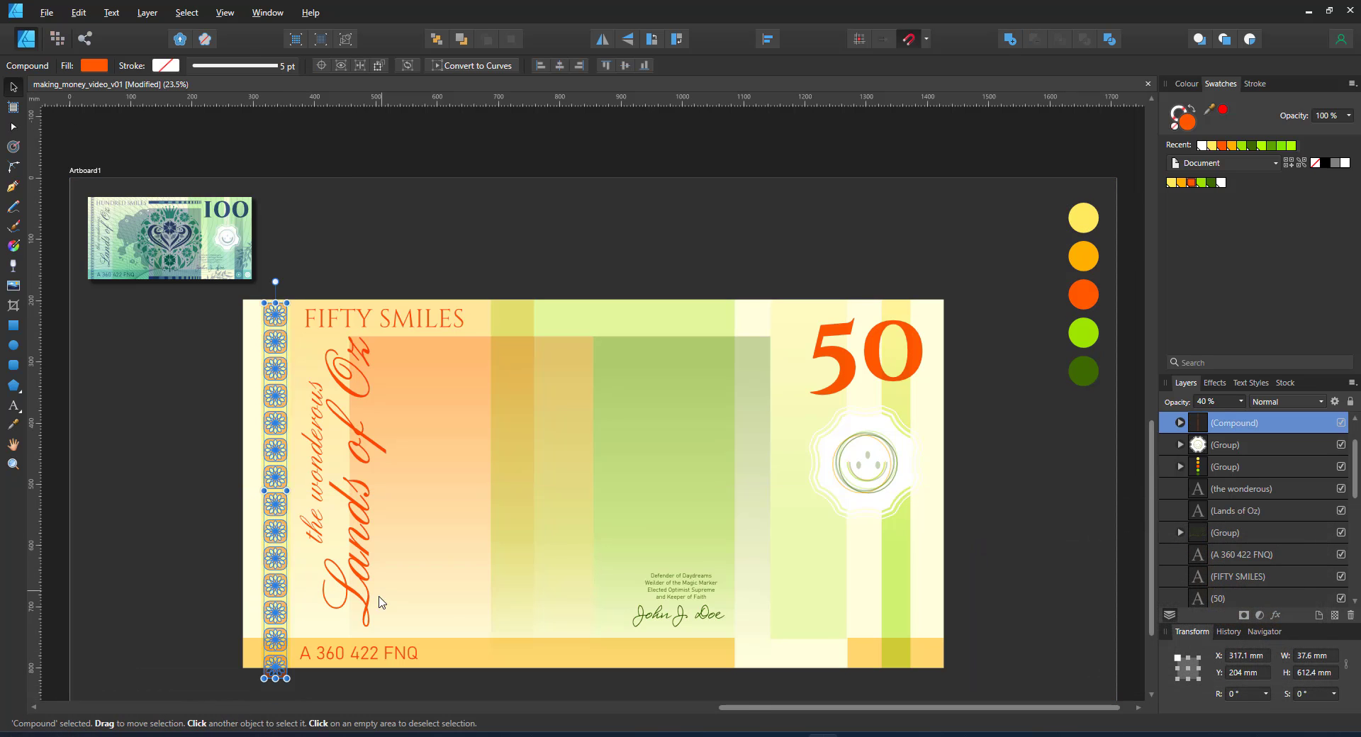
pyautogui.scroll(3)
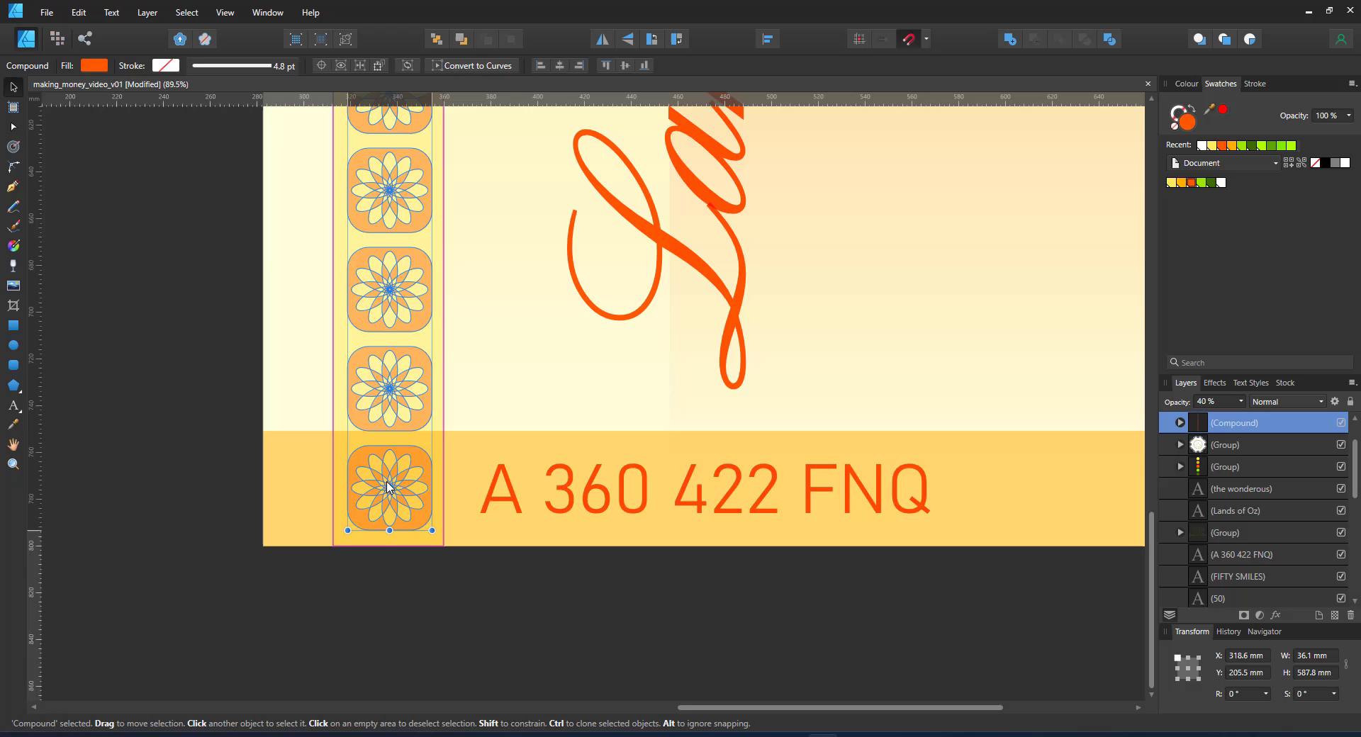
pyautogui.click(317, 659)
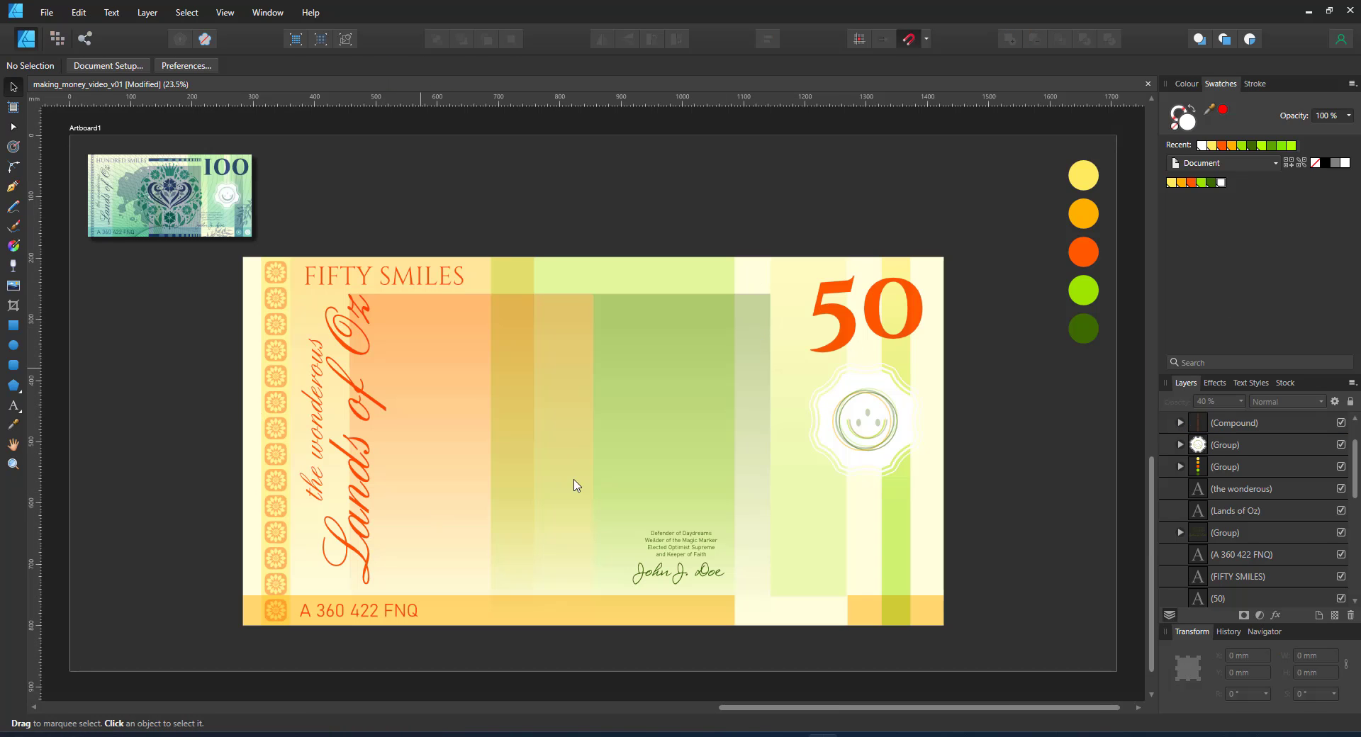
pyautogui.moveTo(286, 259)
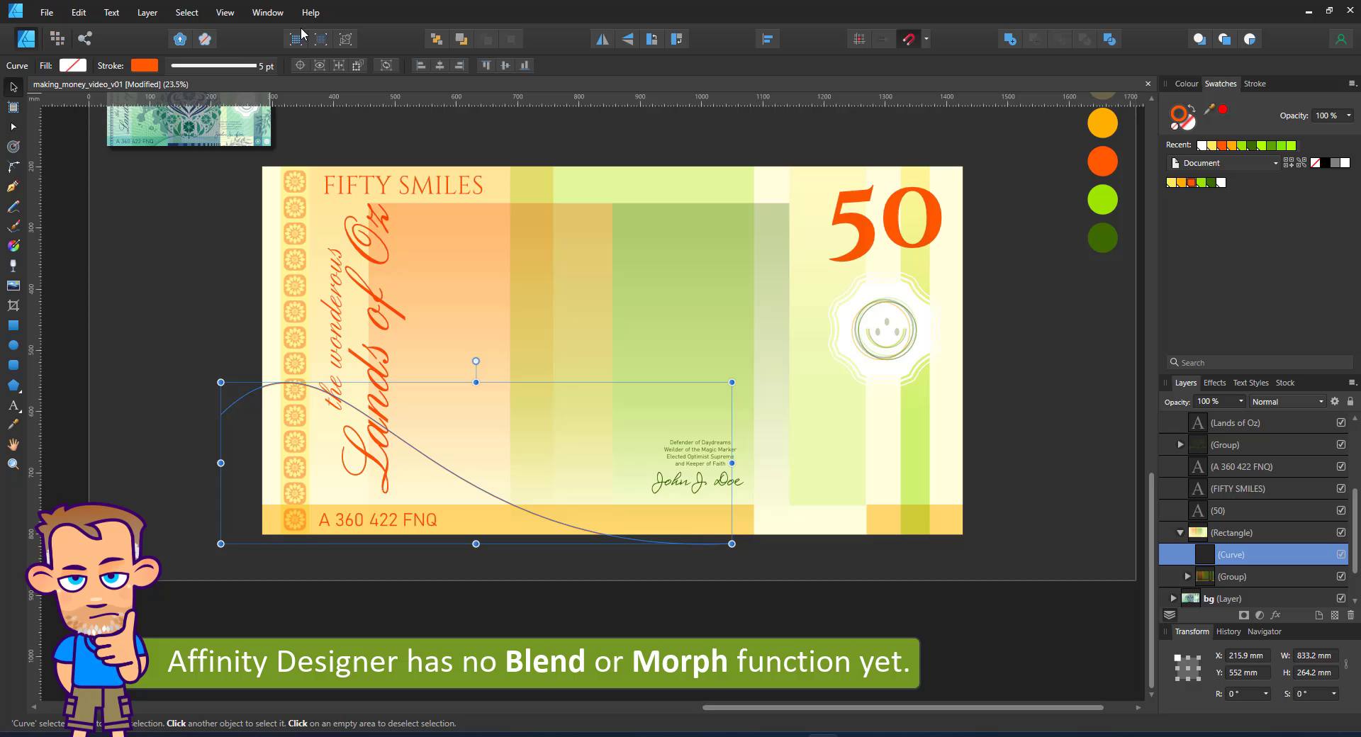
# Show the Symbols panel via View > Studio and slightly rotate the duplicated line symbol
pyautogui.click(224, 12)
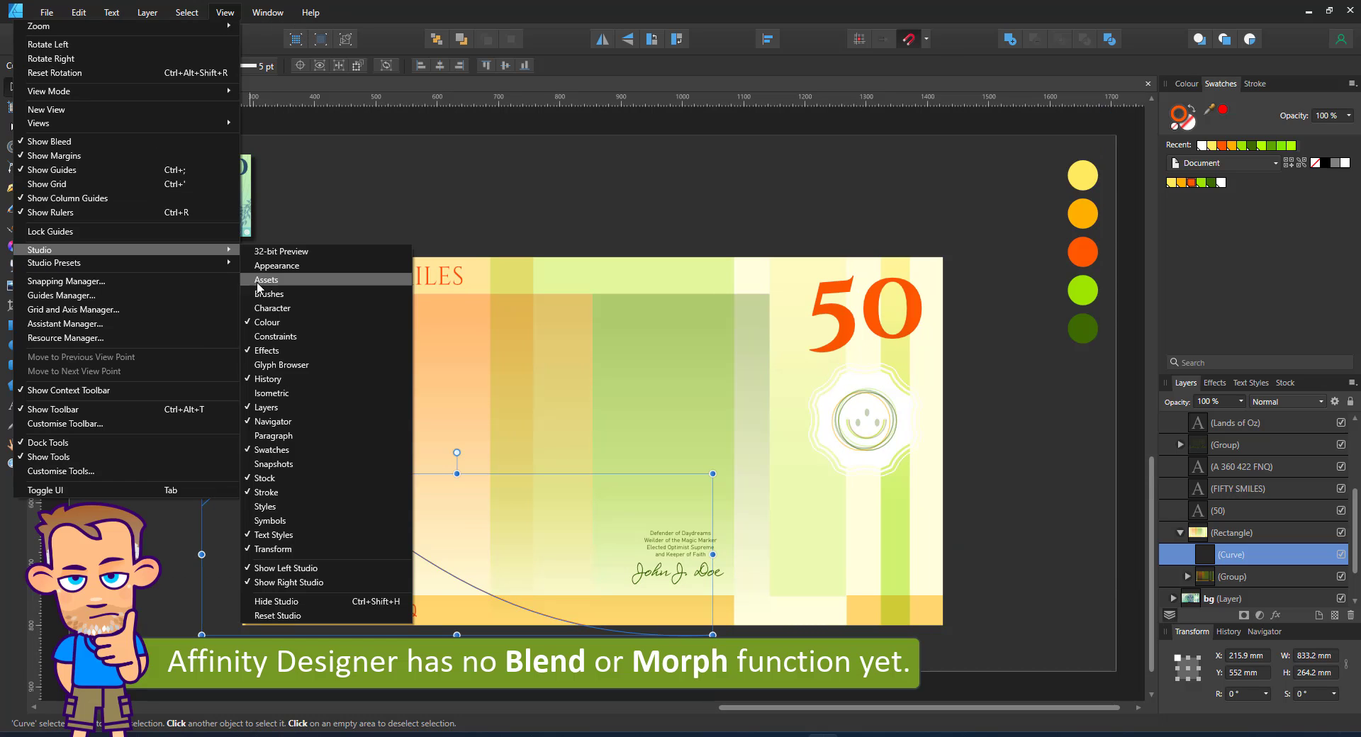
pyautogui.click(270, 521)
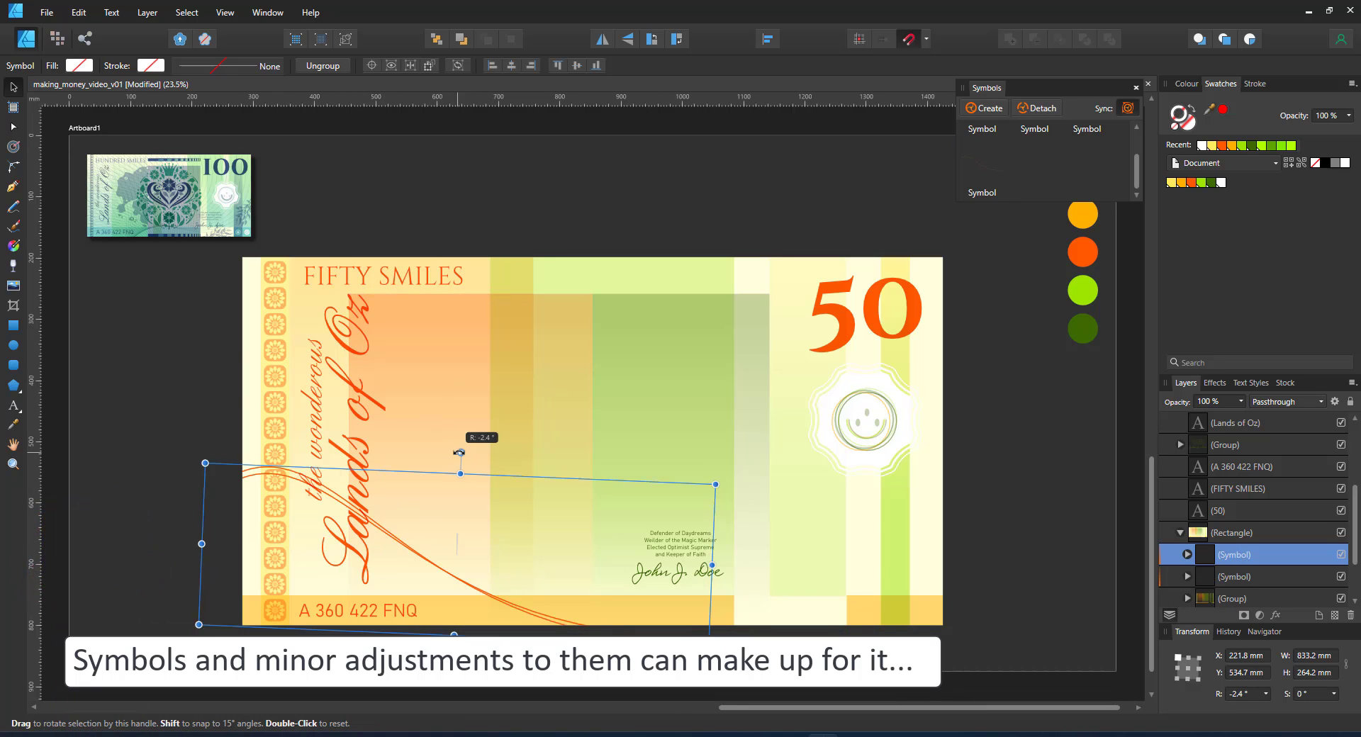
pyautogui.moveTo(459, 452); pyautogui.dragTo(471, 459)
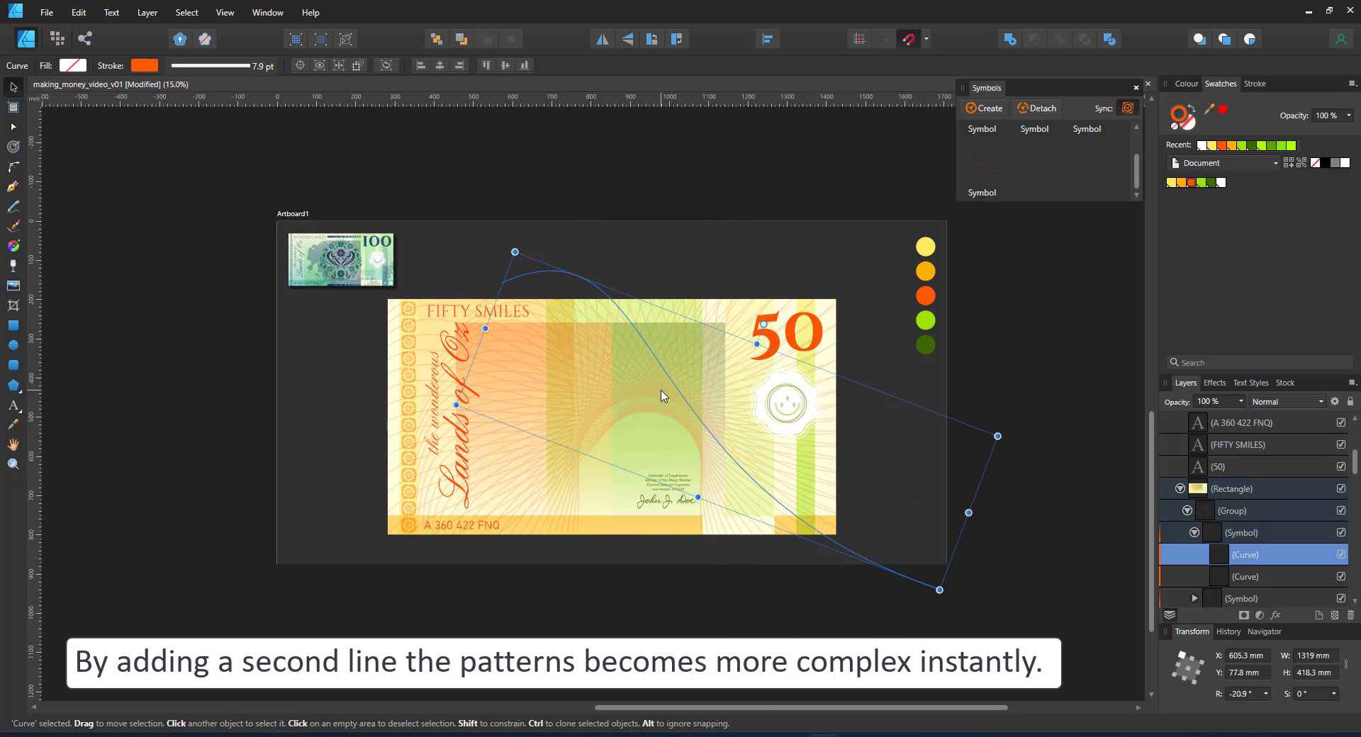
# Reshape the symbol's curves, blend them with Multiply and shape a third line across the note
pyautogui.moveTo(661, 397); pyautogui.dragTo(548, 396)
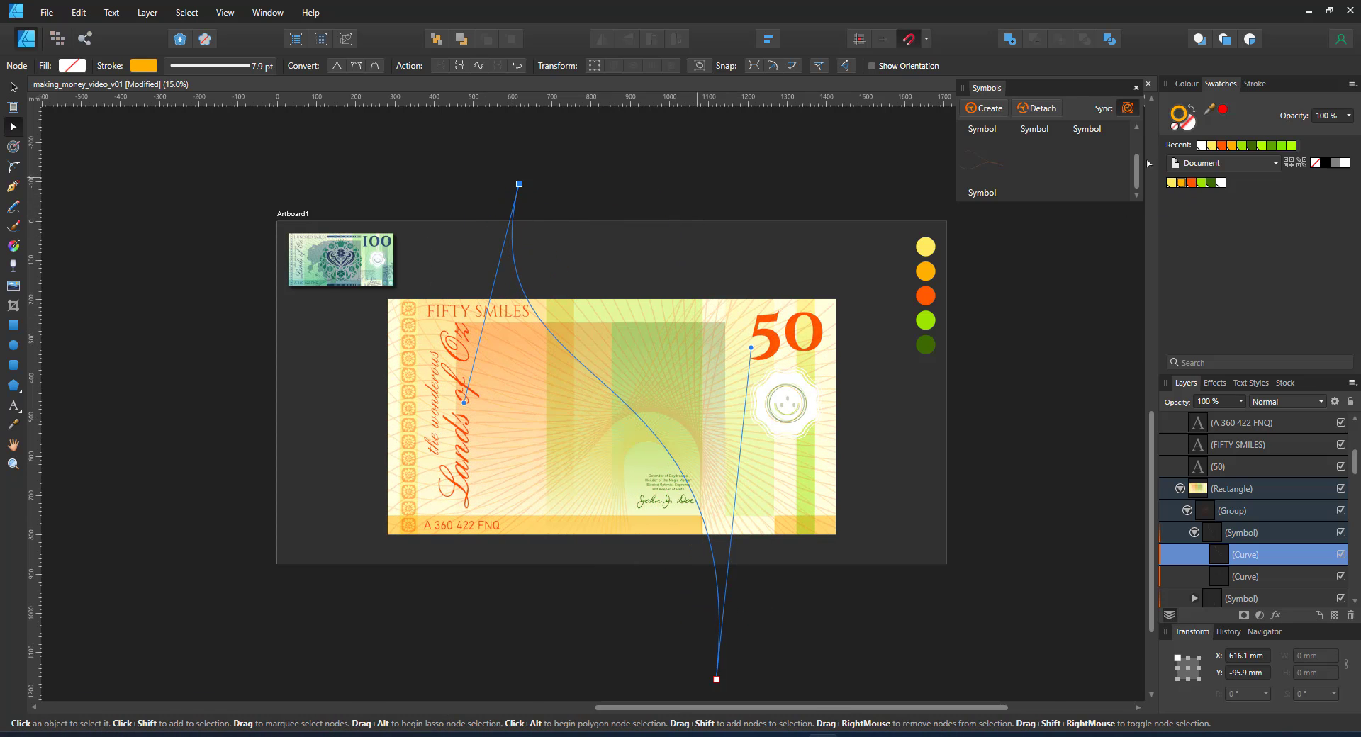
pyautogui.click(1286, 401)
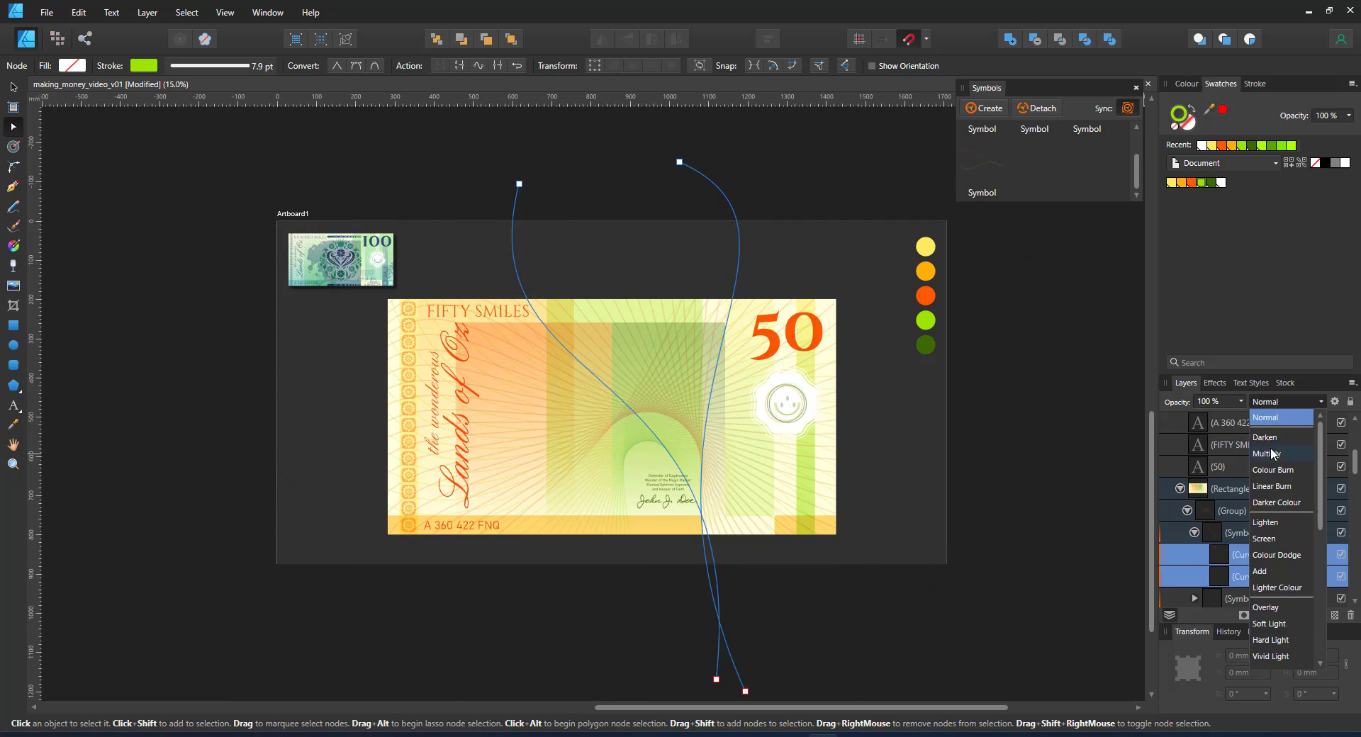
pyautogui.click(1268, 453)
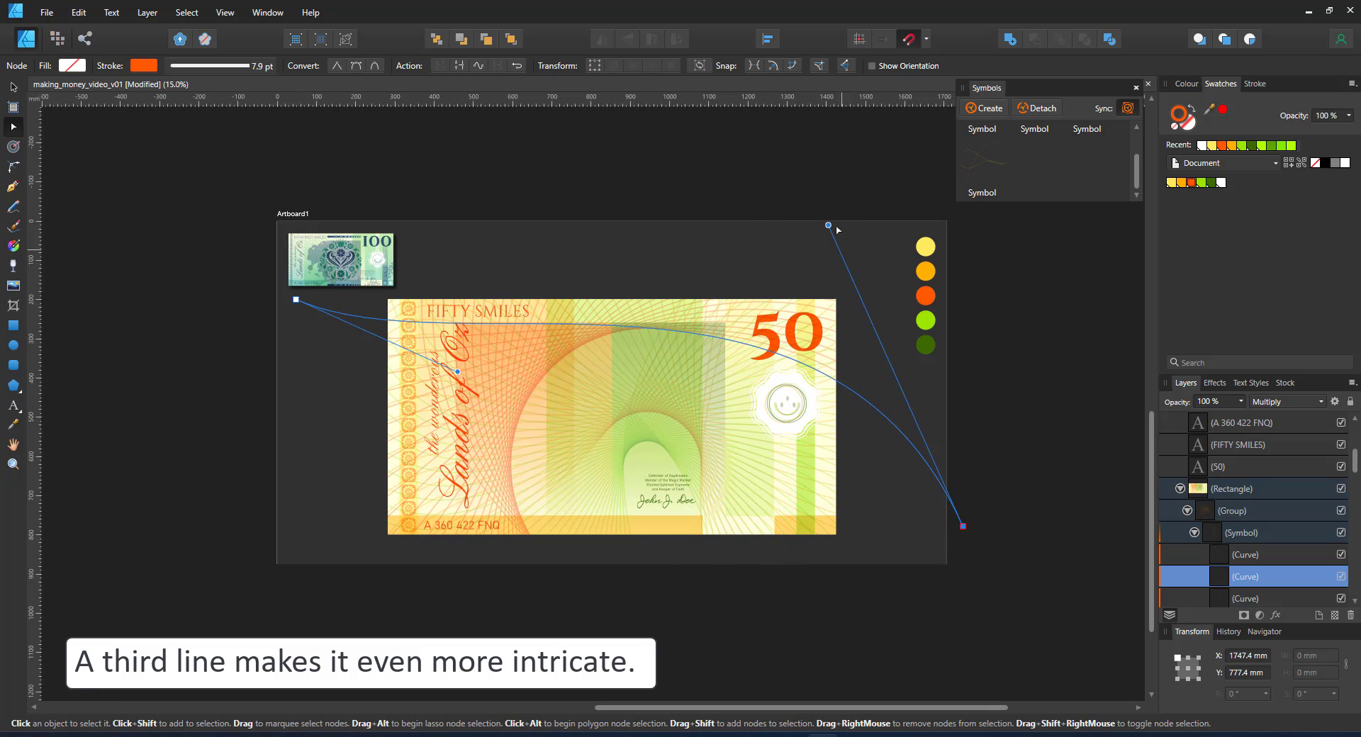
pyautogui.moveTo(826, 225); pyautogui.dragTo(820, 263)
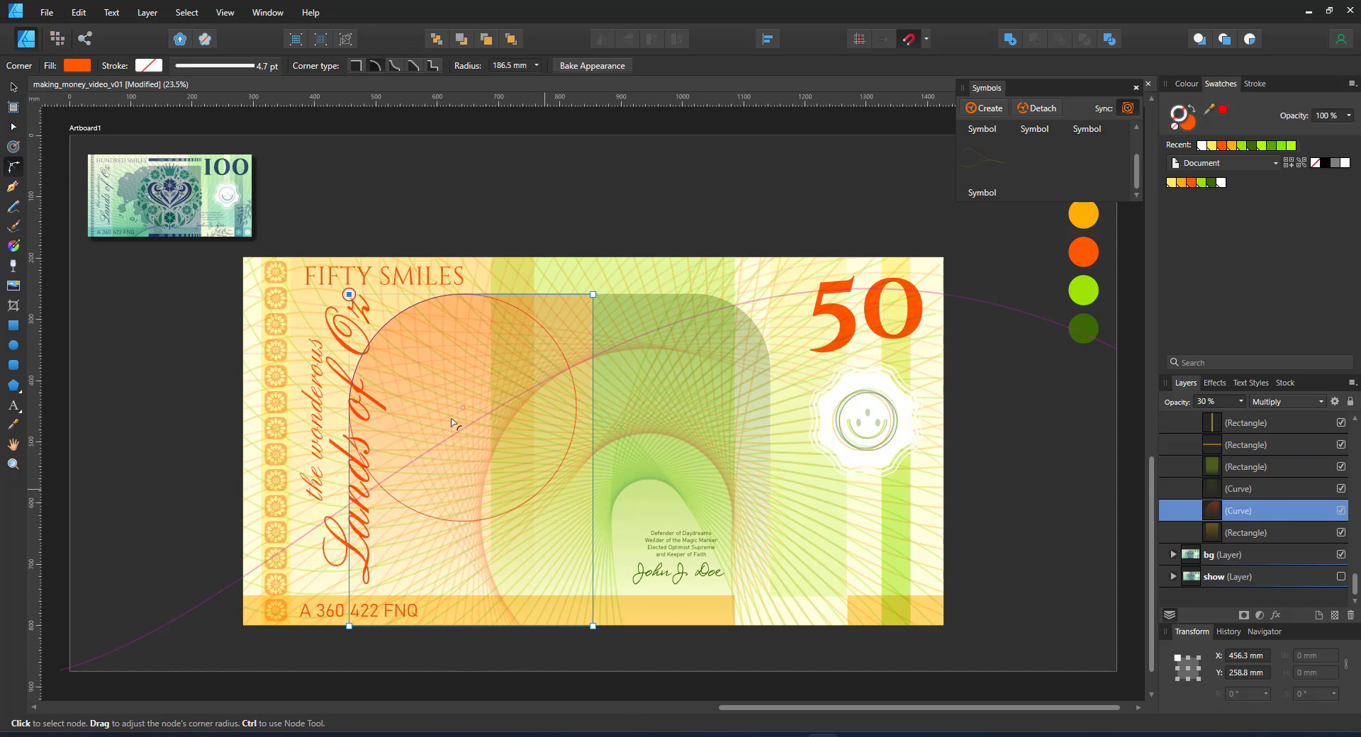
# Round the bands' top corners into arches and recolour the ornament border olive green from document colours
pyautogui.click(13, 207)
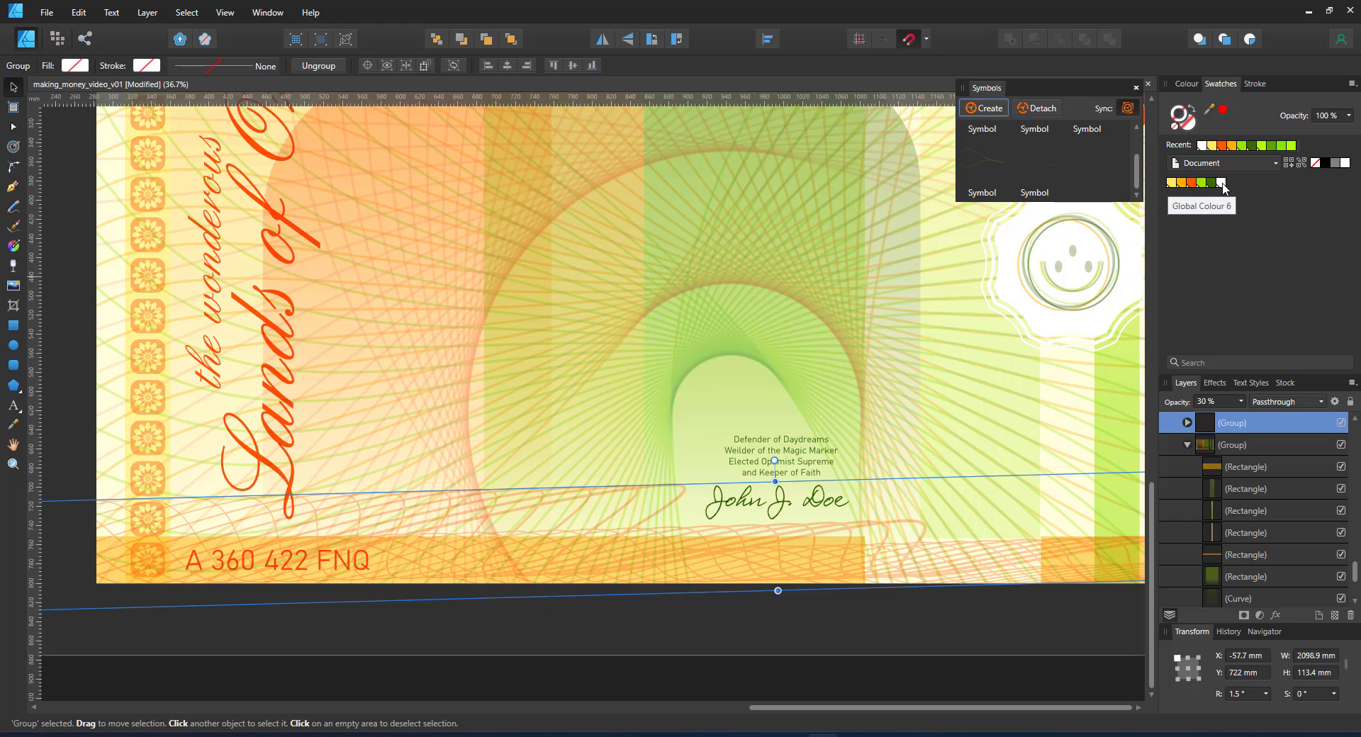
pyautogui.click(1244, 554)
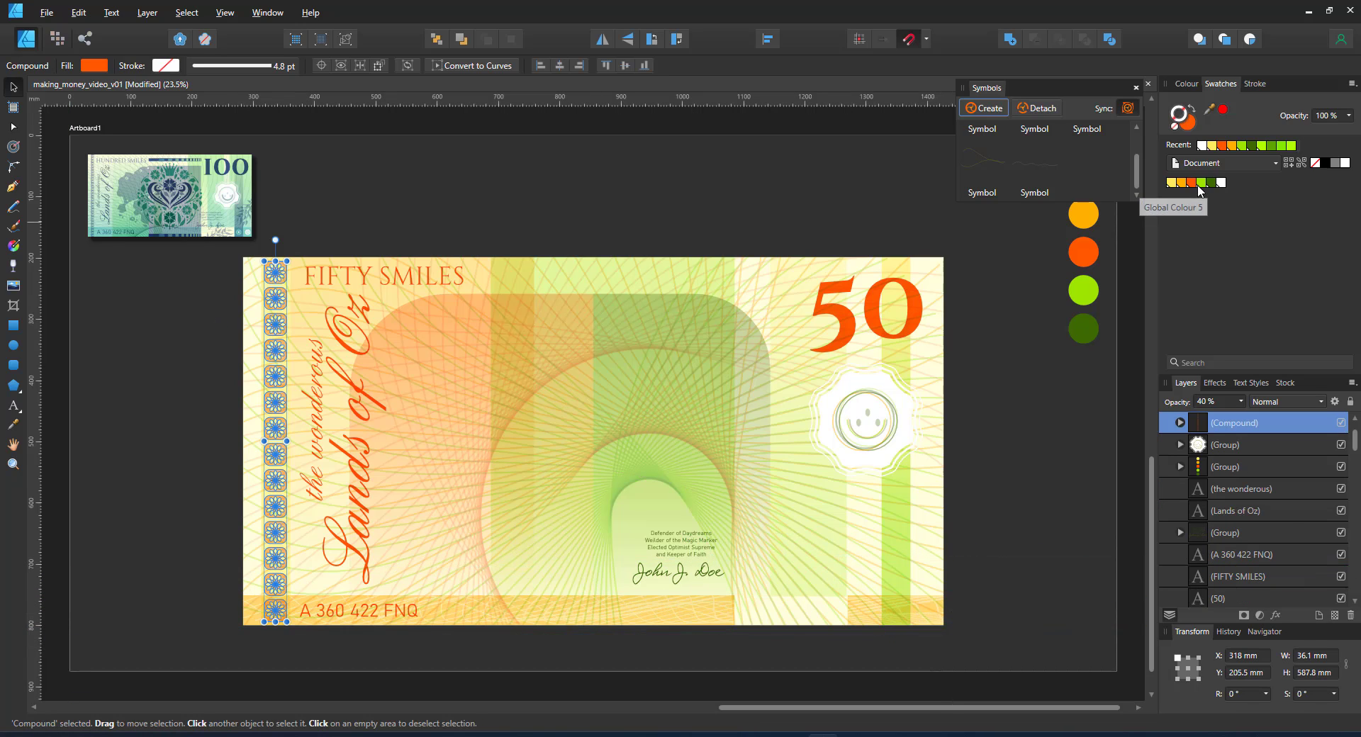
pyautogui.click(837, 150)
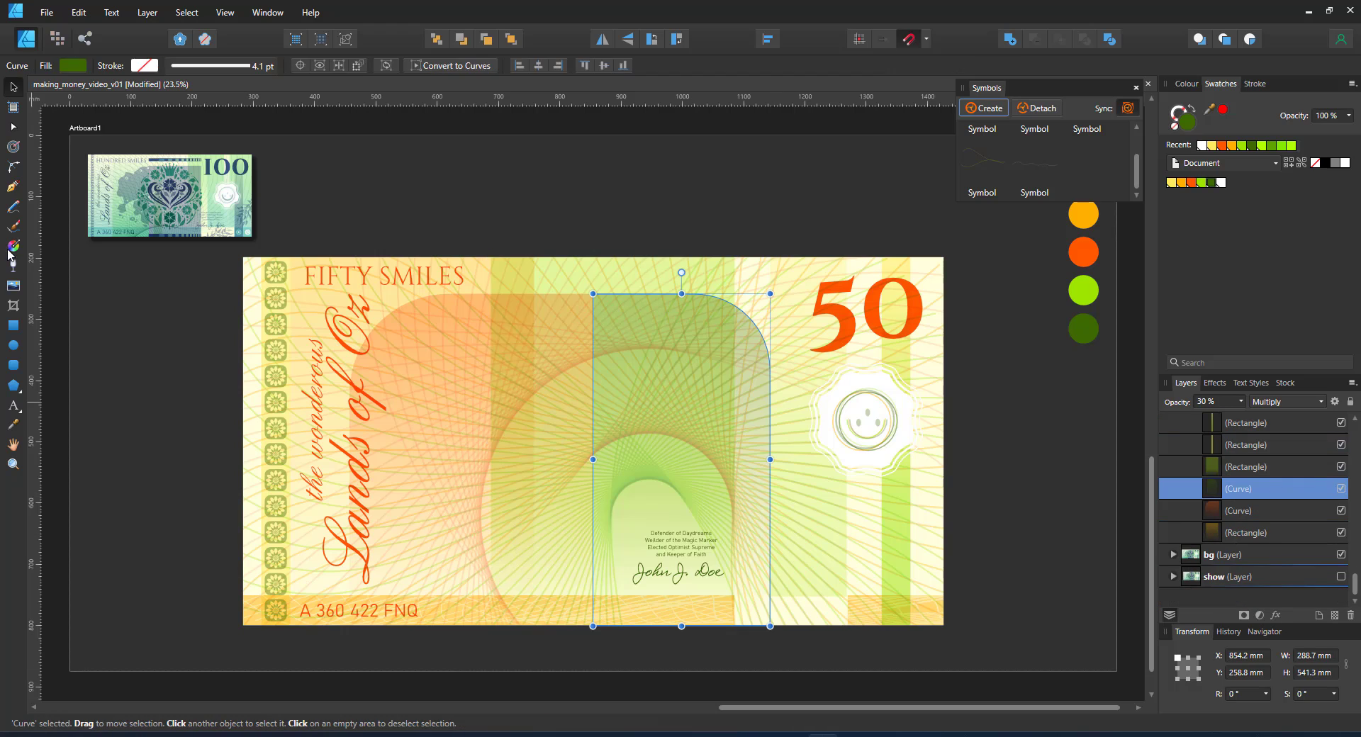
pyautogui.click(13, 207)
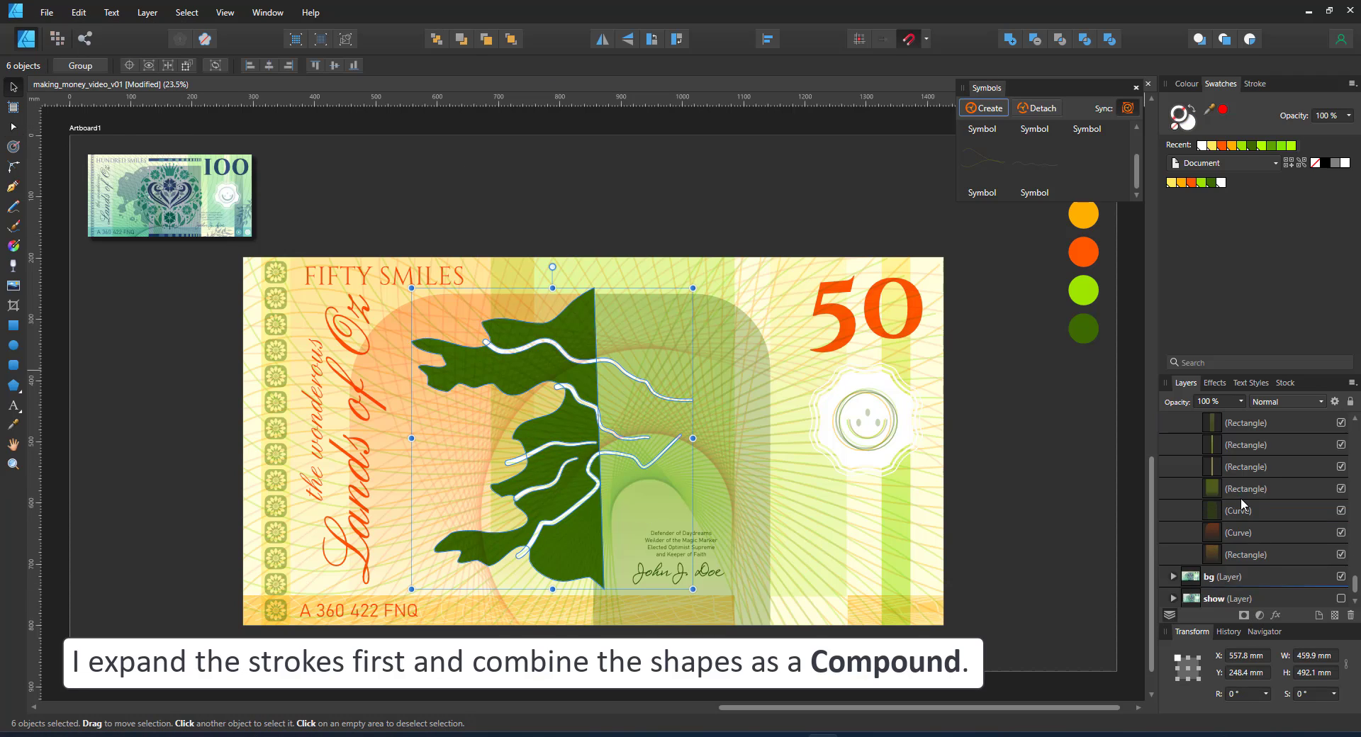
# Add the arched shape to the selection alongside the map silhouette and rivers
pyautogui.click(1007, 38)
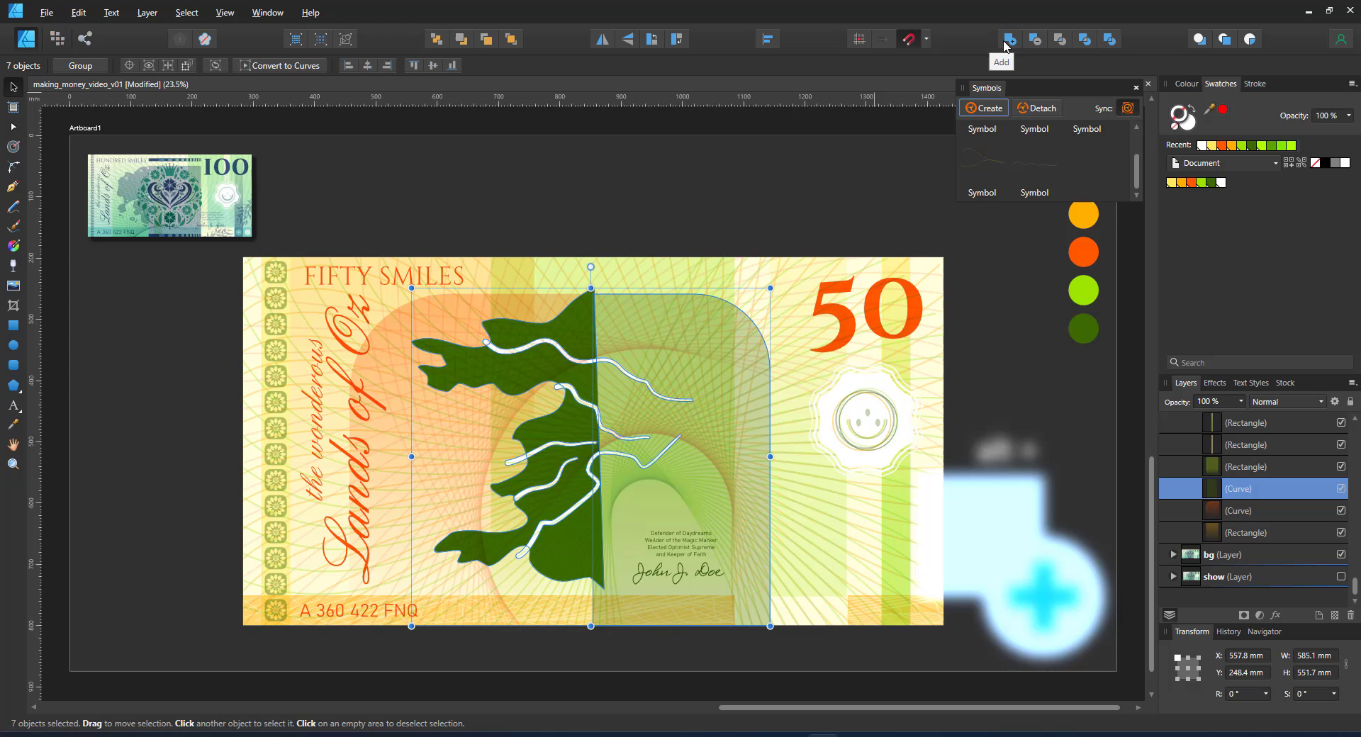
# Alt-click Add to merge the map and river lines into one translucent compound
pyautogui.click(1009, 38)
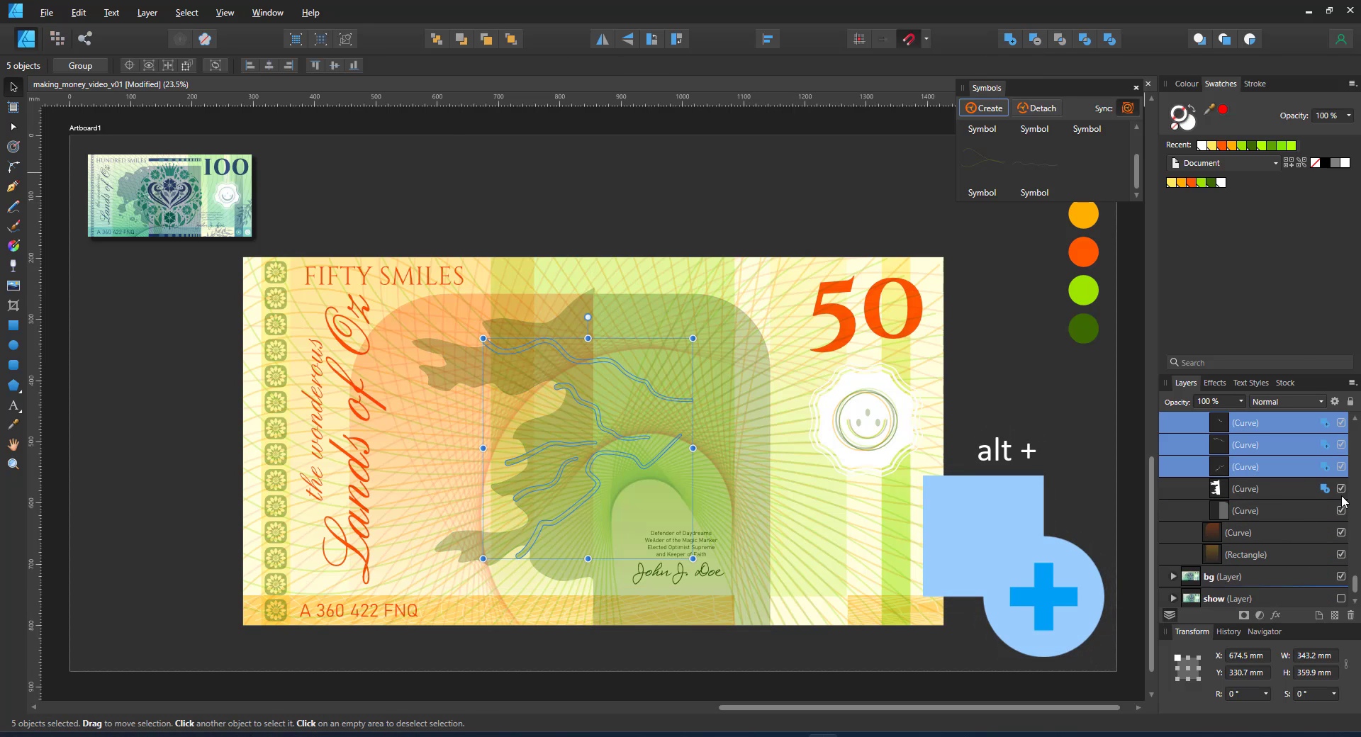
pyautogui.click(1245, 466)
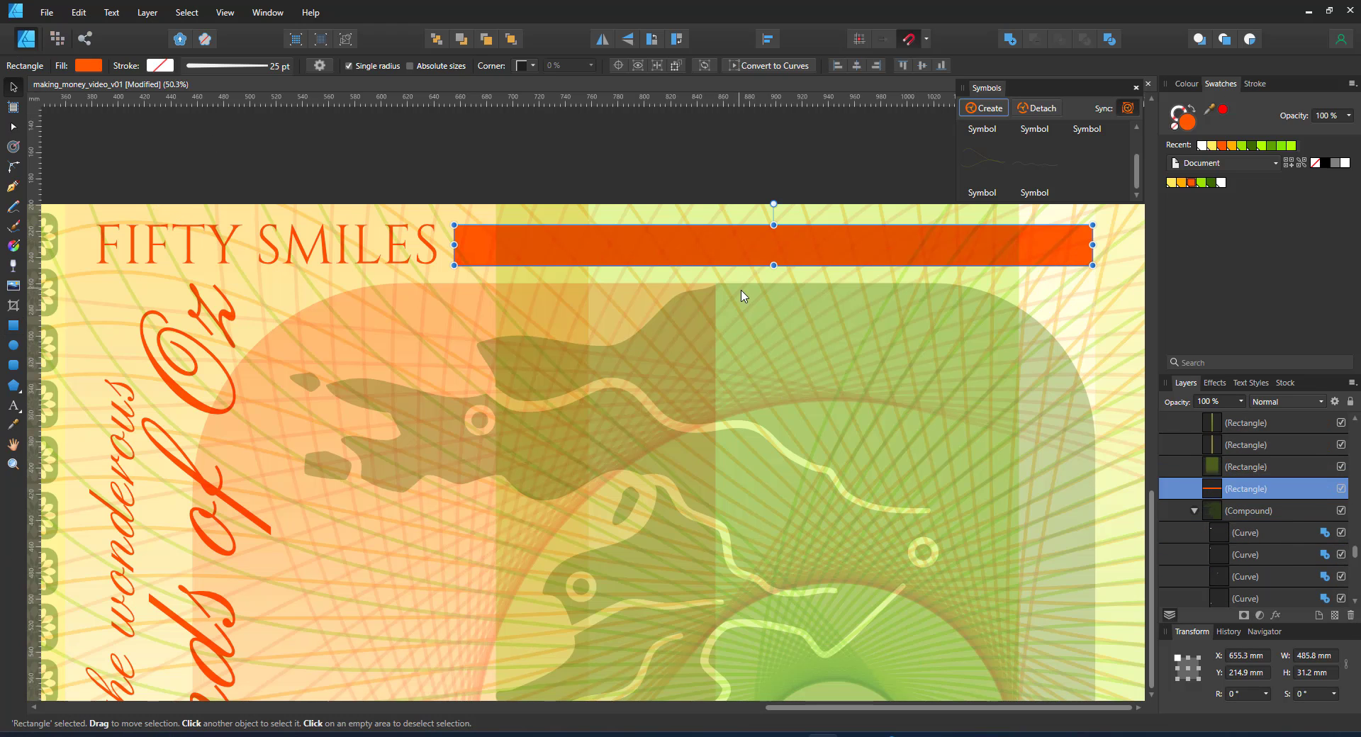
pyautogui.moveTo(314, 228)
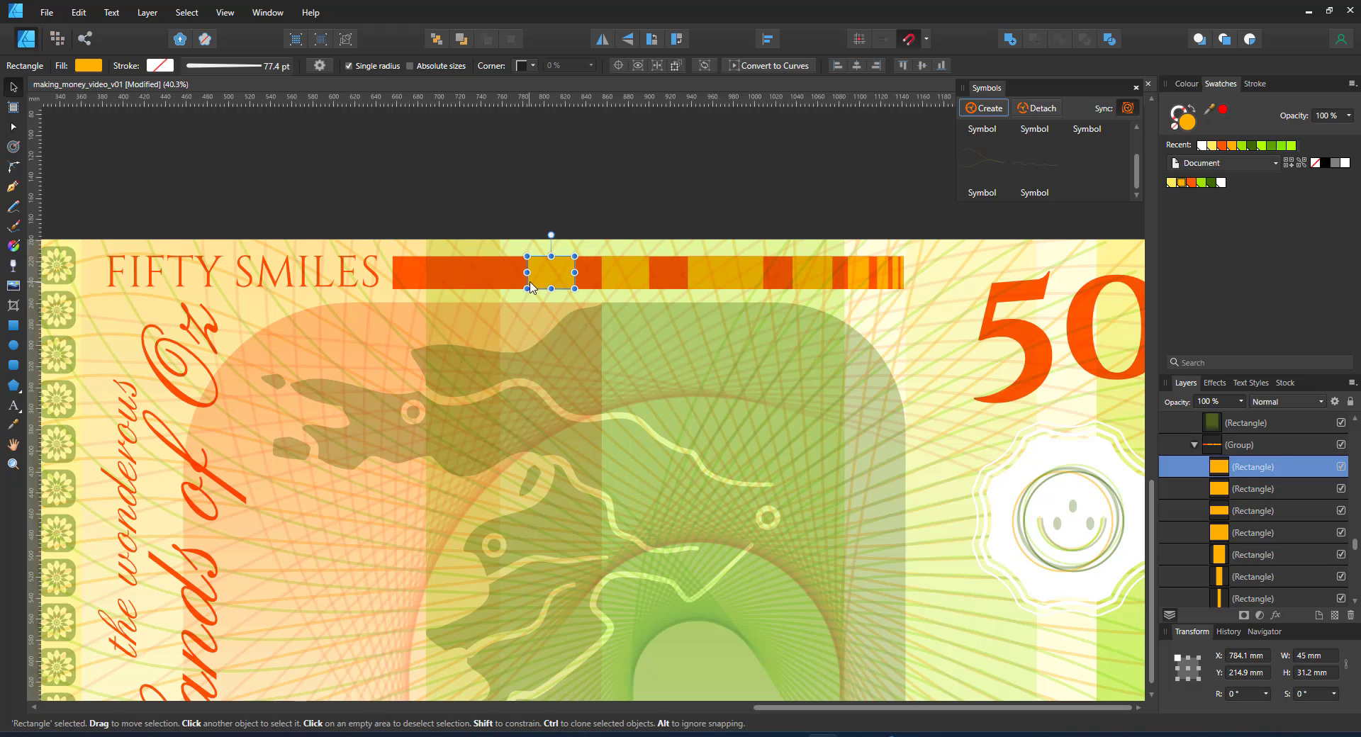
# Widen a yellow block in the striped bar and Ctrl-drag a copy of the bar below the title
pyautogui.moveTo(573, 271); pyautogui.dragTo(482, 272)
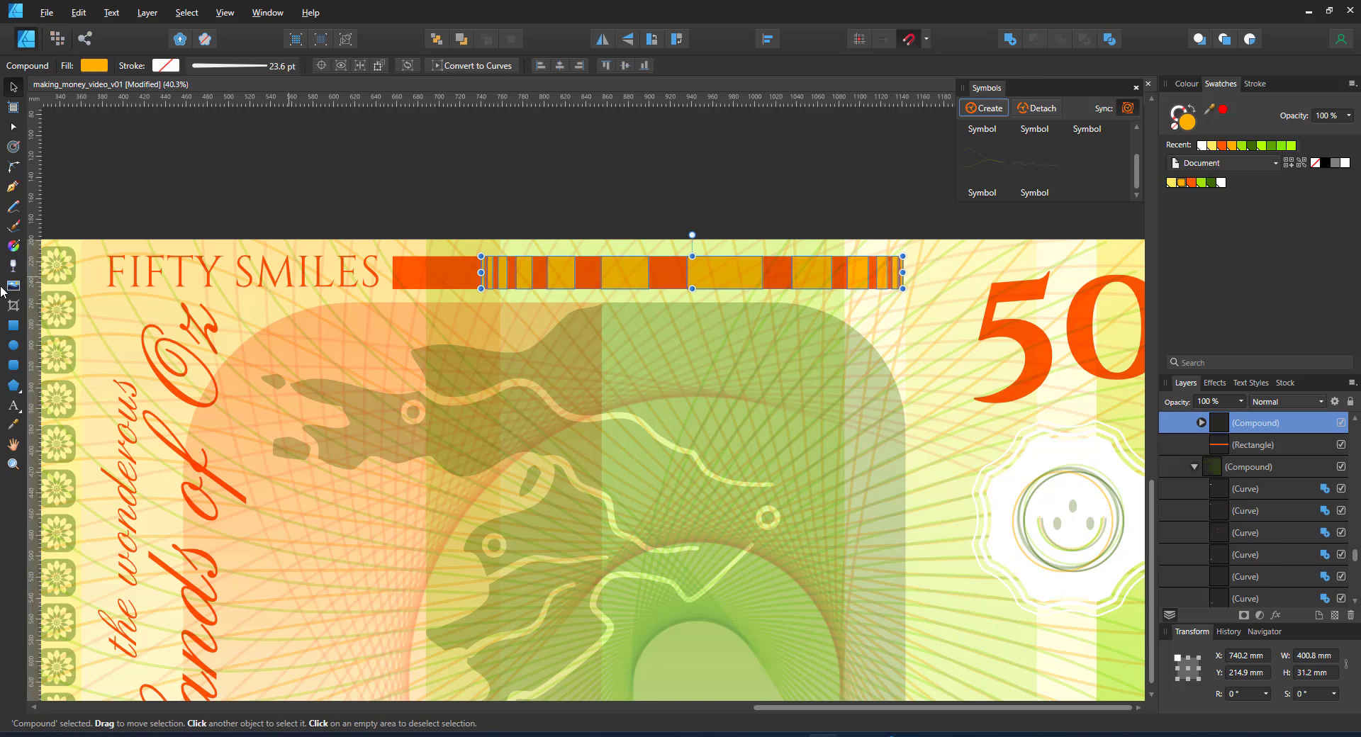
pyautogui.click(13, 286)
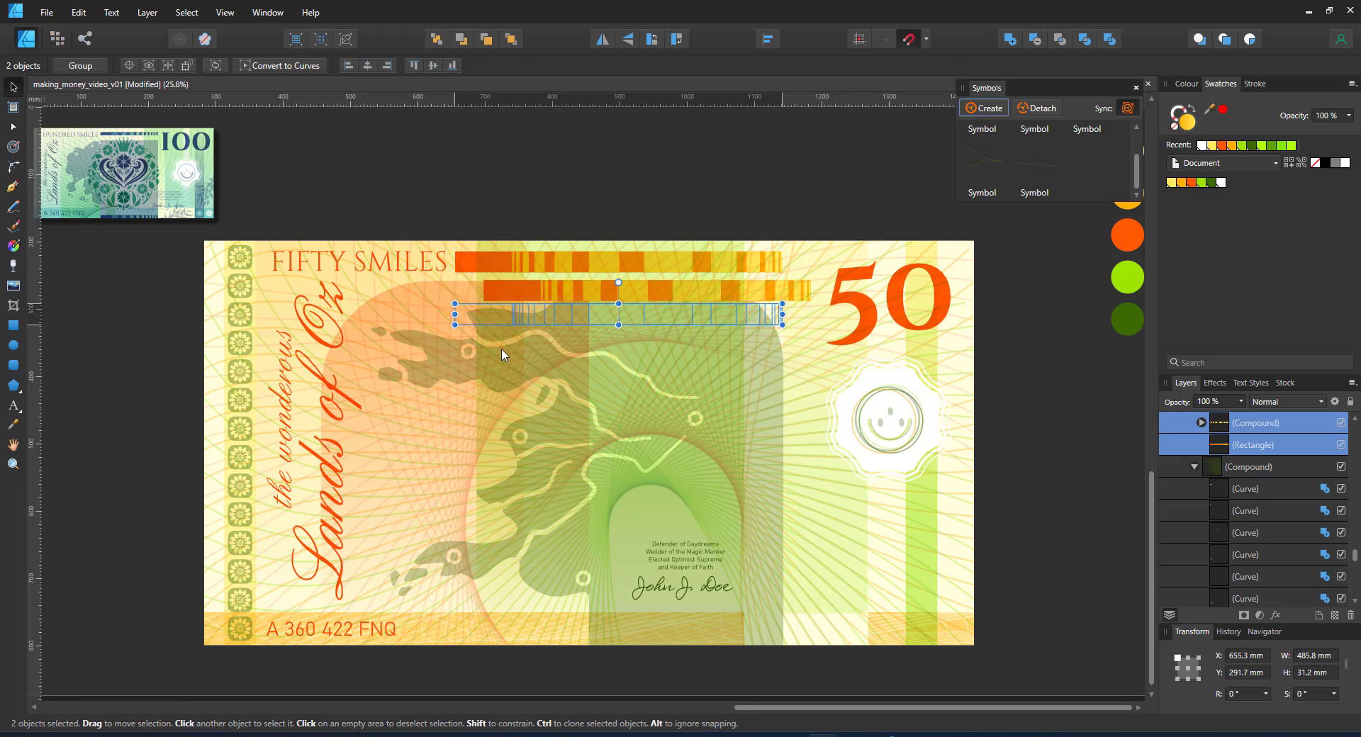
pyautogui.moveTo(618, 316); pyautogui.dragTo(618, 625)
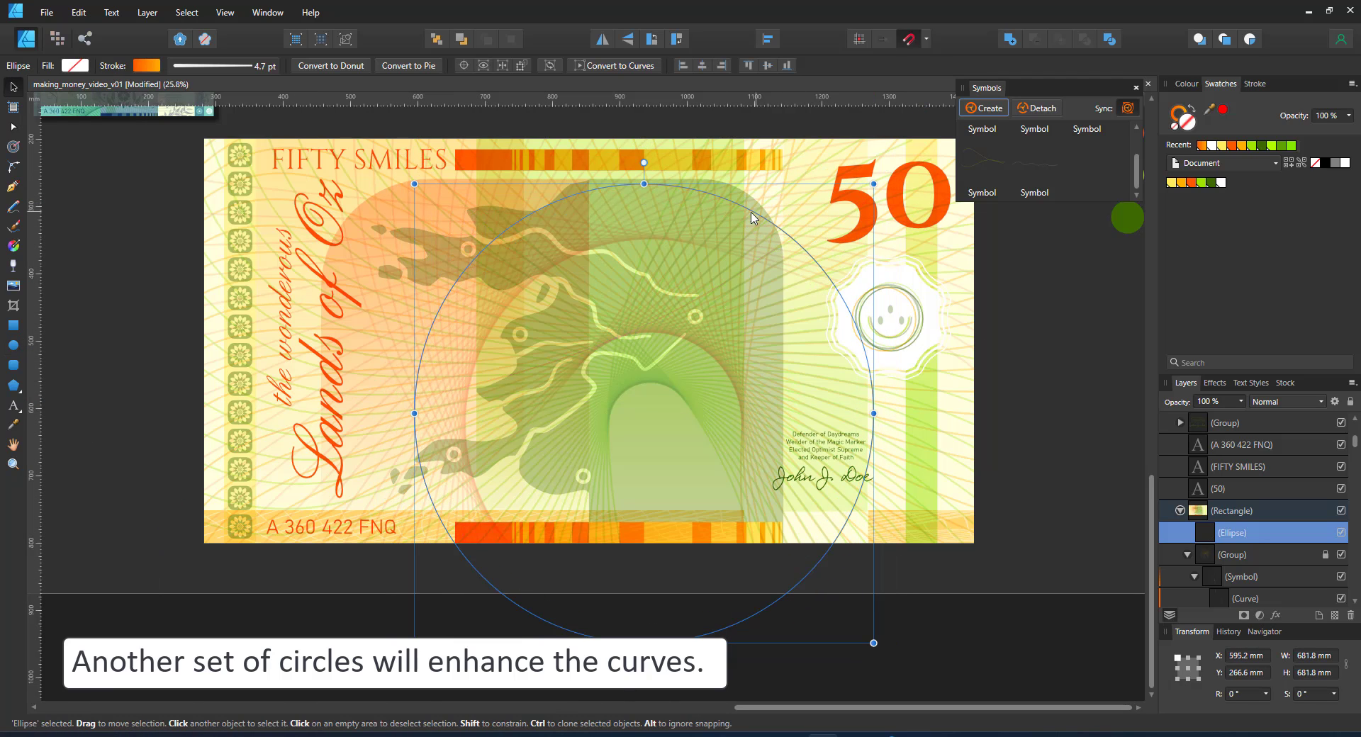
# Draw a large circle symbol over the note centre and fade its gradient end to fully transparent
pyautogui.moveTo(874, 183); pyautogui.dragTo(888, 170)
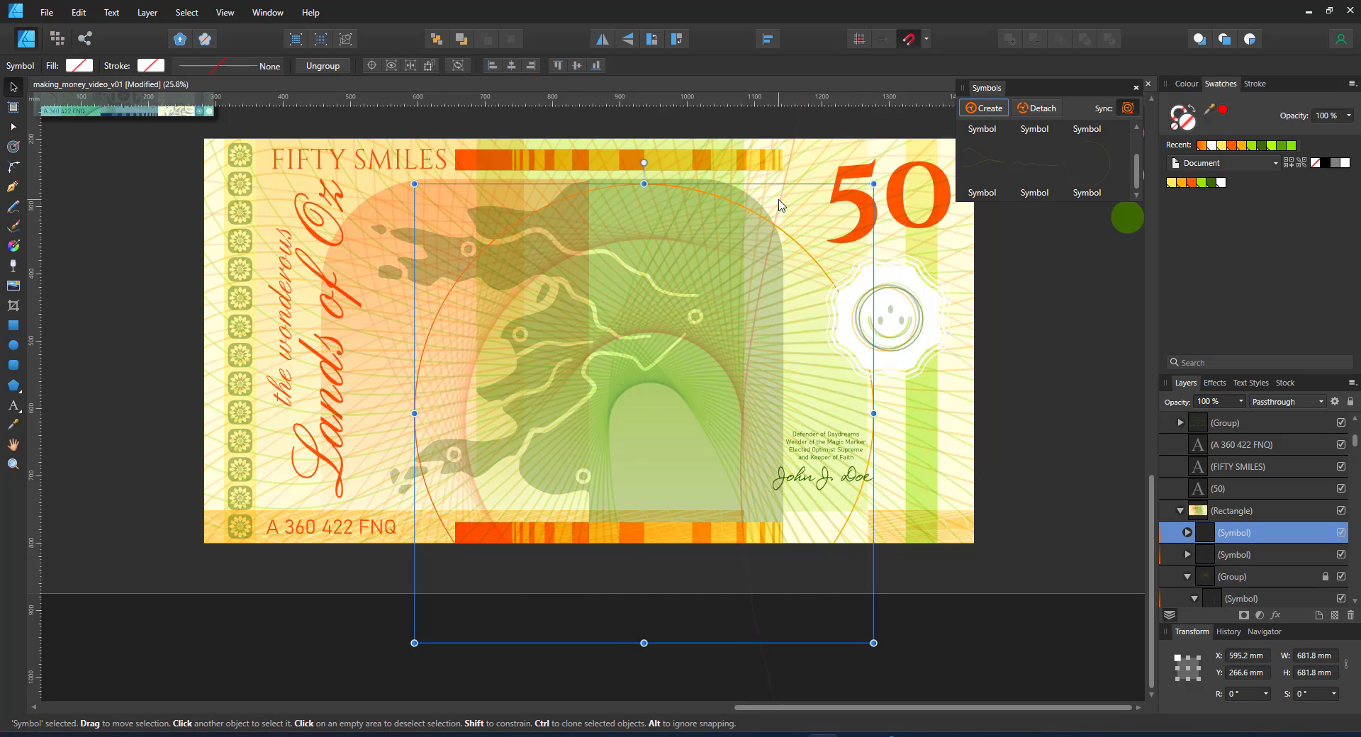
pyautogui.moveTo(874, 184); pyautogui.dragTo(909, 149)
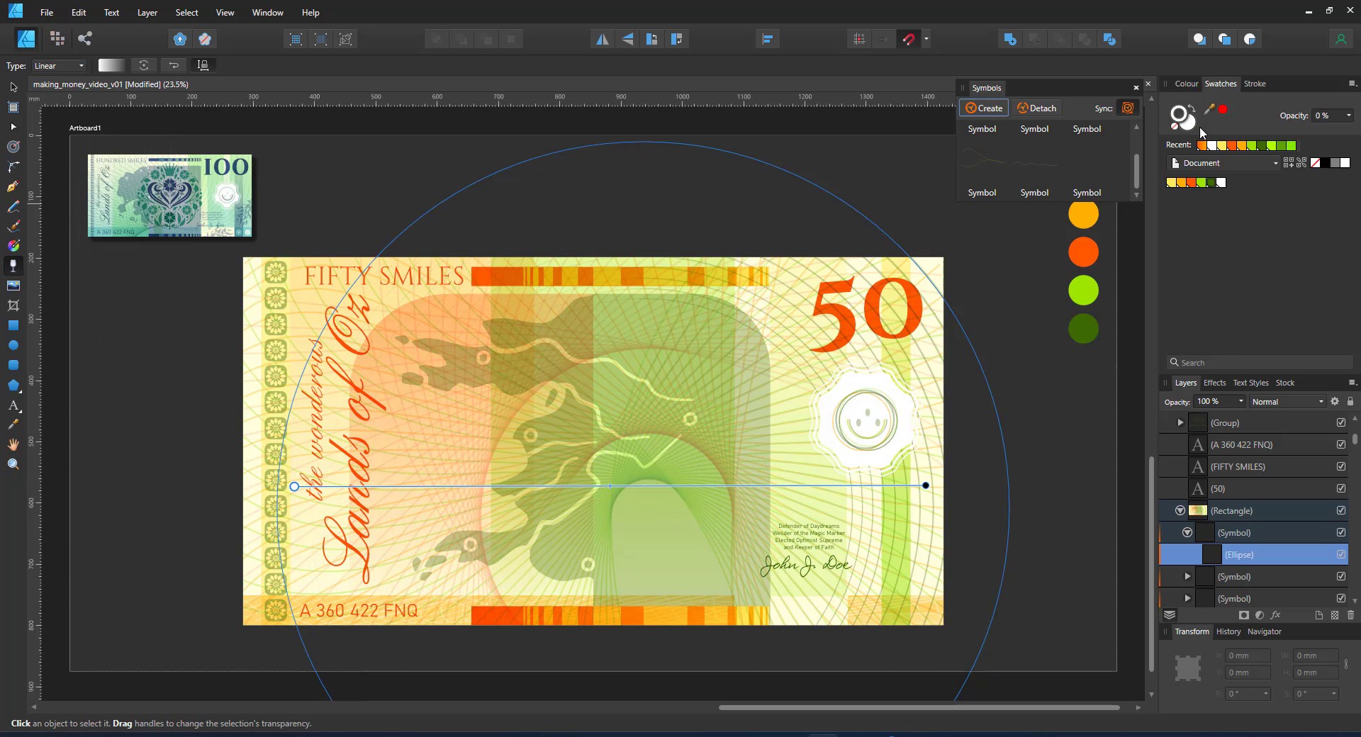
pyautogui.click(1186, 84)
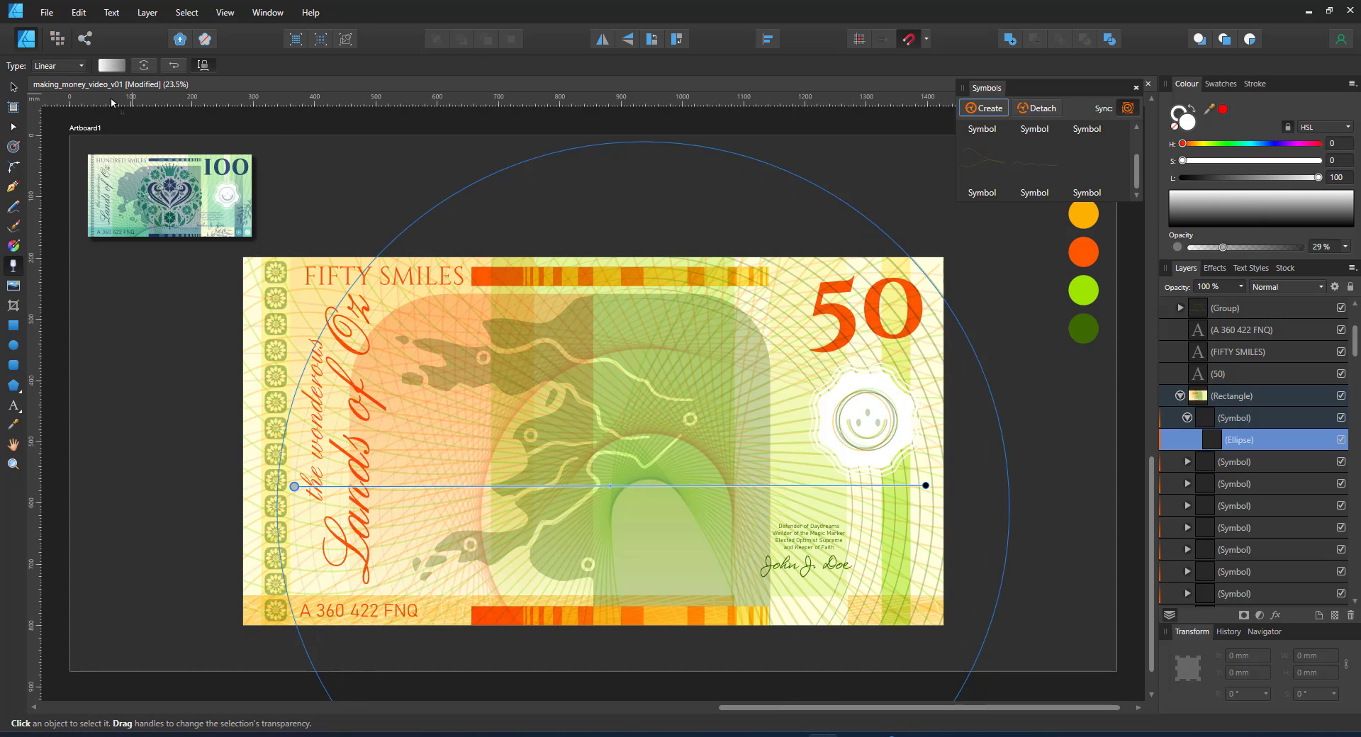
# Select the large 50 numeral and recolour it from the document swatches
pyautogui.click(863, 313)
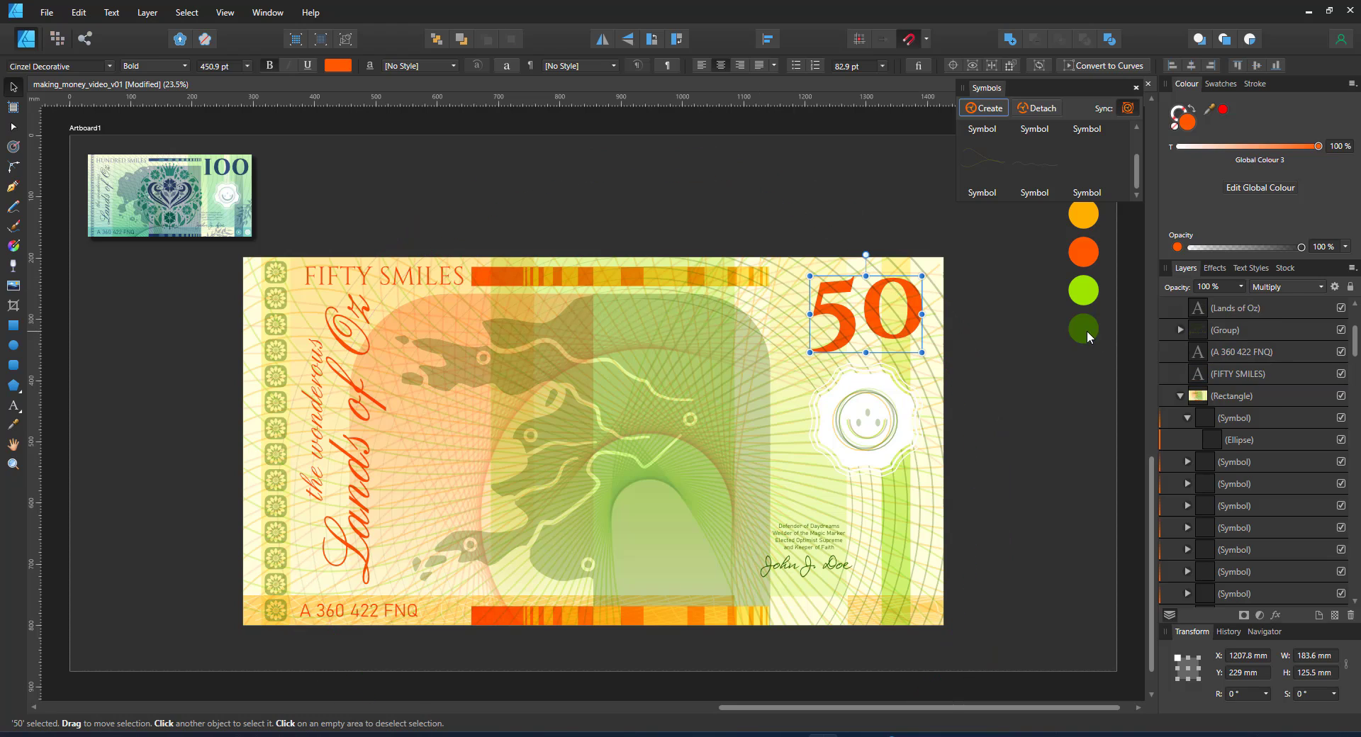
pyautogui.click(1220, 84)
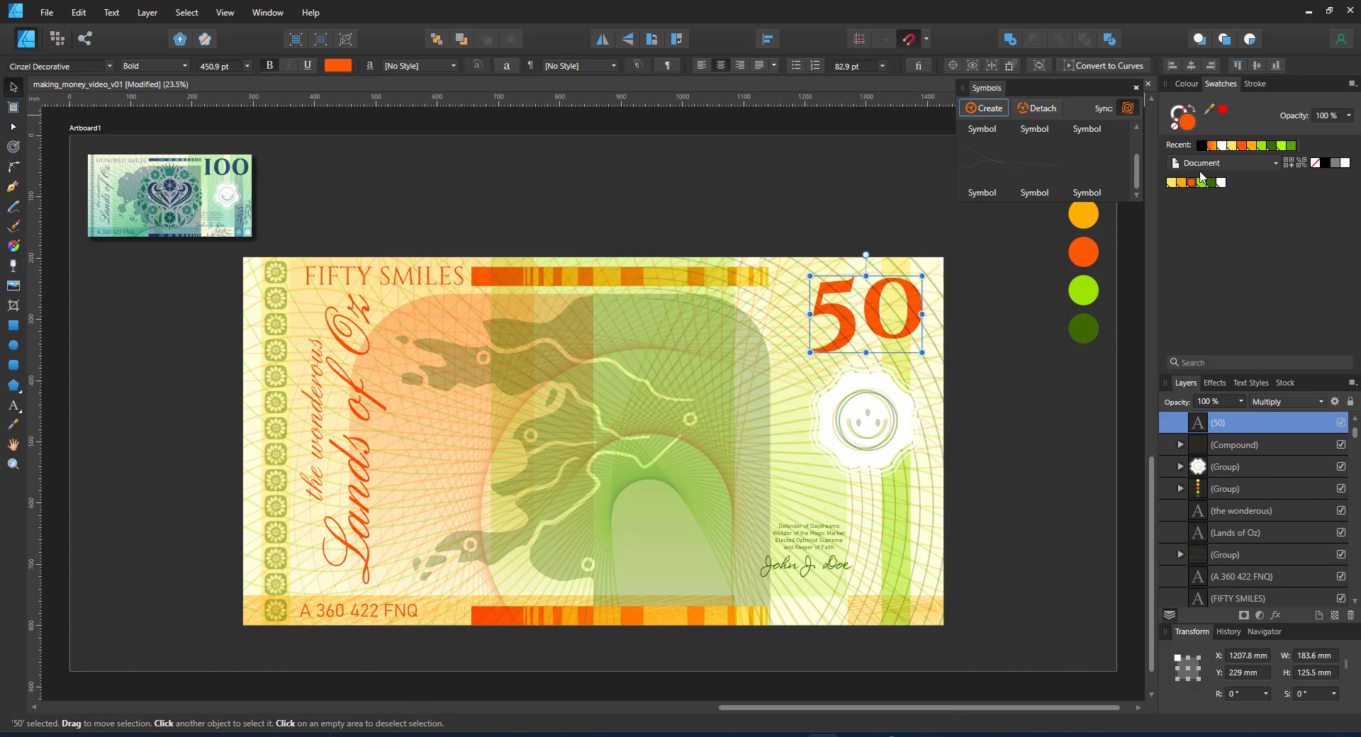
pyautogui.click(1205, 182)
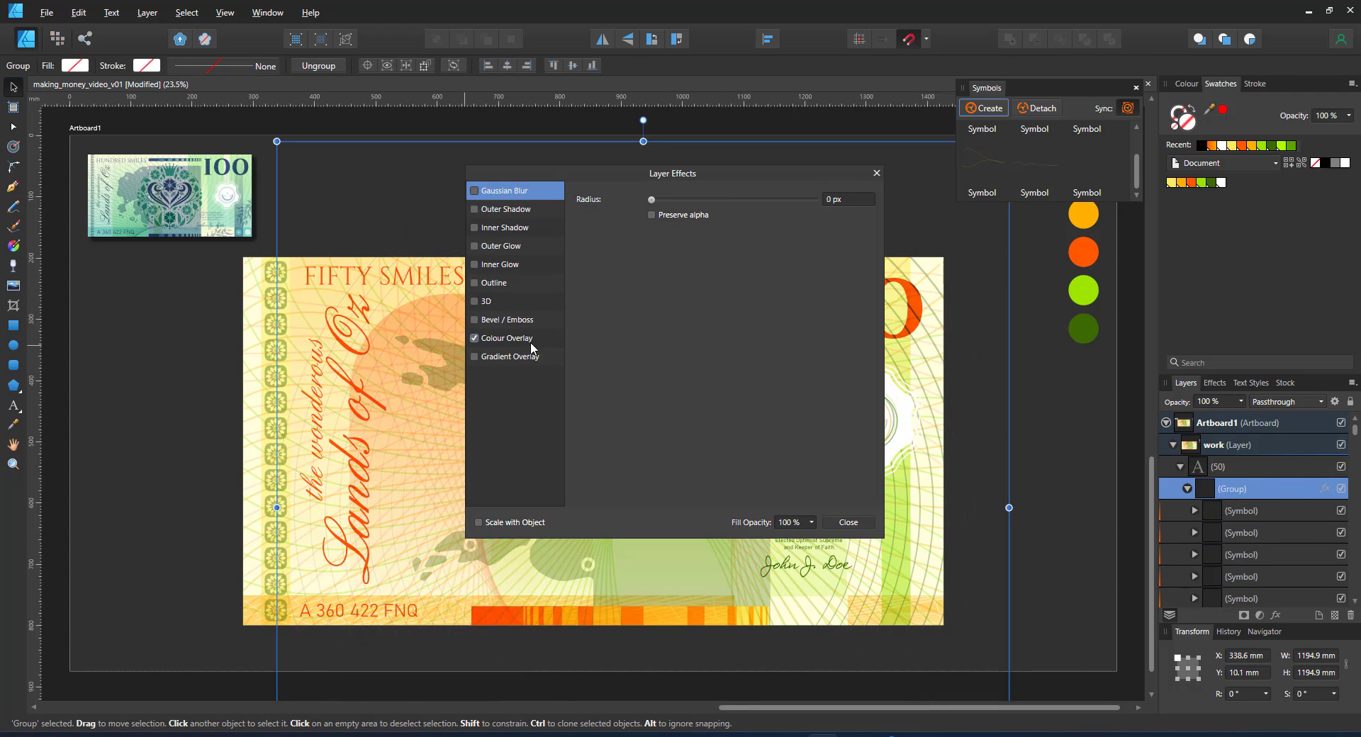
pyautogui.click(507, 338)
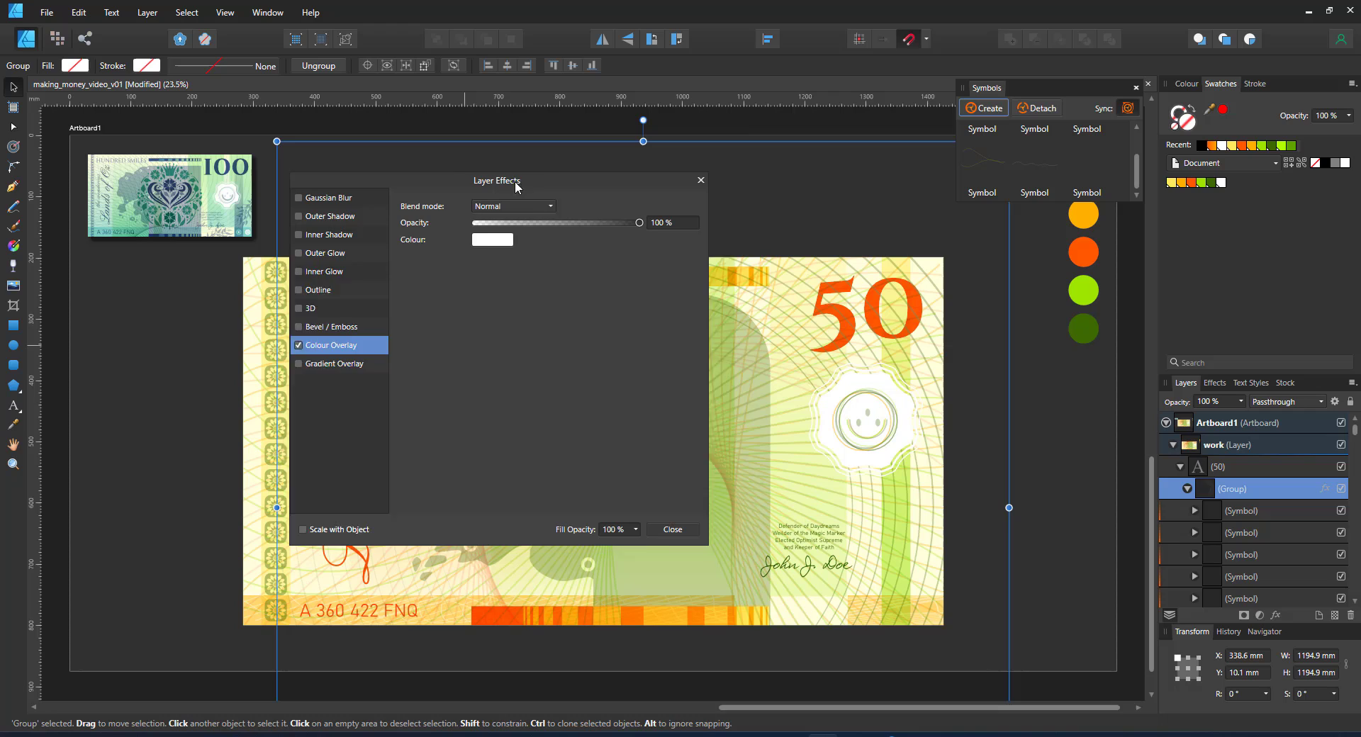
pyautogui.click(671, 530)
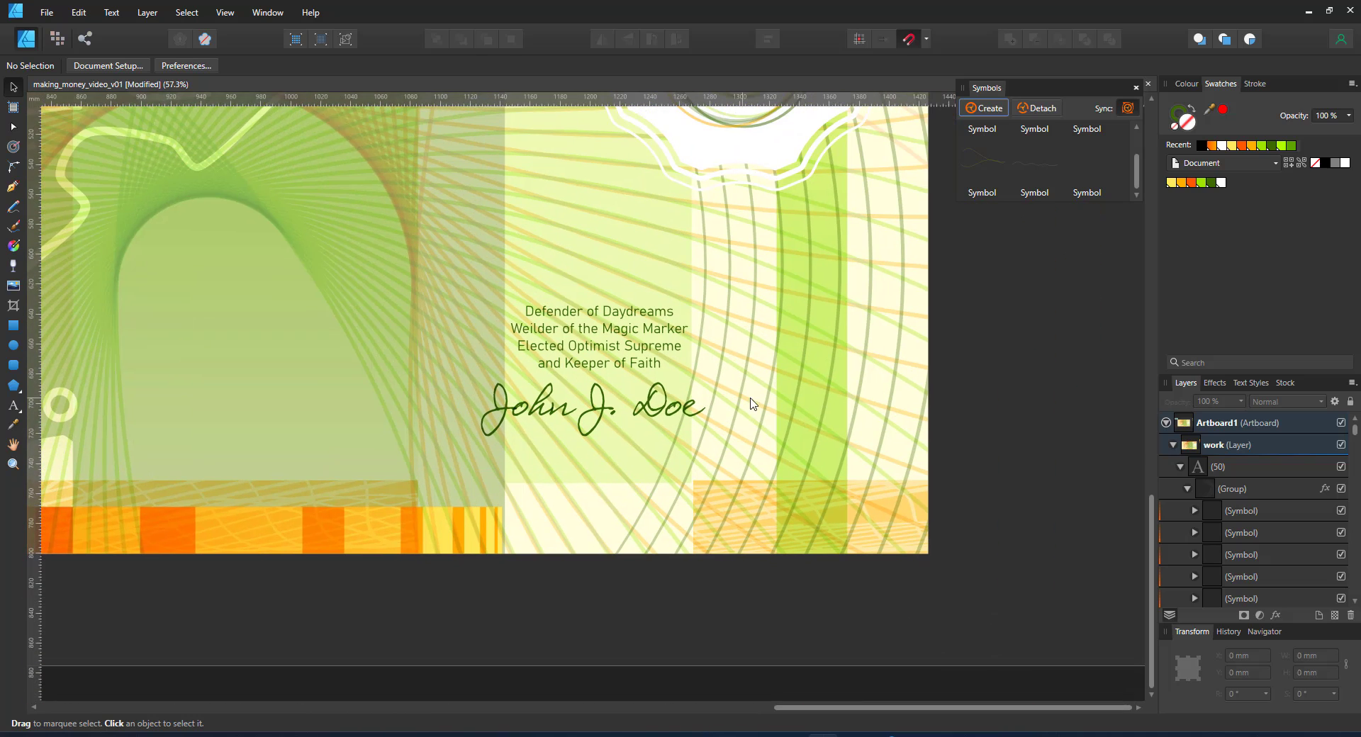
pyautogui.moveTo(7, 348)
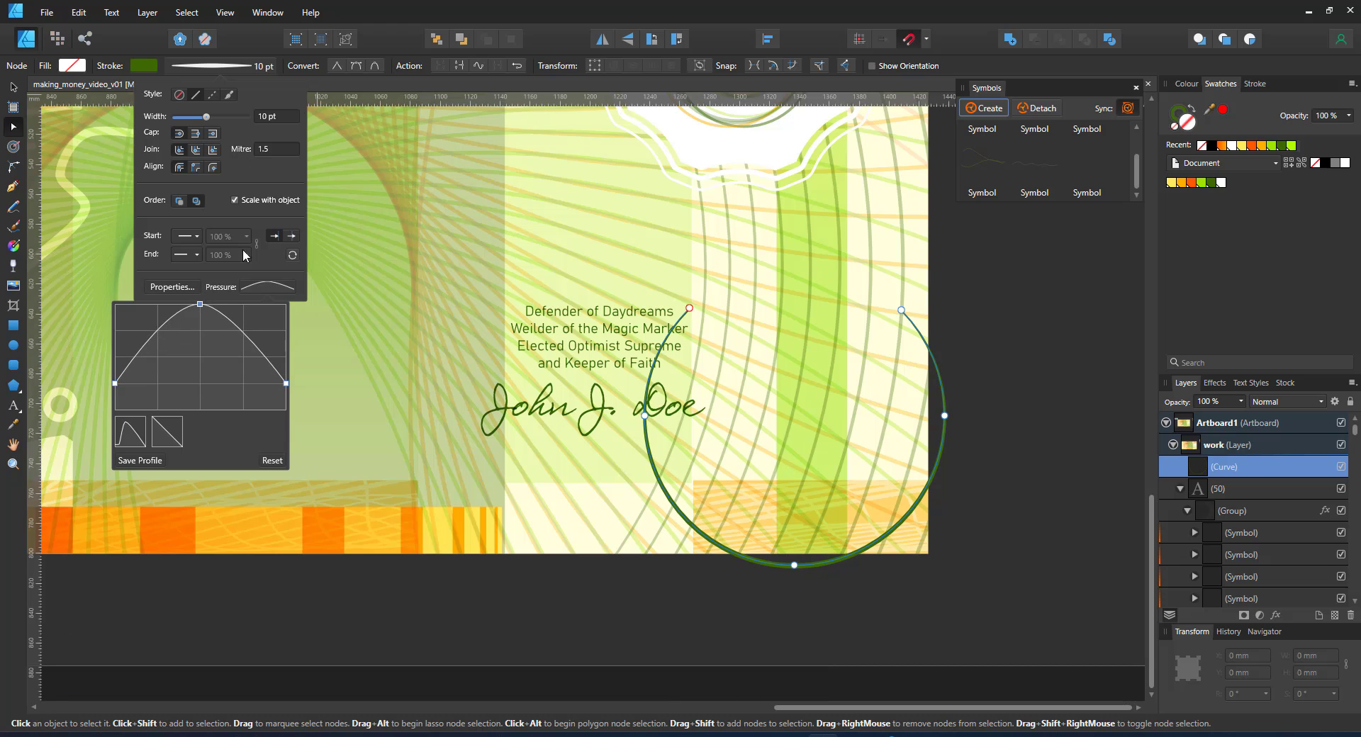
# Taper the green arc's ends with a pressure curve and set its group to Multiply blend
pyautogui.moveTo(192, 117); pyautogui.dragTo(215, 117)
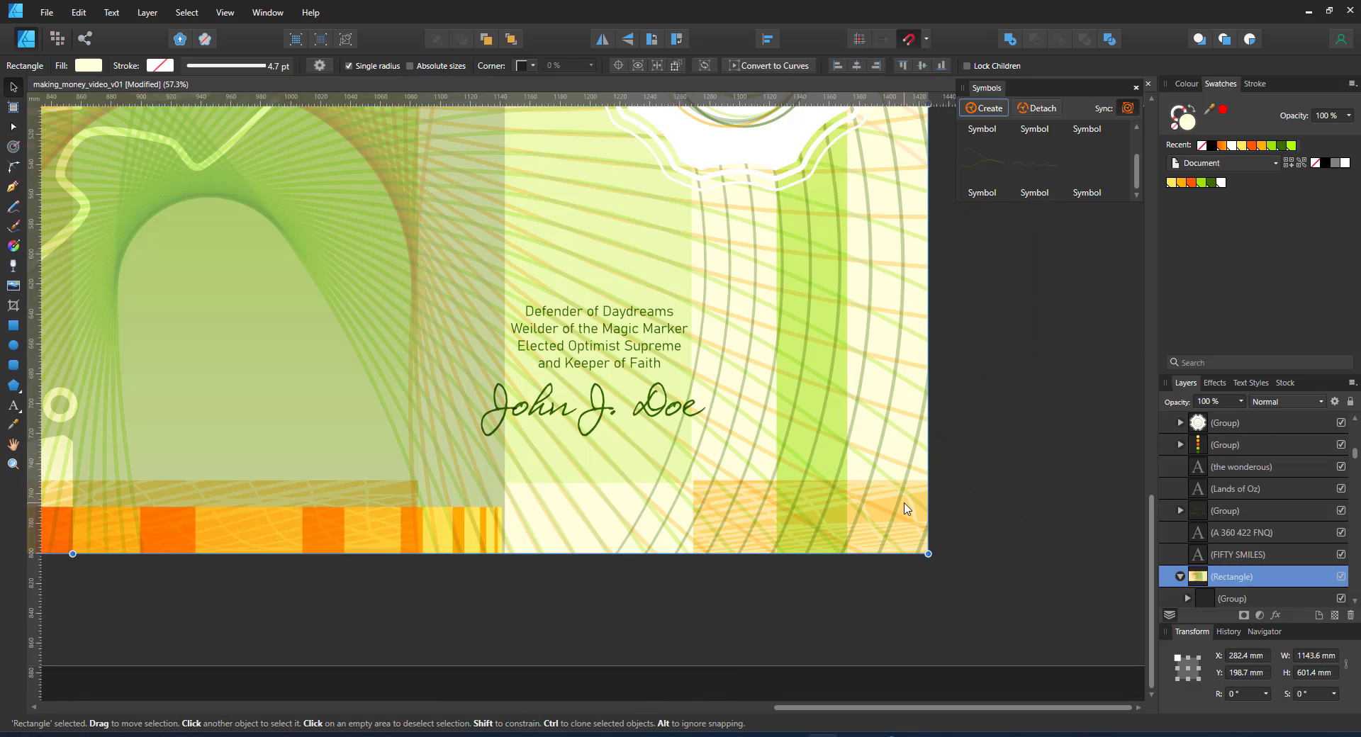
pyautogui.click(1284, 402)
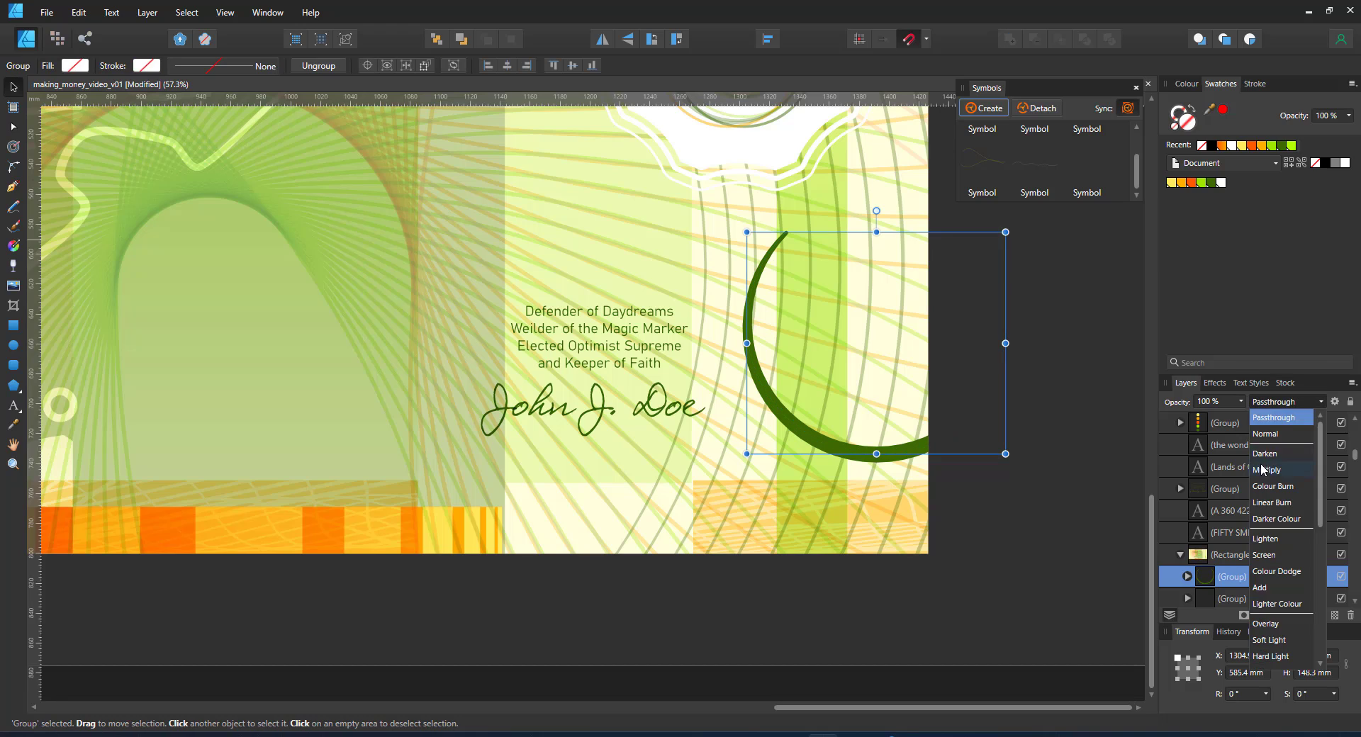
pyautogui.click(1268, 470)
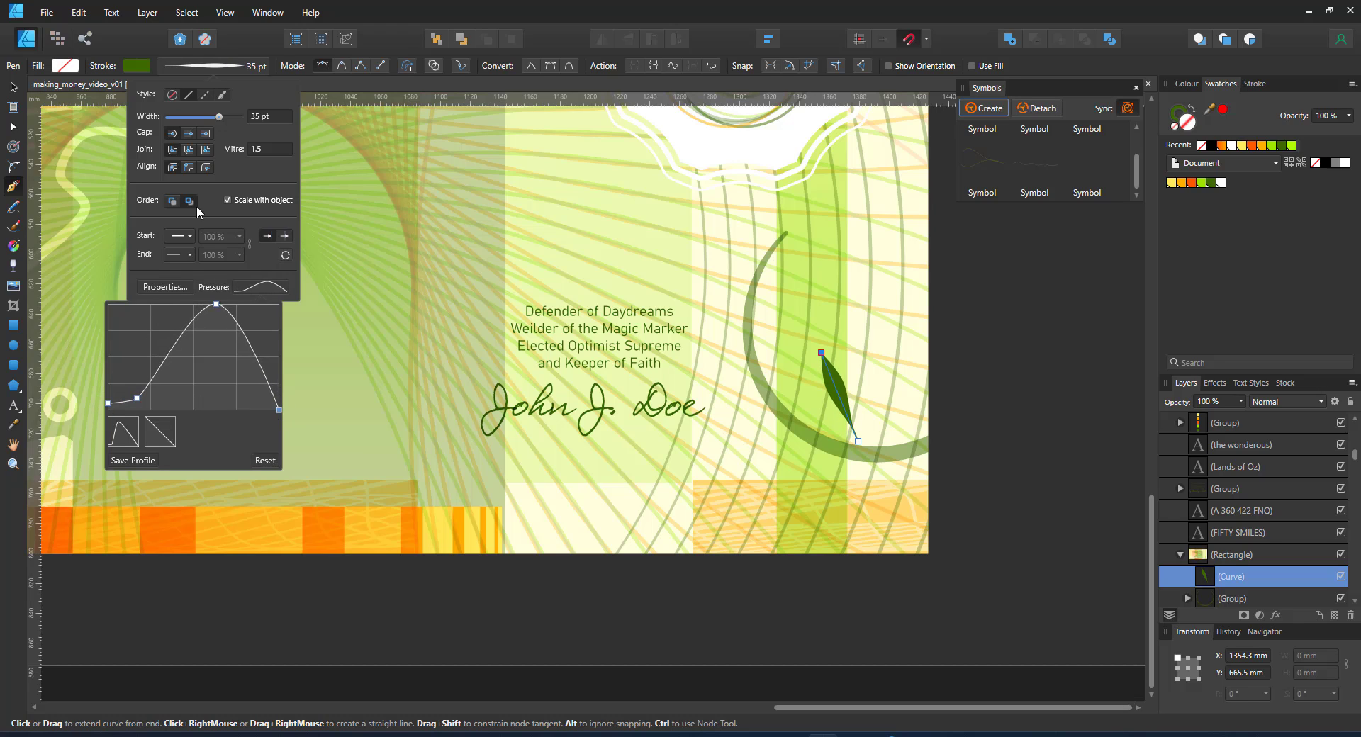
# Draw tapered leaf strokes along the arc, finishing the topmost leaf
pyautogui.moveTo(219, 116); pyautogui.dragTo(232, 116)
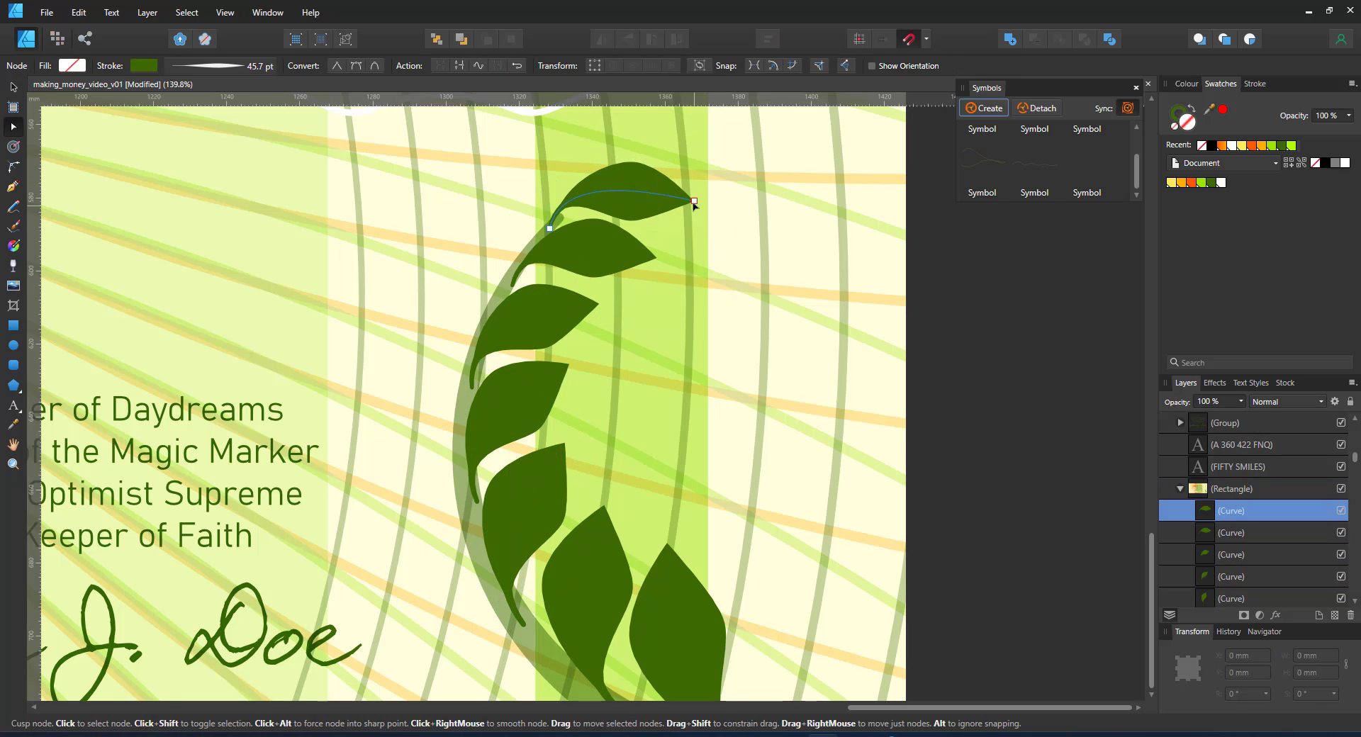
pyautogui.click(1230, 532)
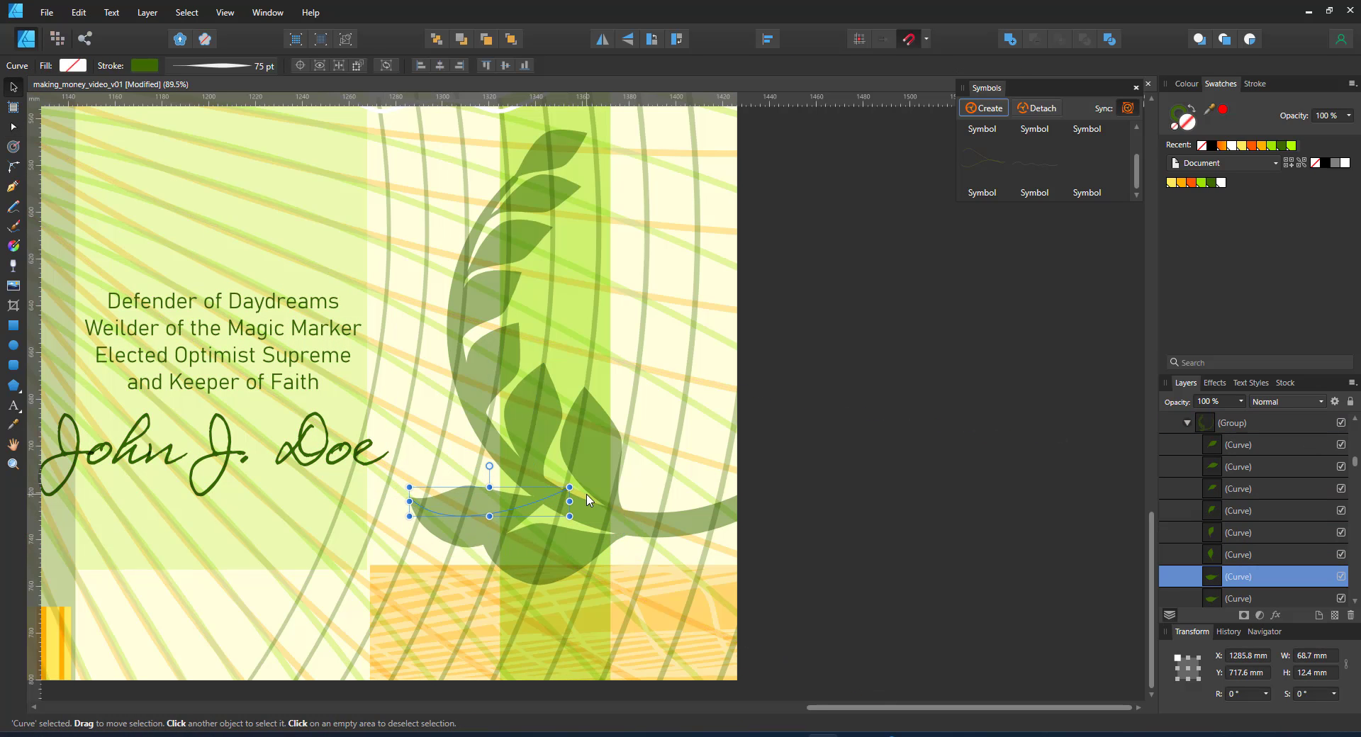
# Move a leaf to the stem's left side, rotate it to follow the stem and shrink a small top leaf
pyautogui.moveTo(568, 501); pyautogui.dragTo(547, 501)
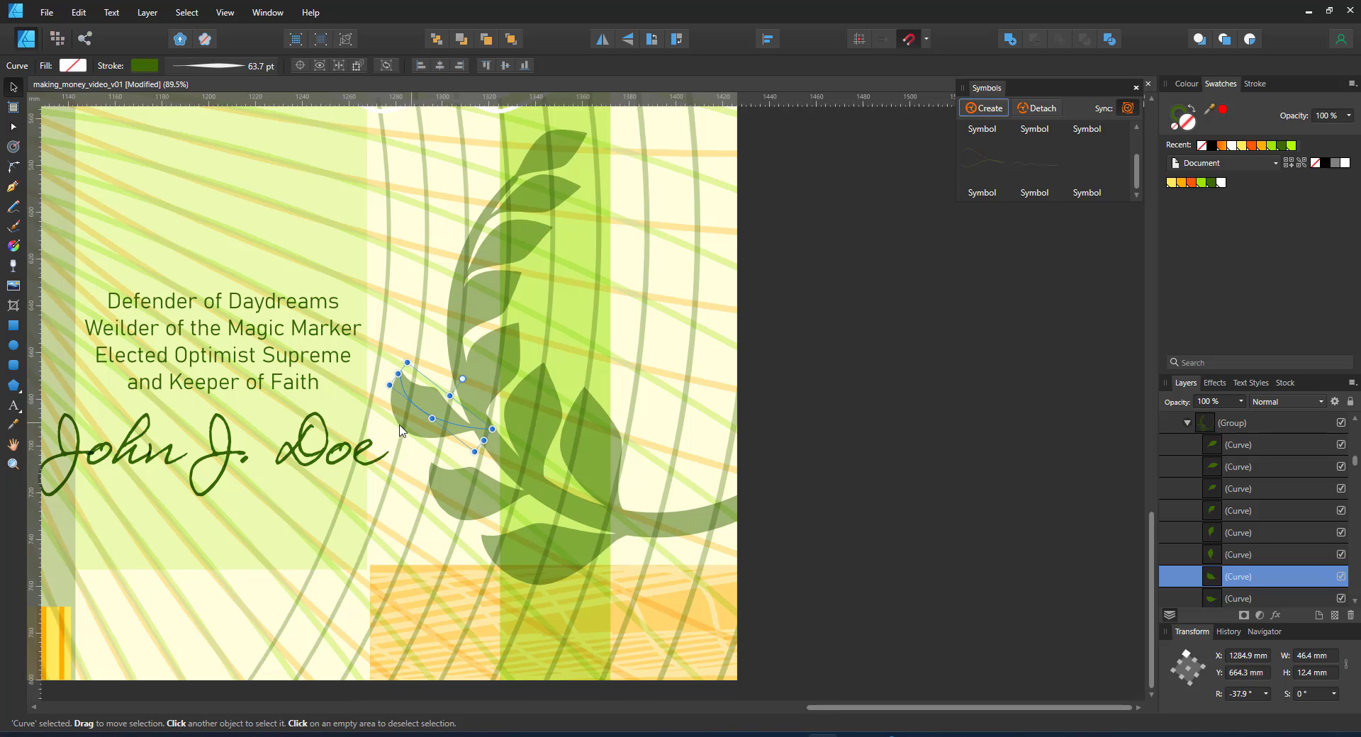
pyautogui.moveTo(449, 409); pyautogui.dragTo(501, 178)
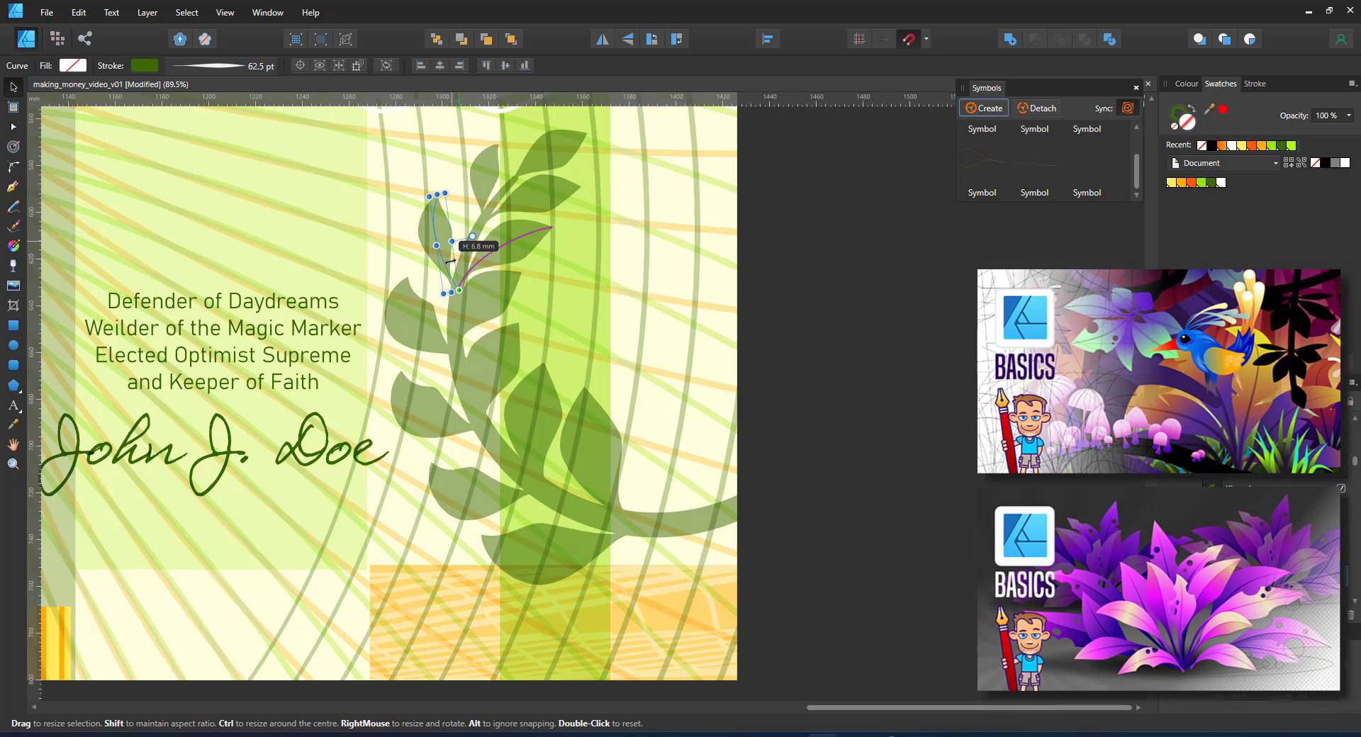
pyautogui.moveTo(449, 245); pyautogui.dragTo(445, 386)
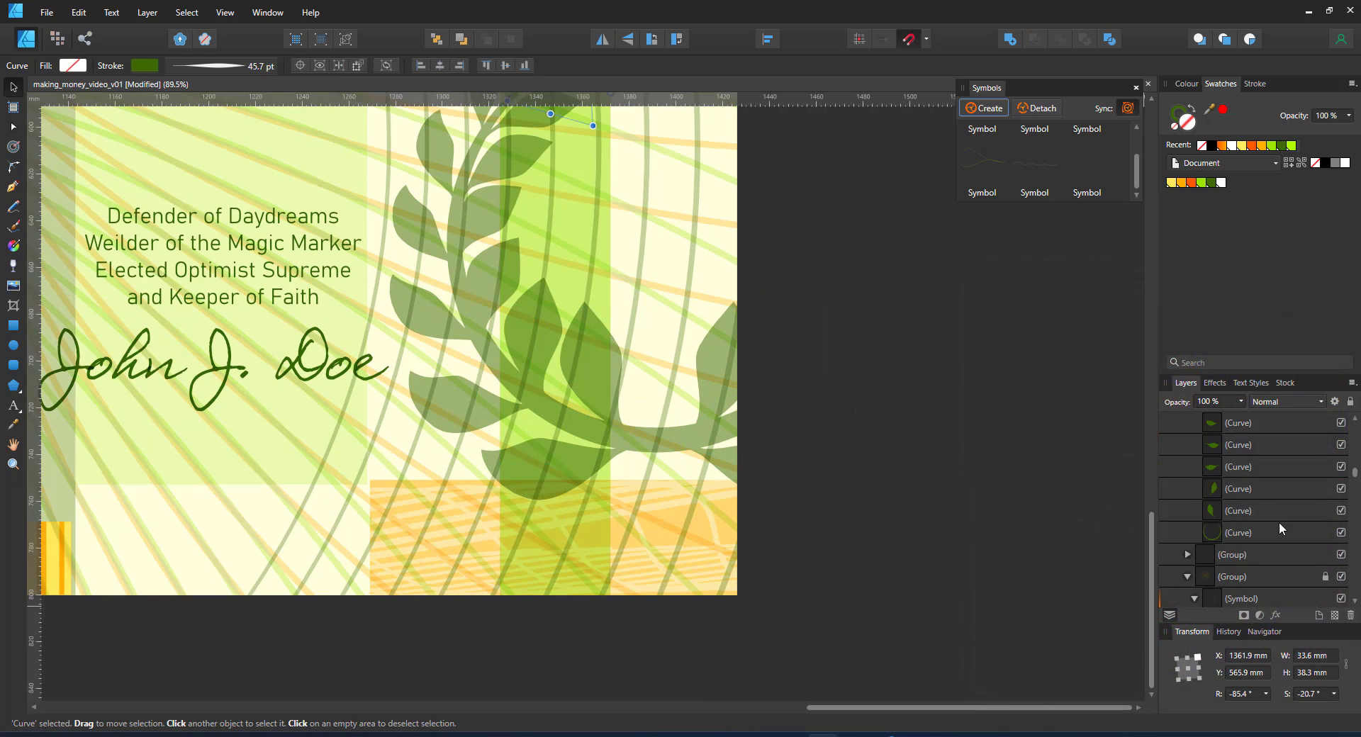
# Select the leaf curves and draw an 8 pt vein line through them with Erase blend
pyautogui.click(1284, 401)
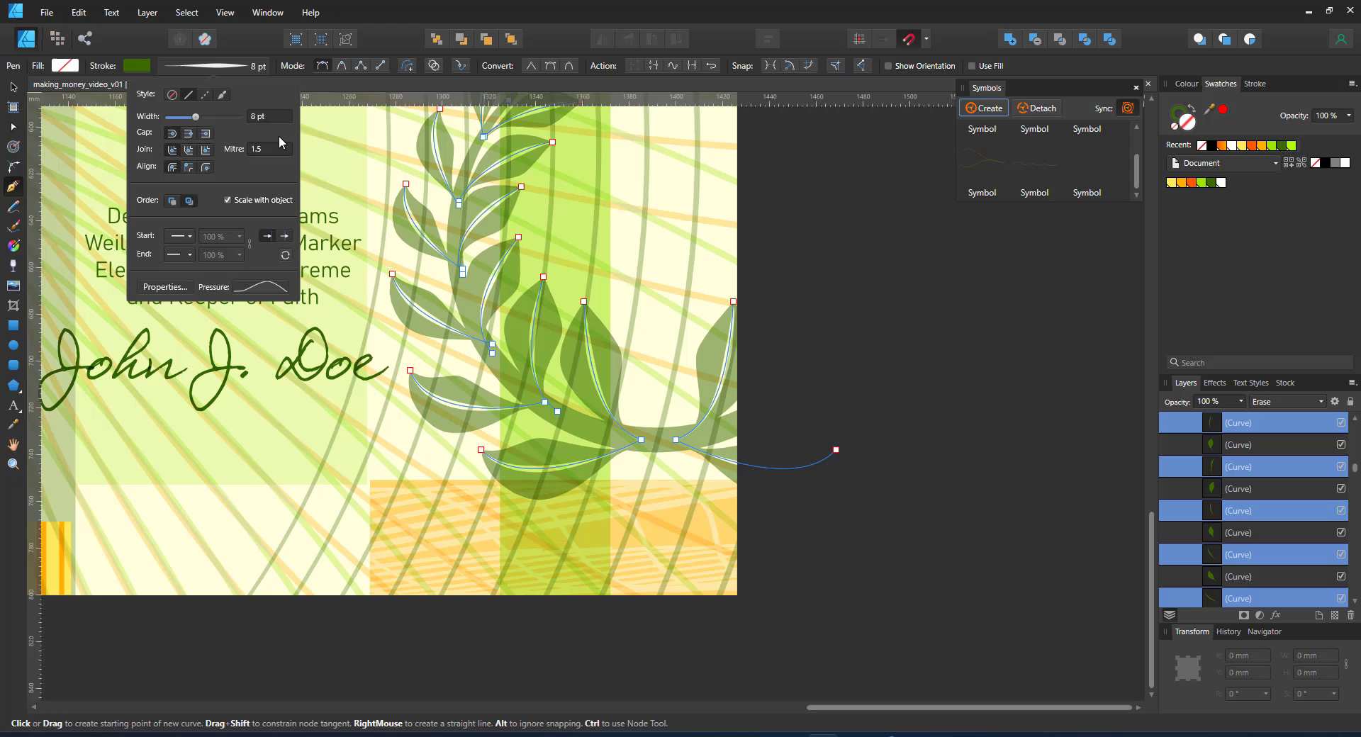
pyautogui.click(259, 286)
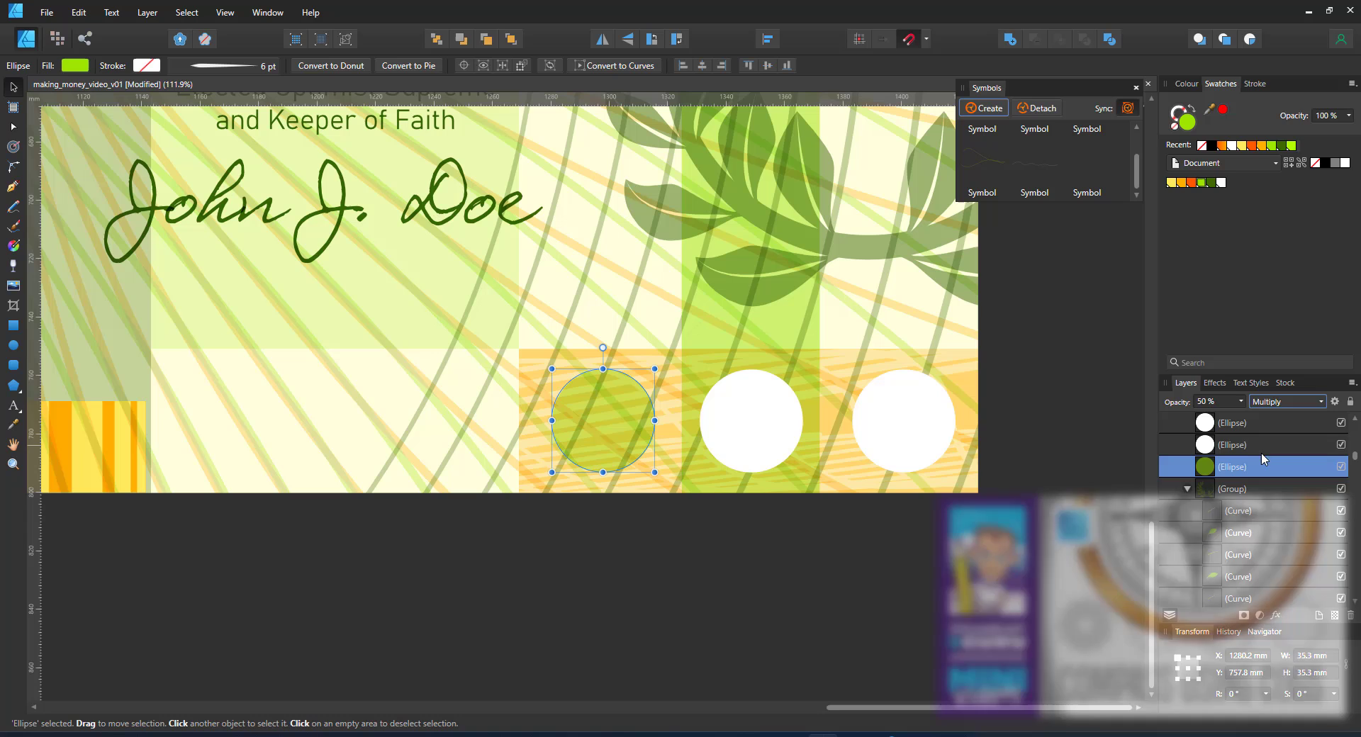
# Tint the middle circle muted olive and switch to the Cog tool
pyautogui.click(1231, 444)
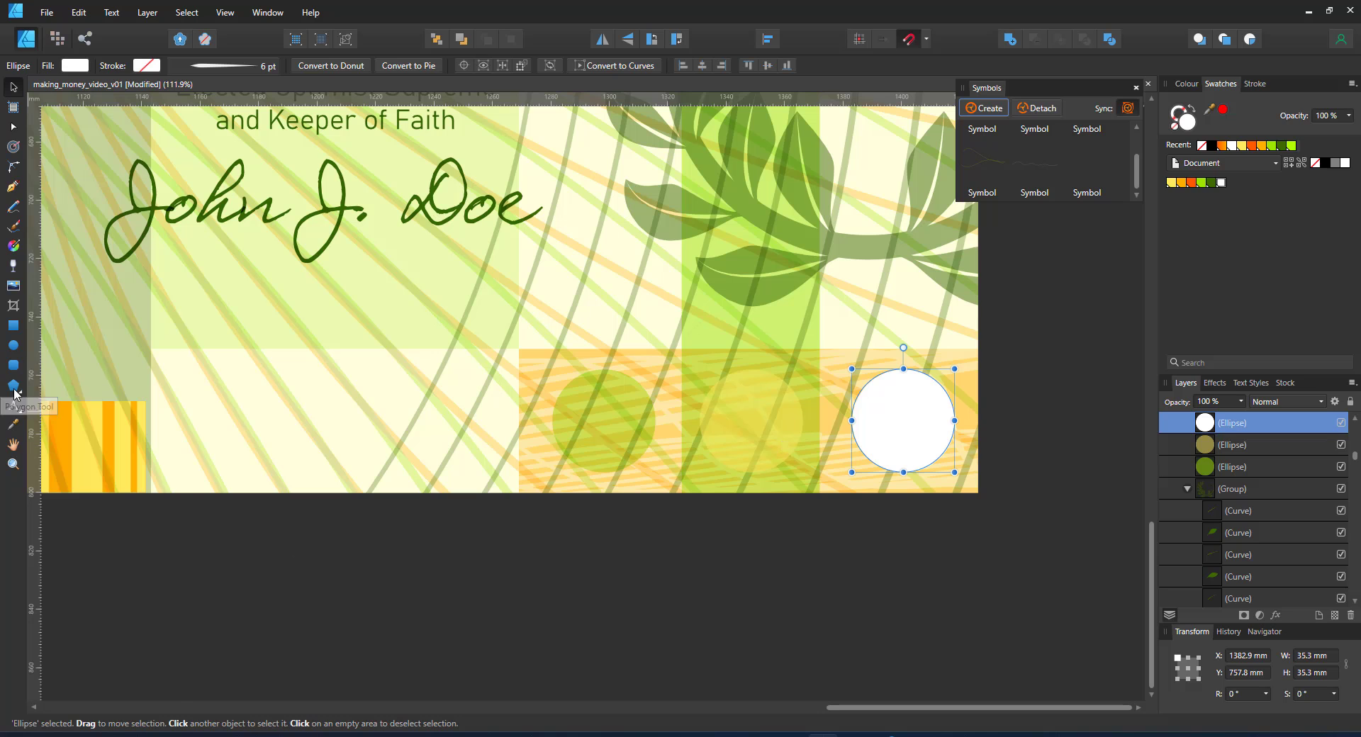
pyautogui.click(15, 386)
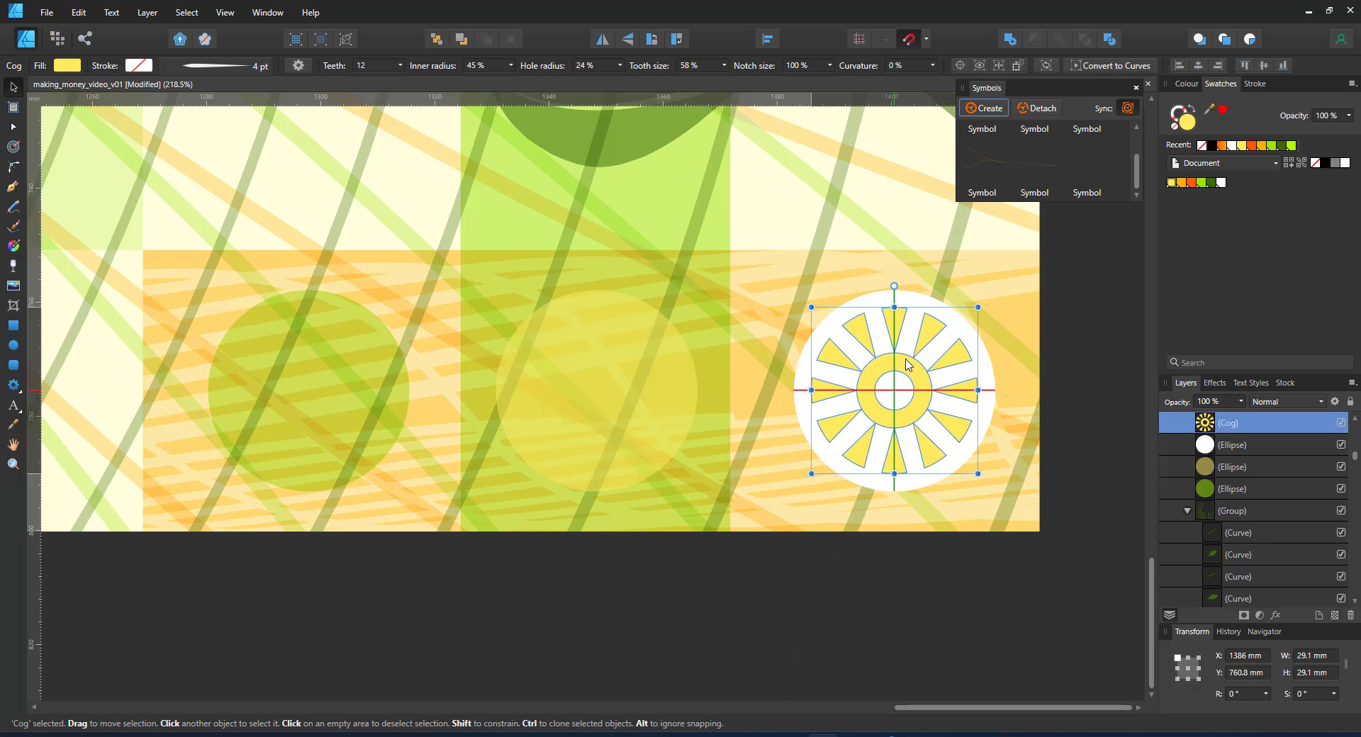
# Copy the cog onto the middle and left circles and centre it on the left one
pyautogui.moveTo(894, 389); pyautogui.dragTo(596, 389)
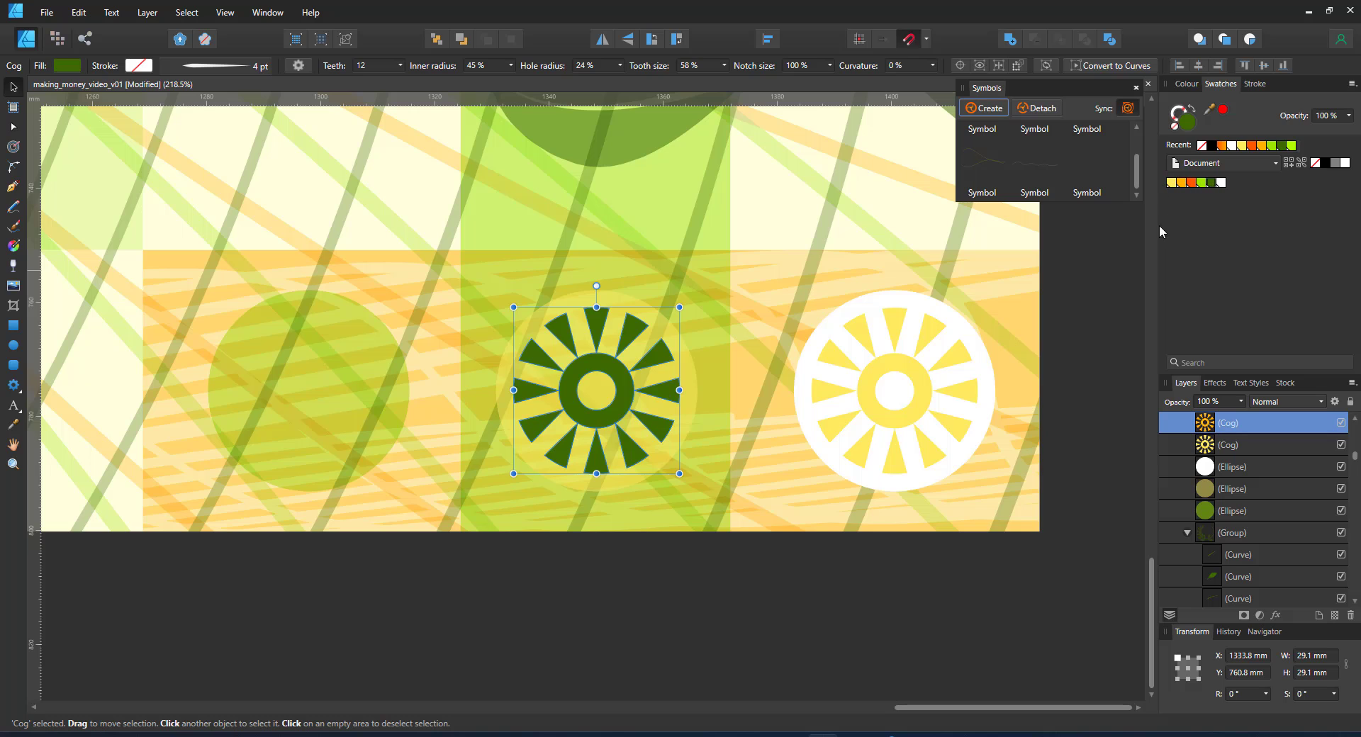
pyautogui.moveTo(596, 389); pyautogui.dragTo(355, 389)
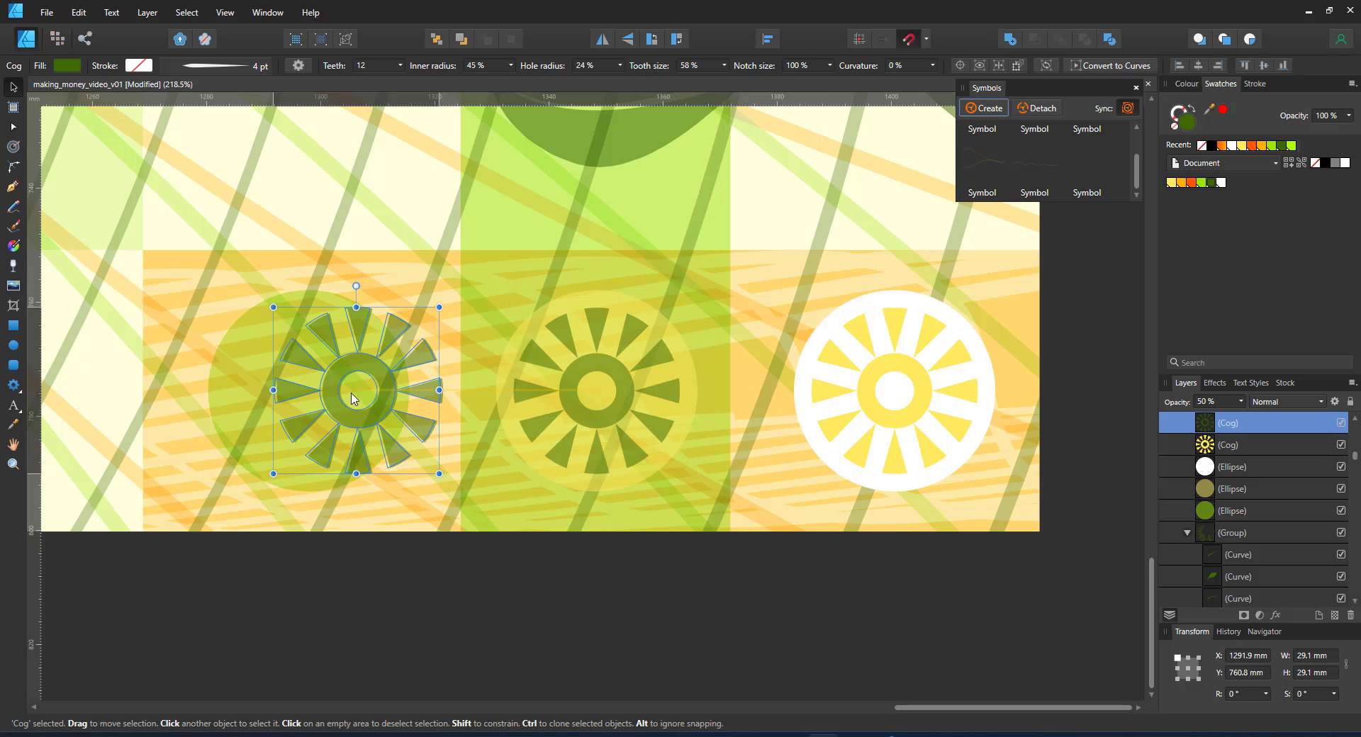
pyautogui.moveTo(352, 390); pyautogui.dragTo(308, 390)
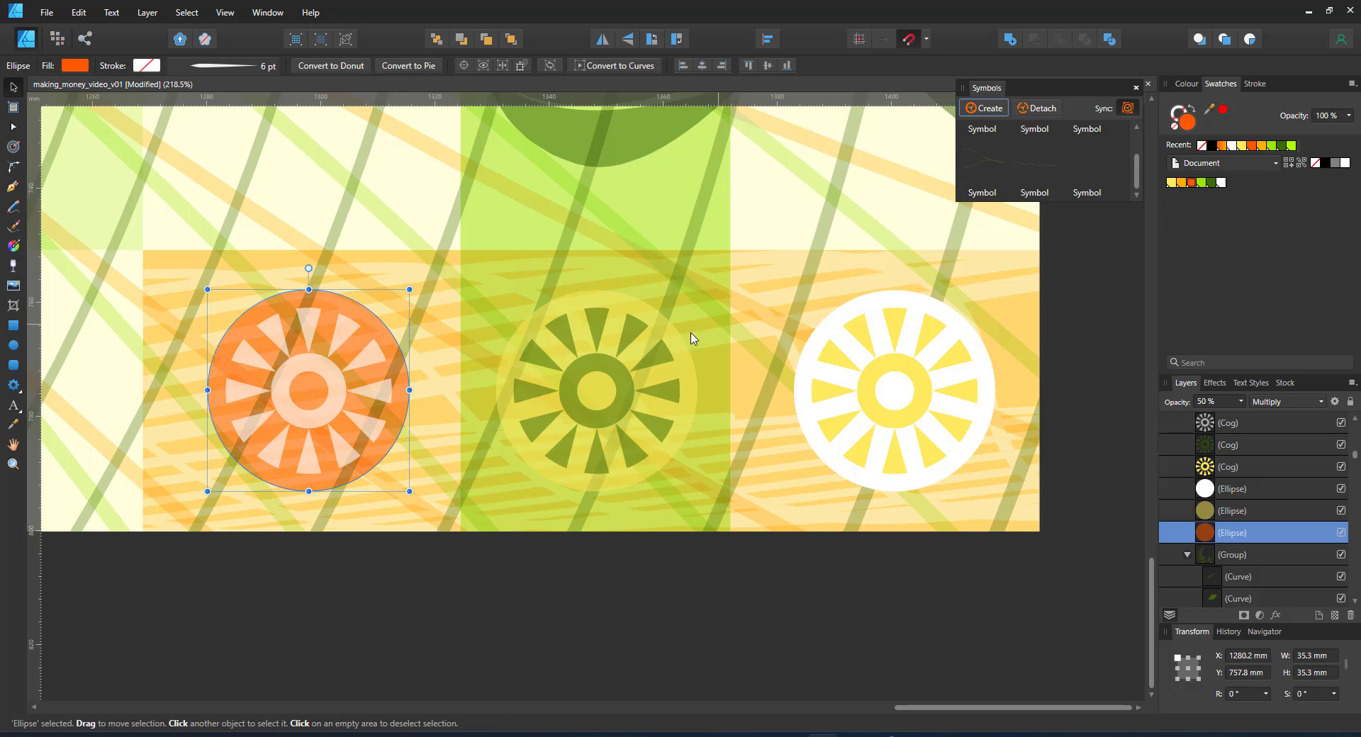
# Select the dark green cog and its middle backing circle for 50% Multiply opacity
pyautogui.click(596, 390)
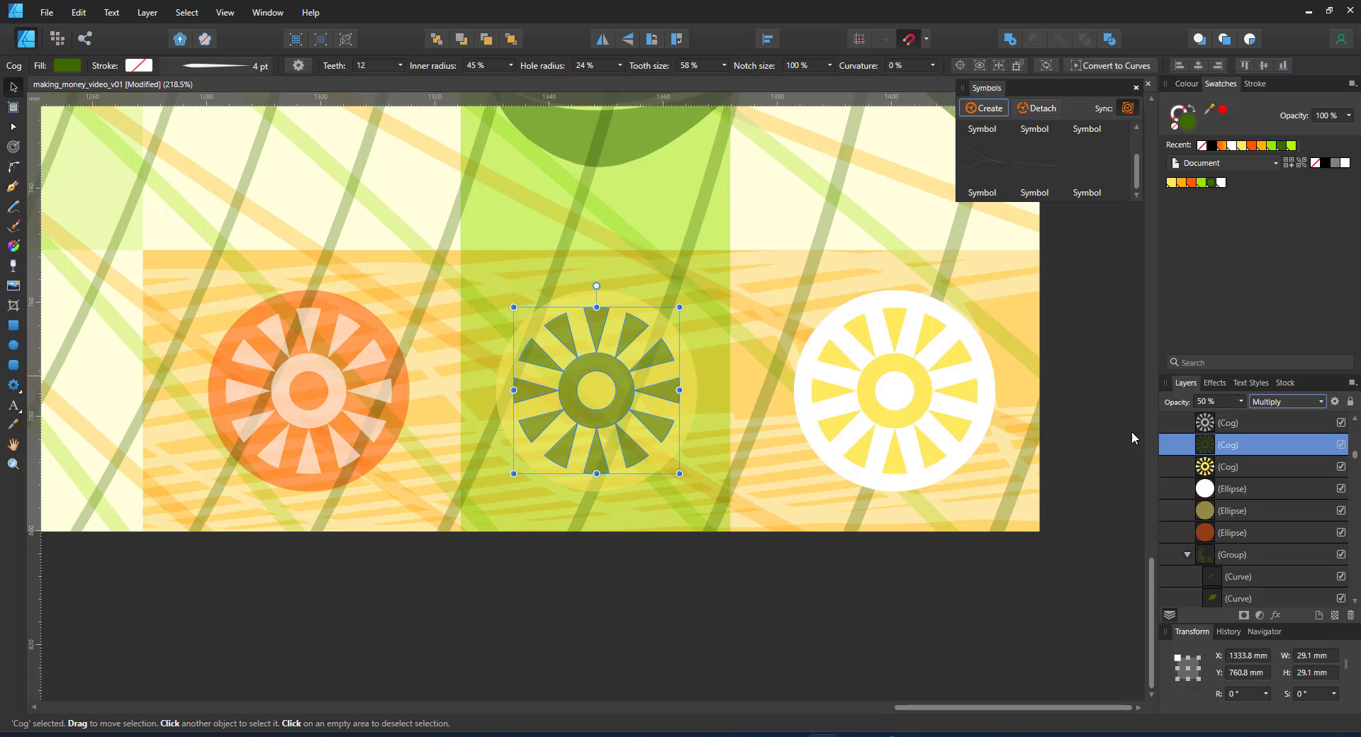
pyautogui.click(1232, 511)
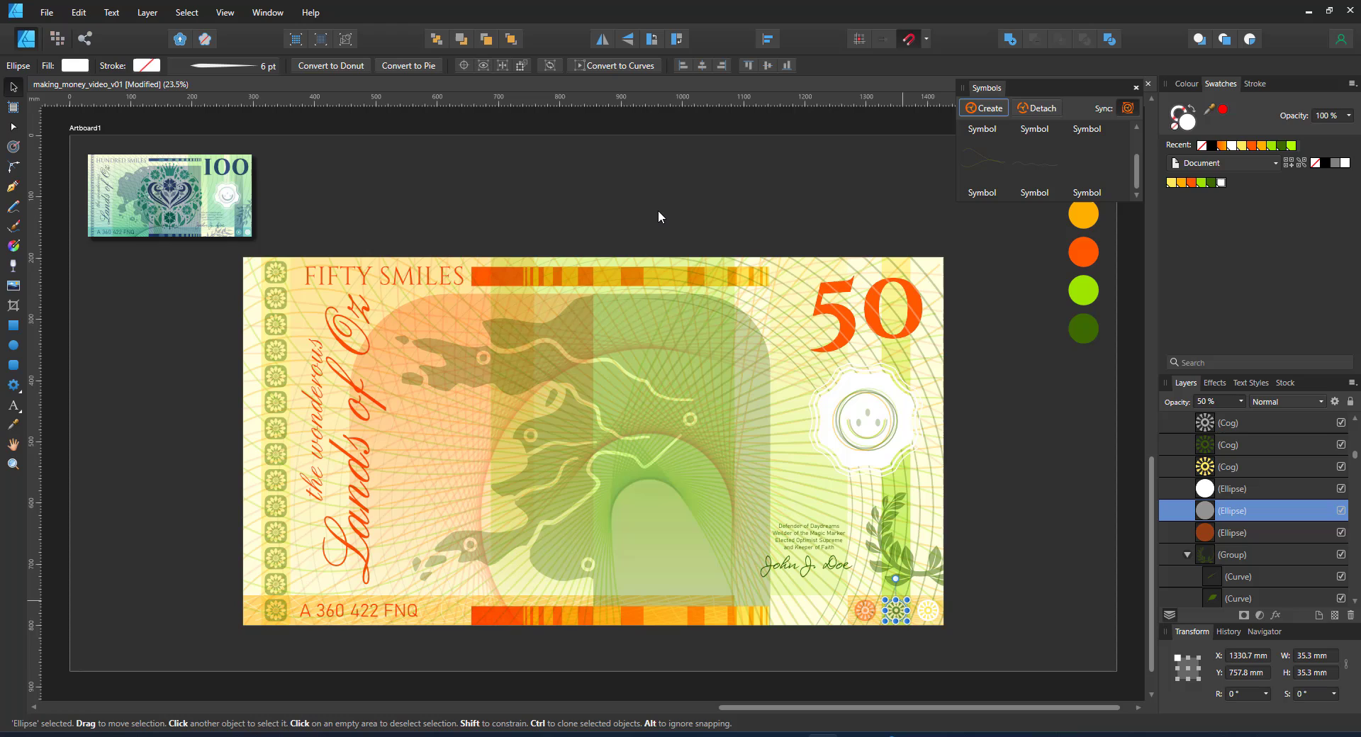
# Deselect everything, check the Stroke panel and scroll Layers to the sunflower group
pyautogui.click(755, 208)
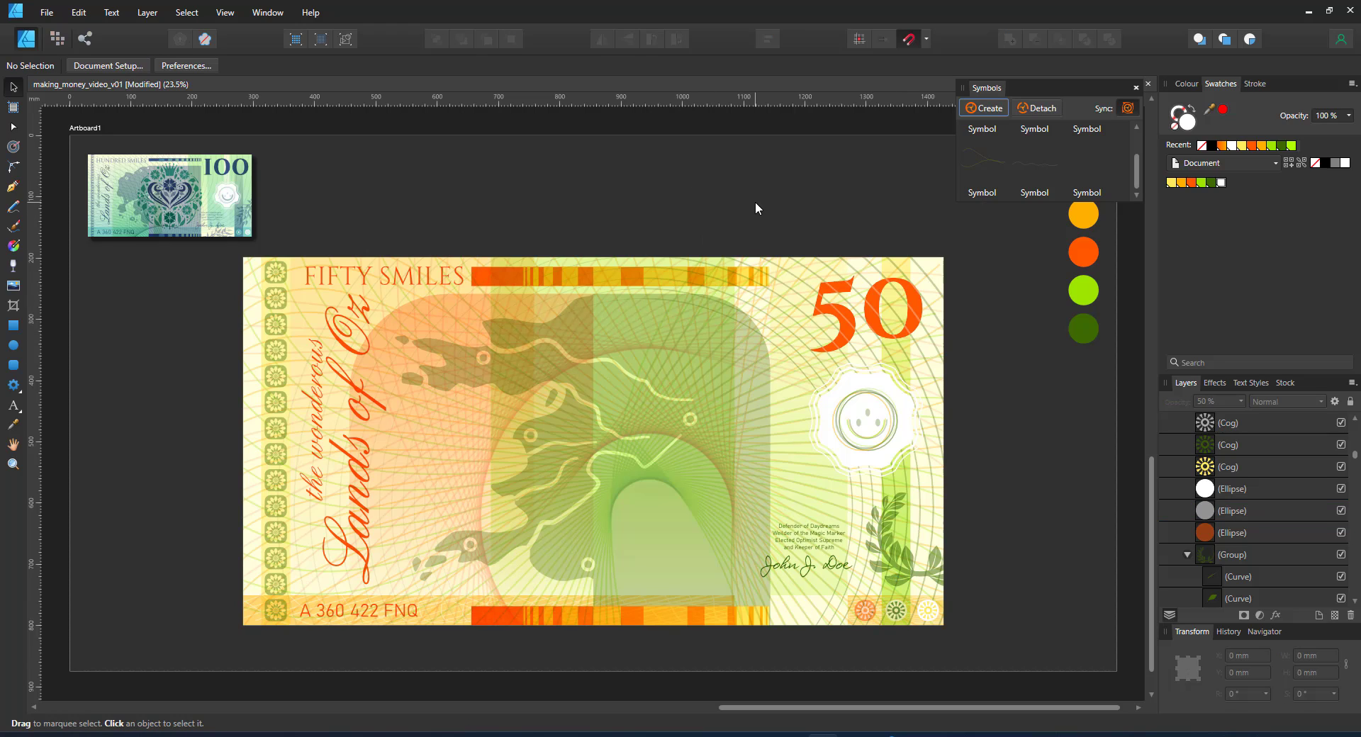
pyautogui.click(1253, 84)
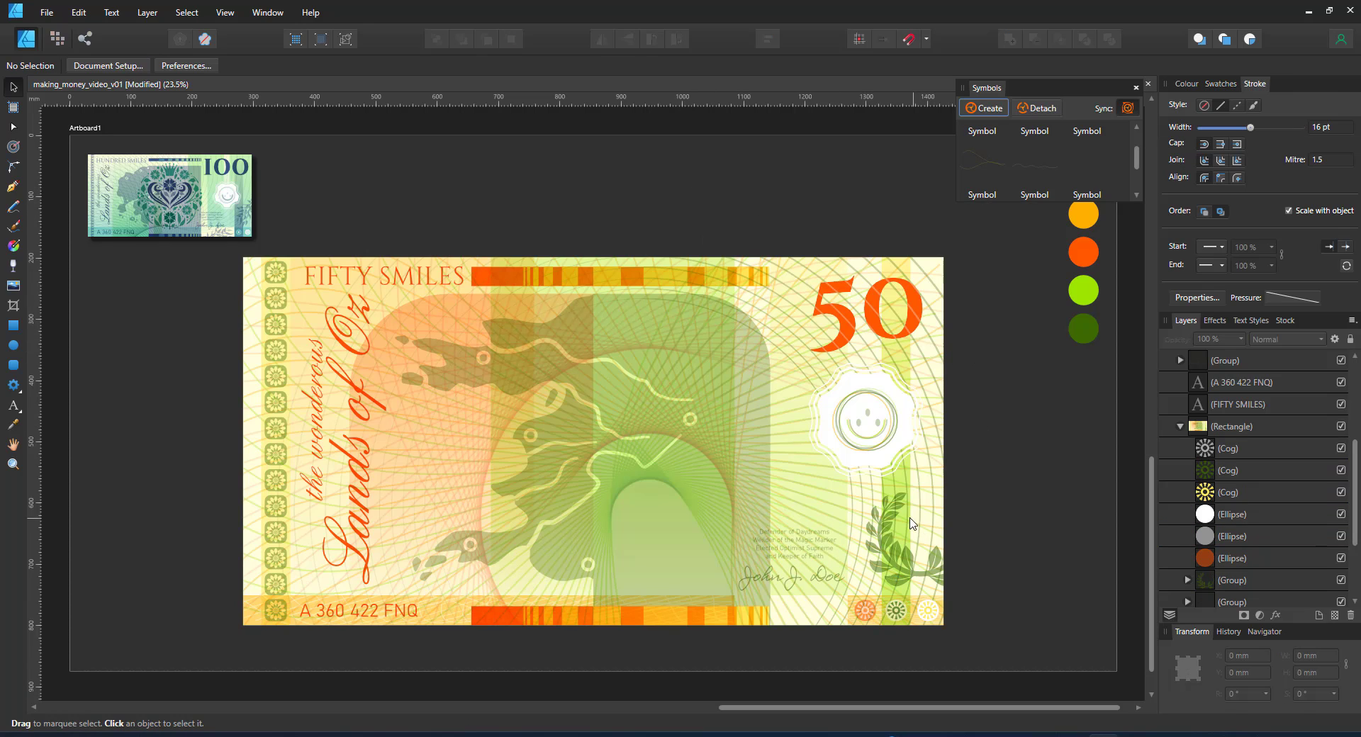
pyautogui.moveTo(888, 405)
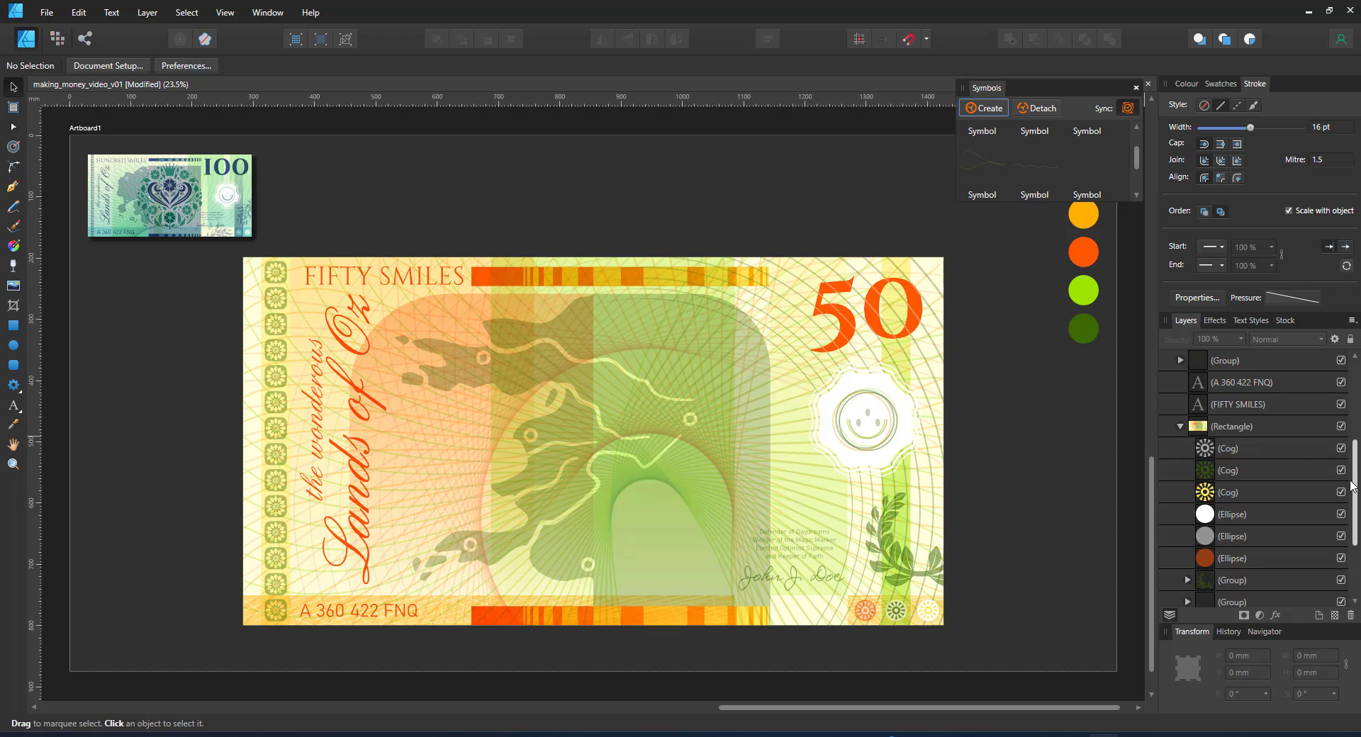
pyautogui.scroll(3)
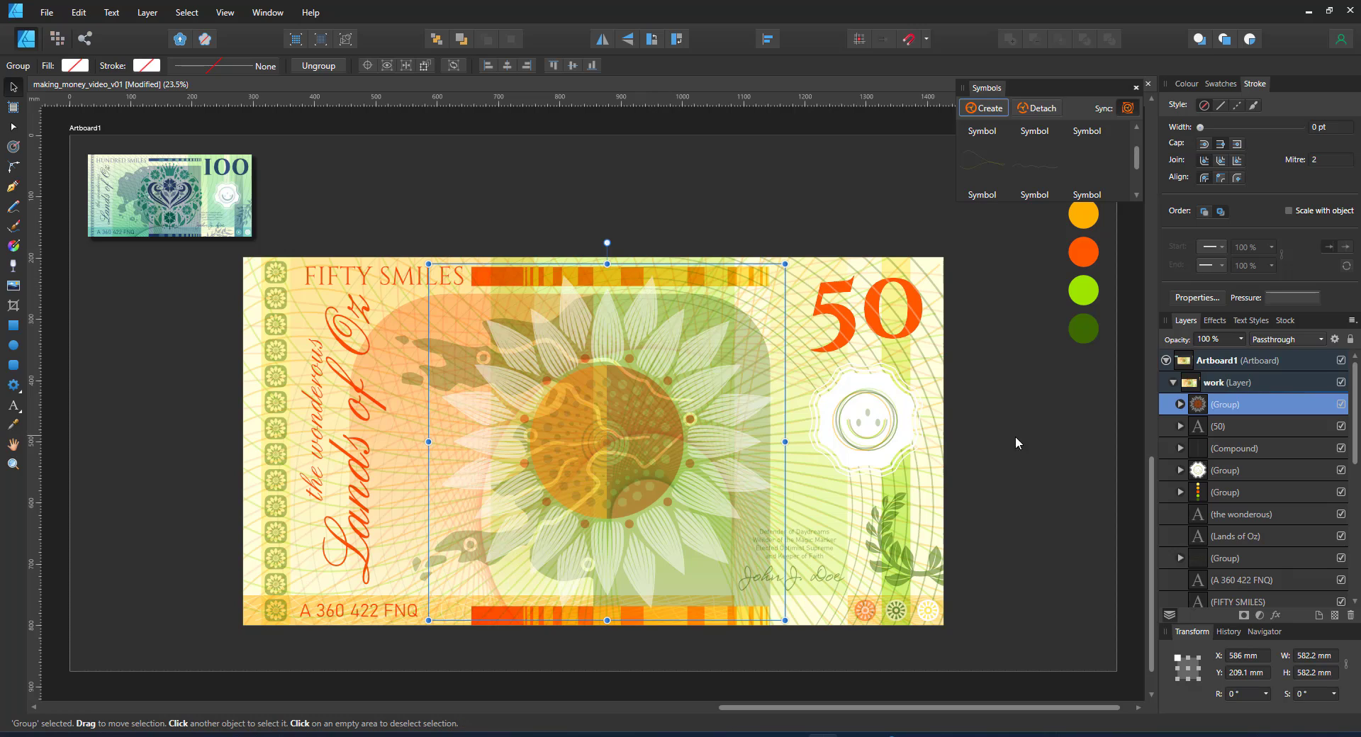
# Expand the sunflower group and its central circle Pie and make the hidden ring of petals visible
pyautogui.click(1178, 404)
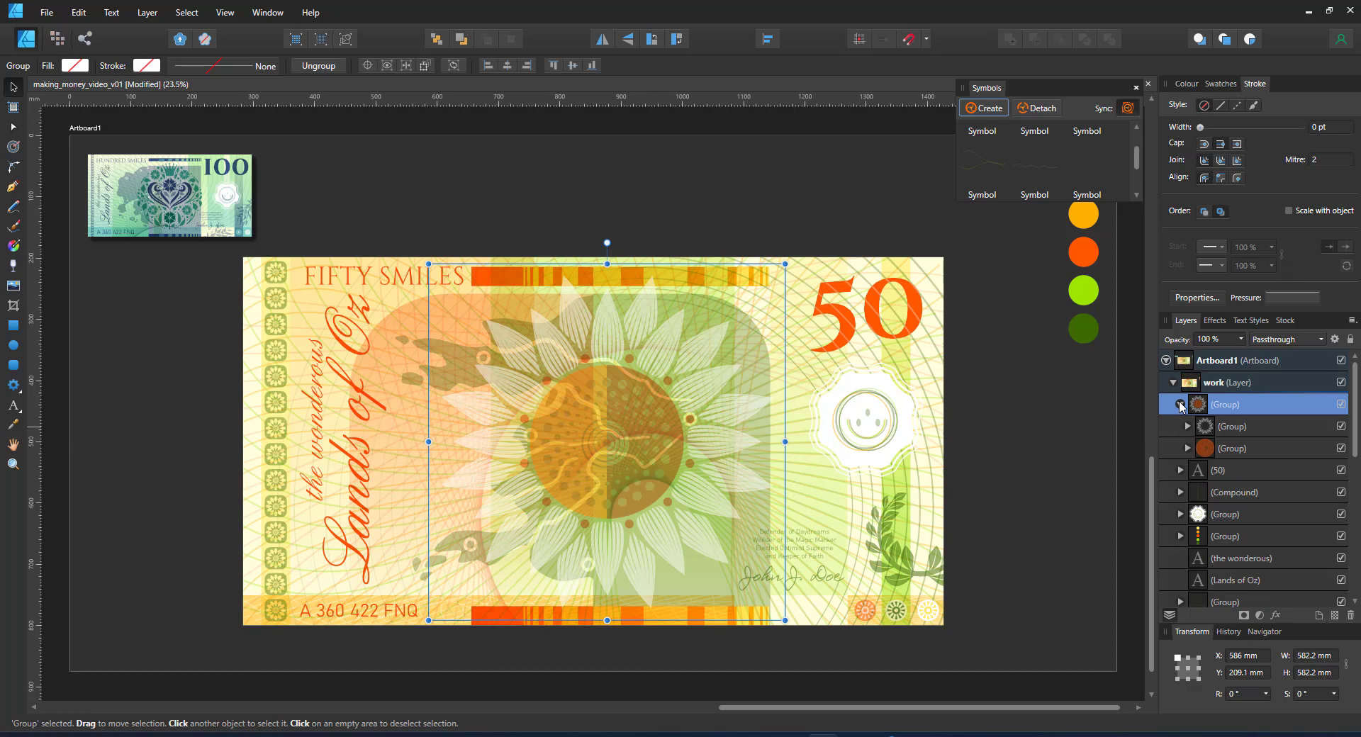
pyautogui.click(1179, 404)
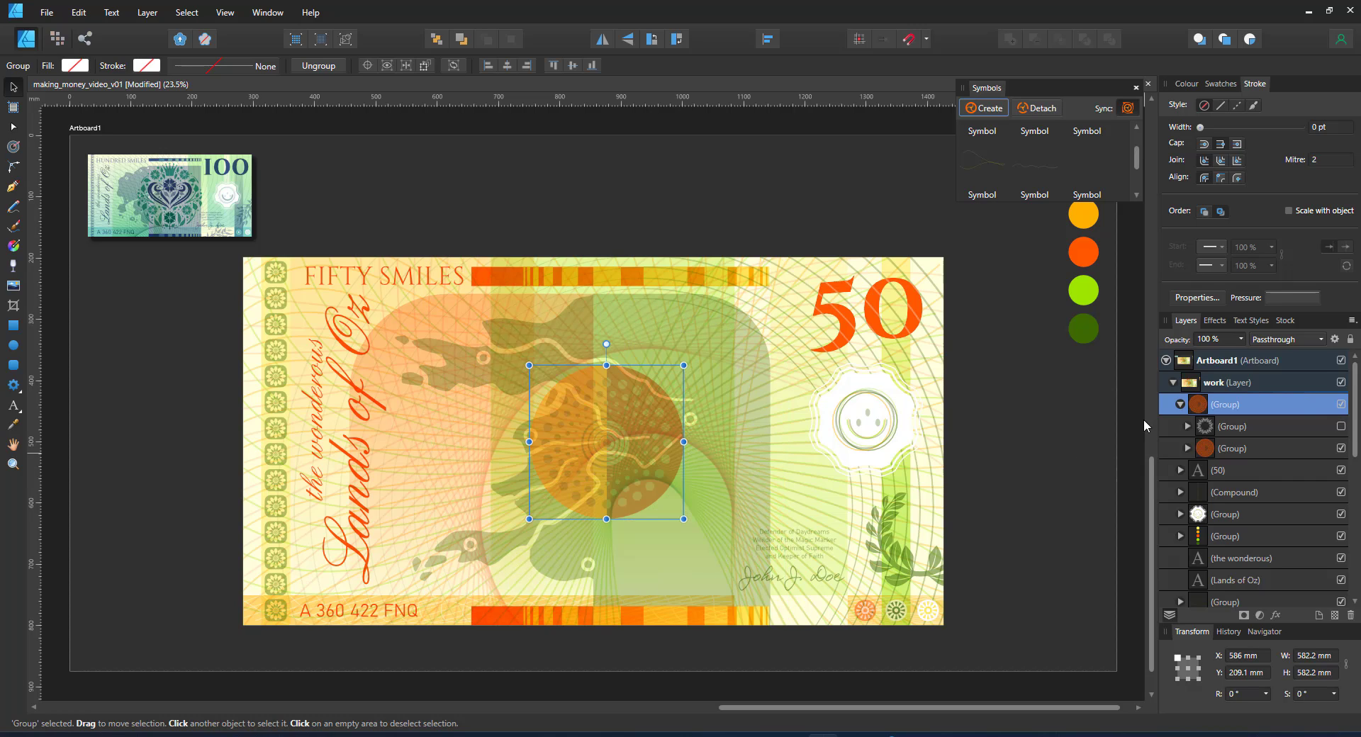
pyautogui.click(1186, 448)
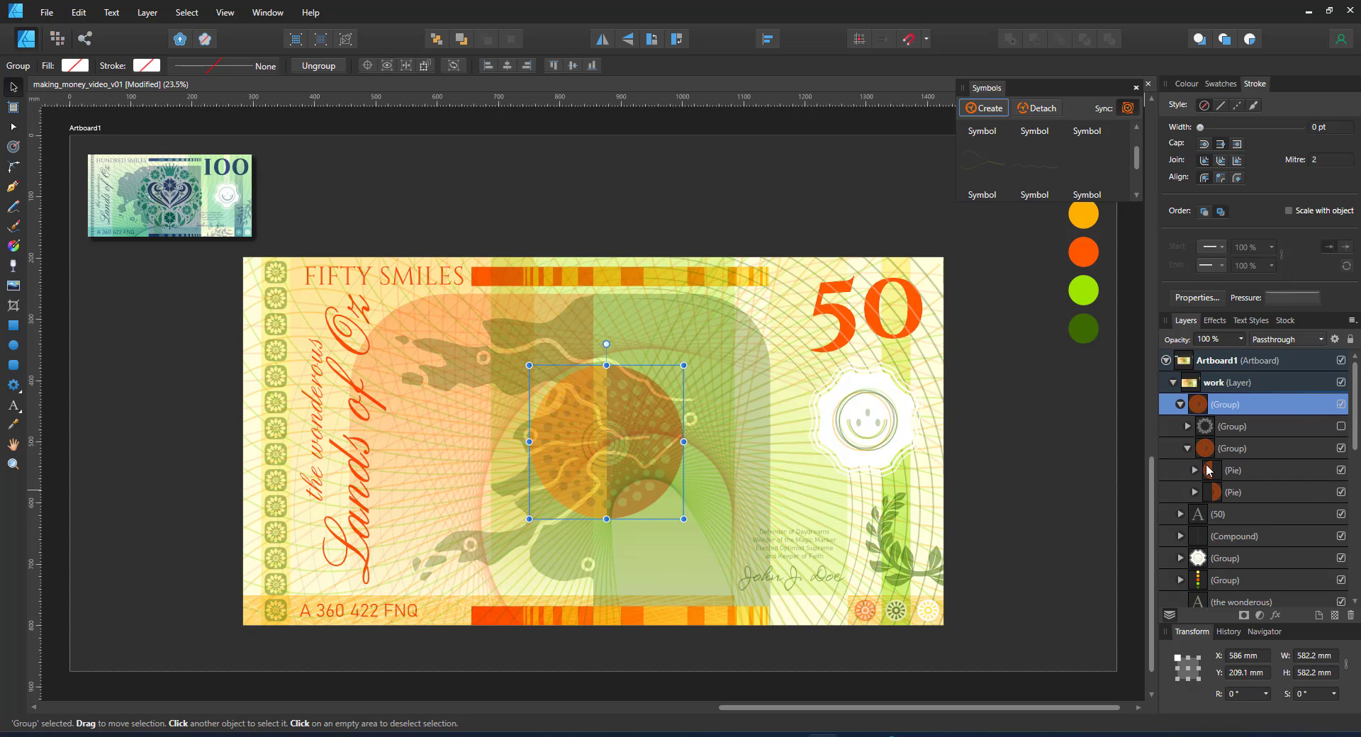
pyautogui.click(1233, 469)
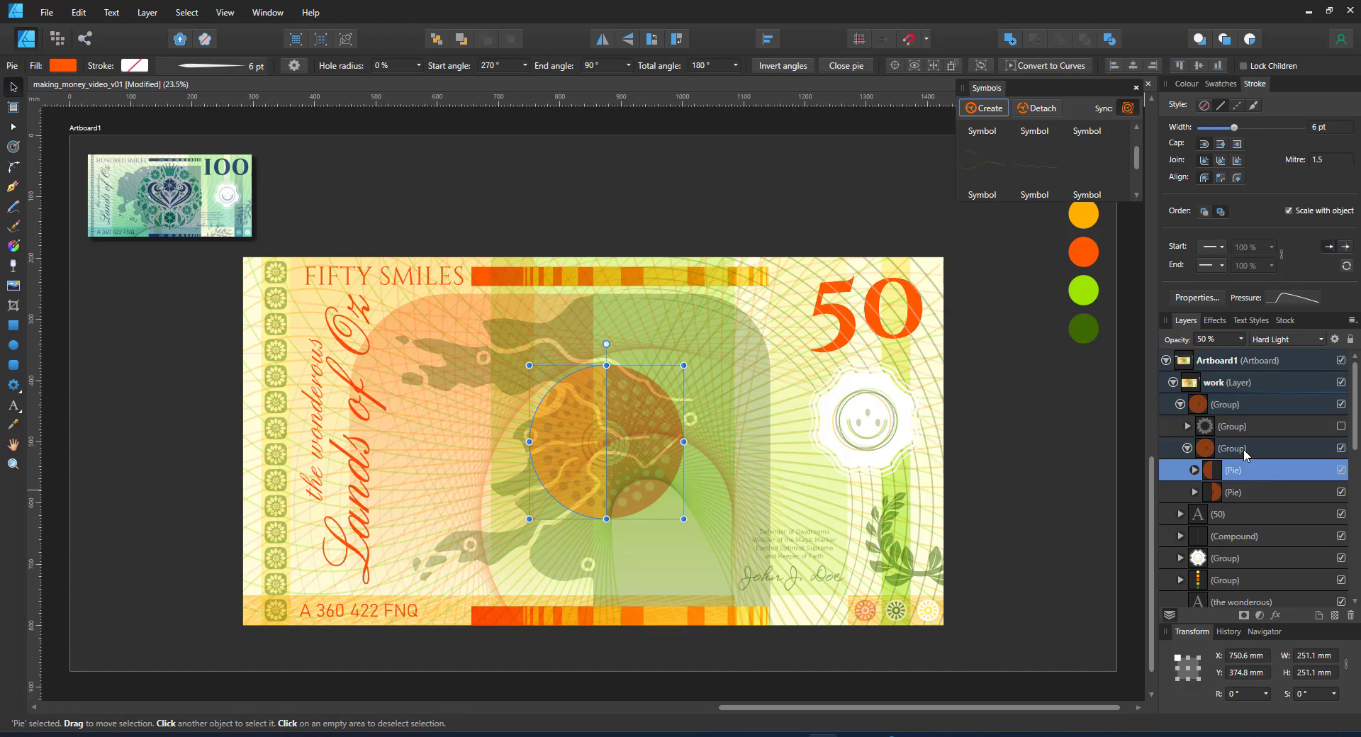
pyautogui.click(1179, 448)
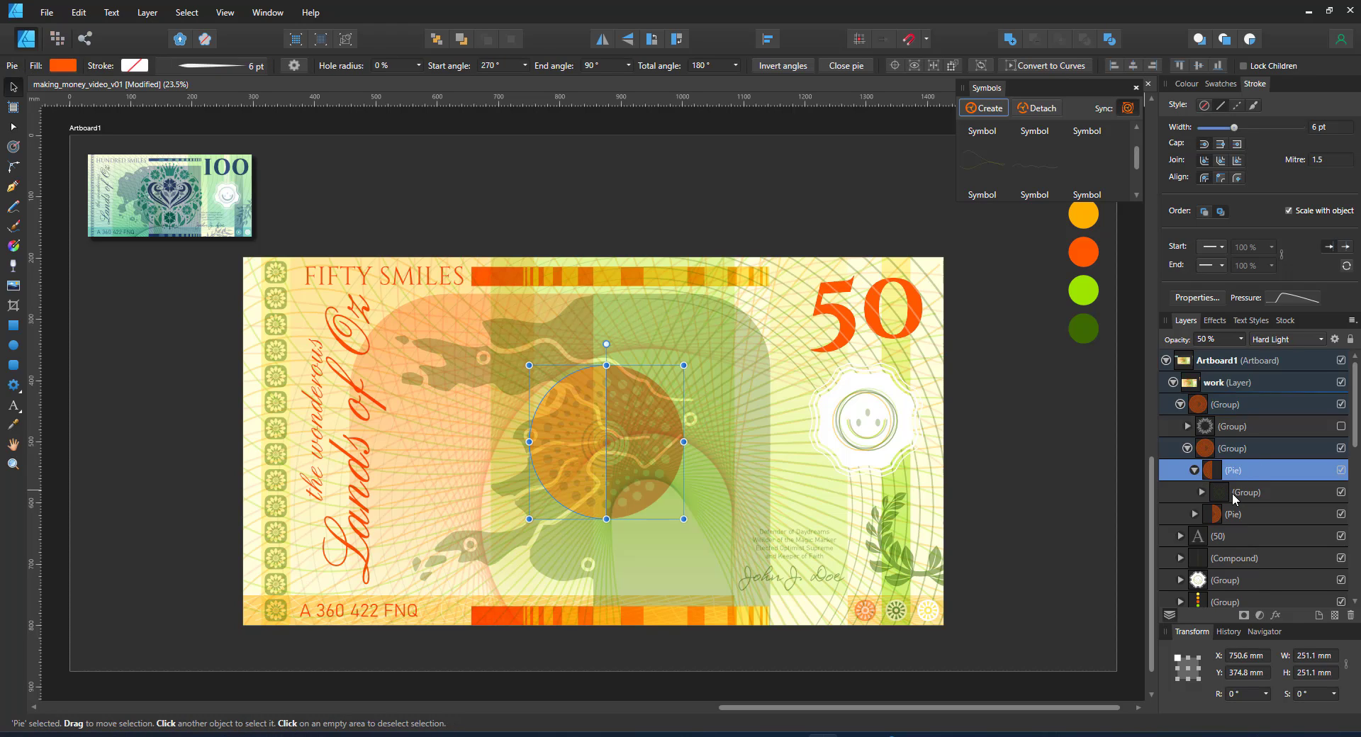
pyautogui.click(1247, 493)
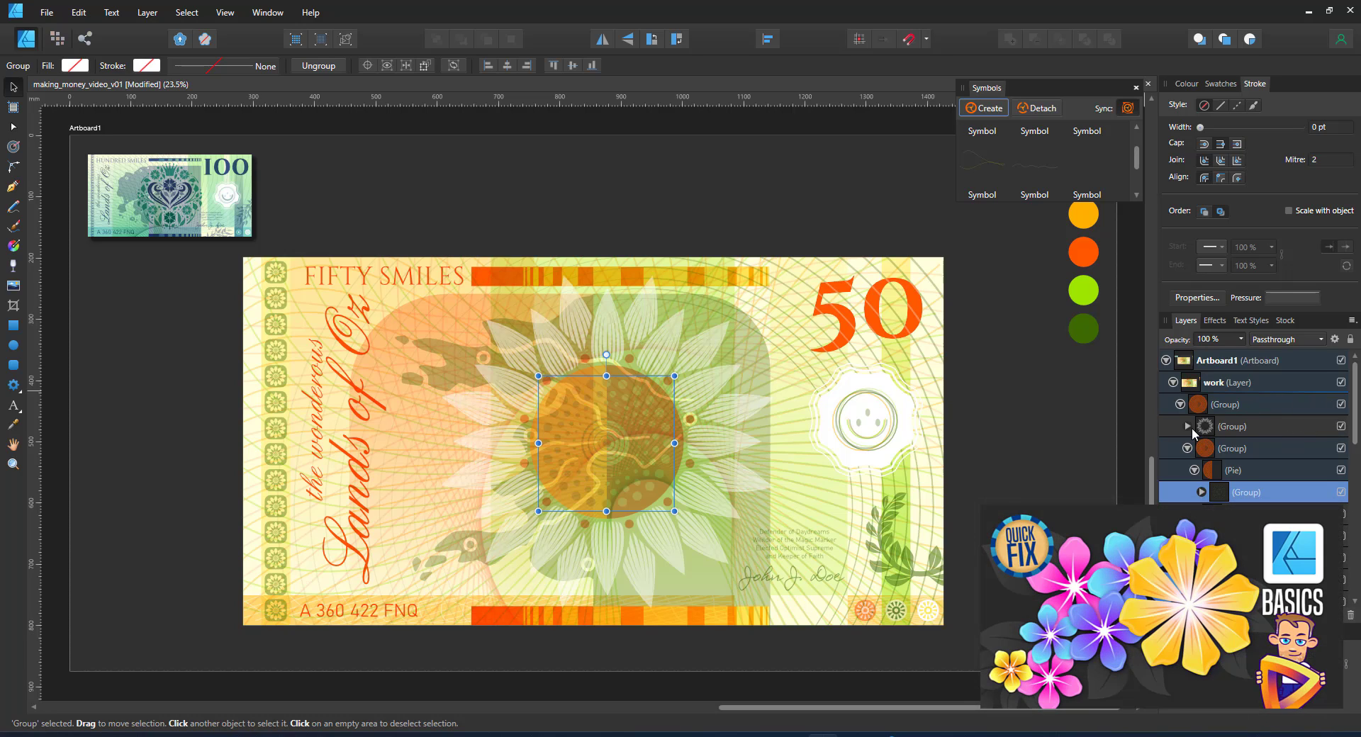
# Inspect a single petal and its symbol instance in Layers and swatches, then clear the selection
pyautogui.click(1186, 425)
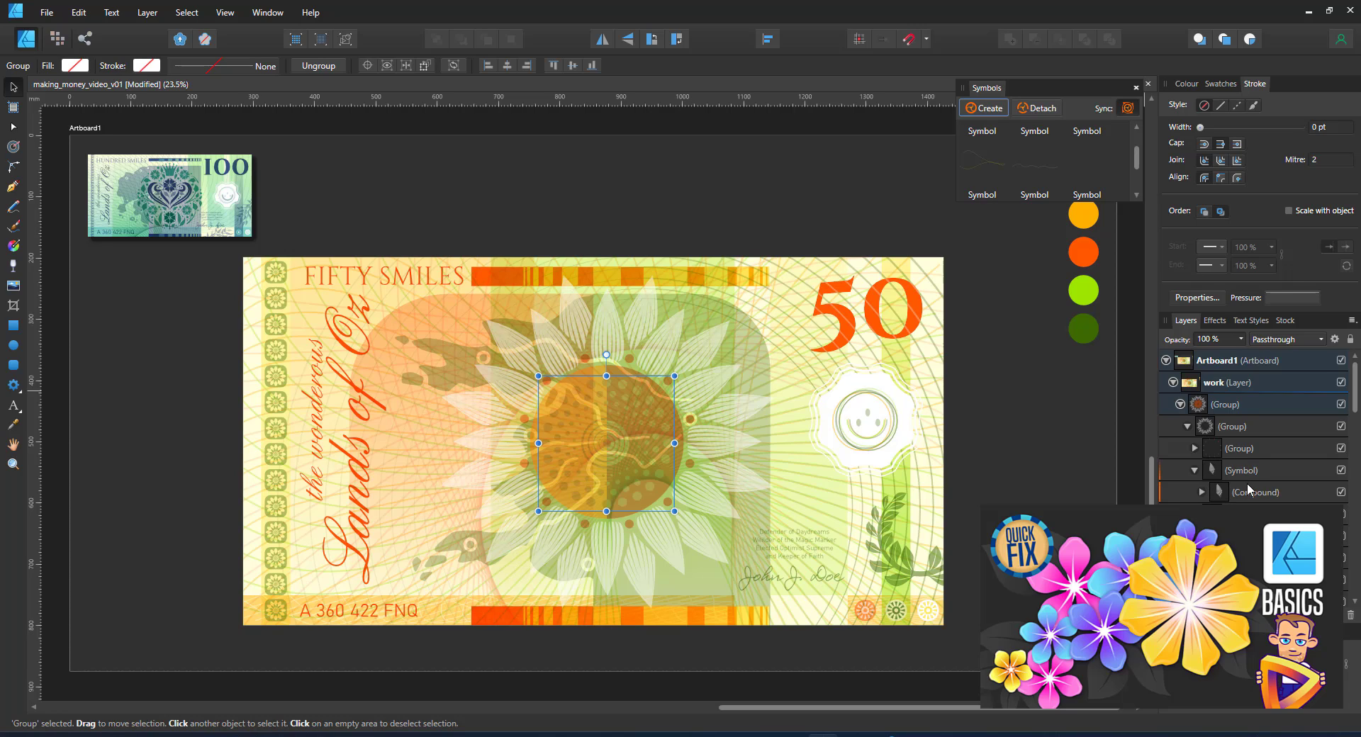
pyautogui.click(1255, 493)
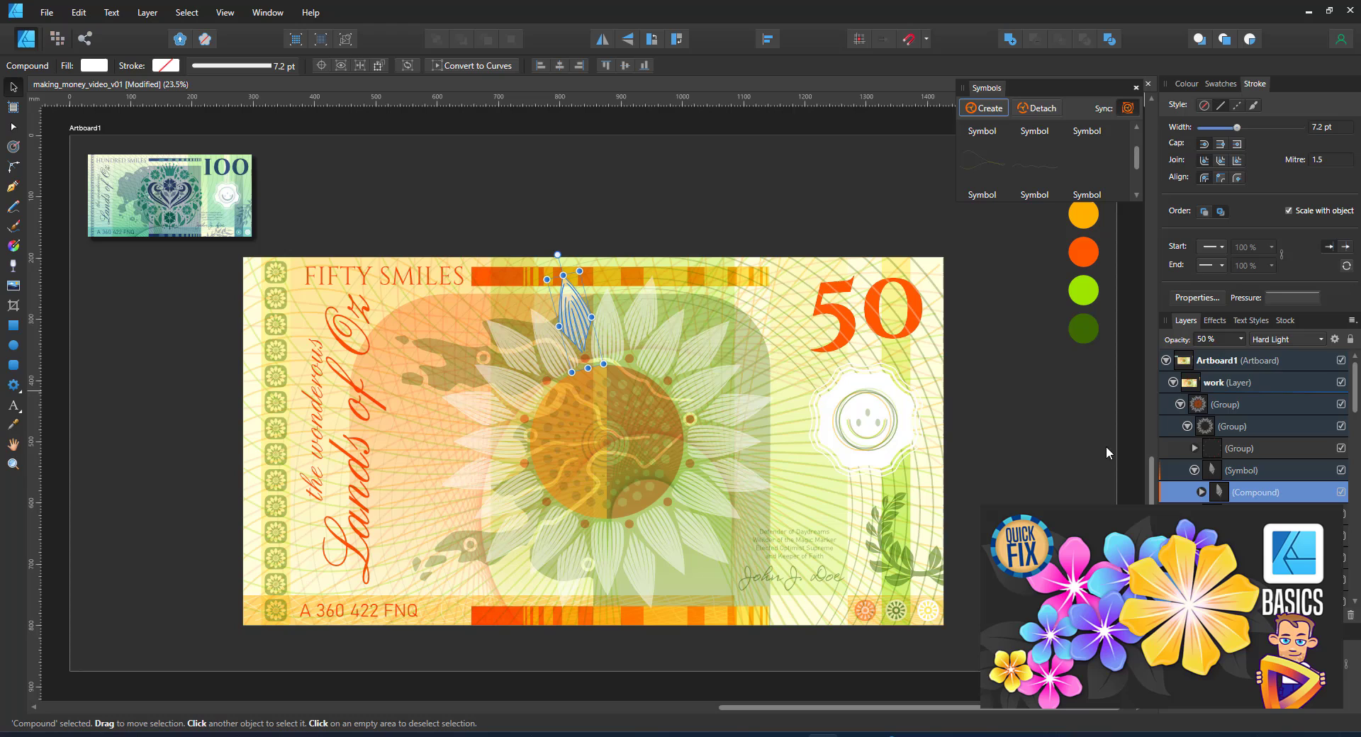
pyautogui.moveTo(1221, 83)
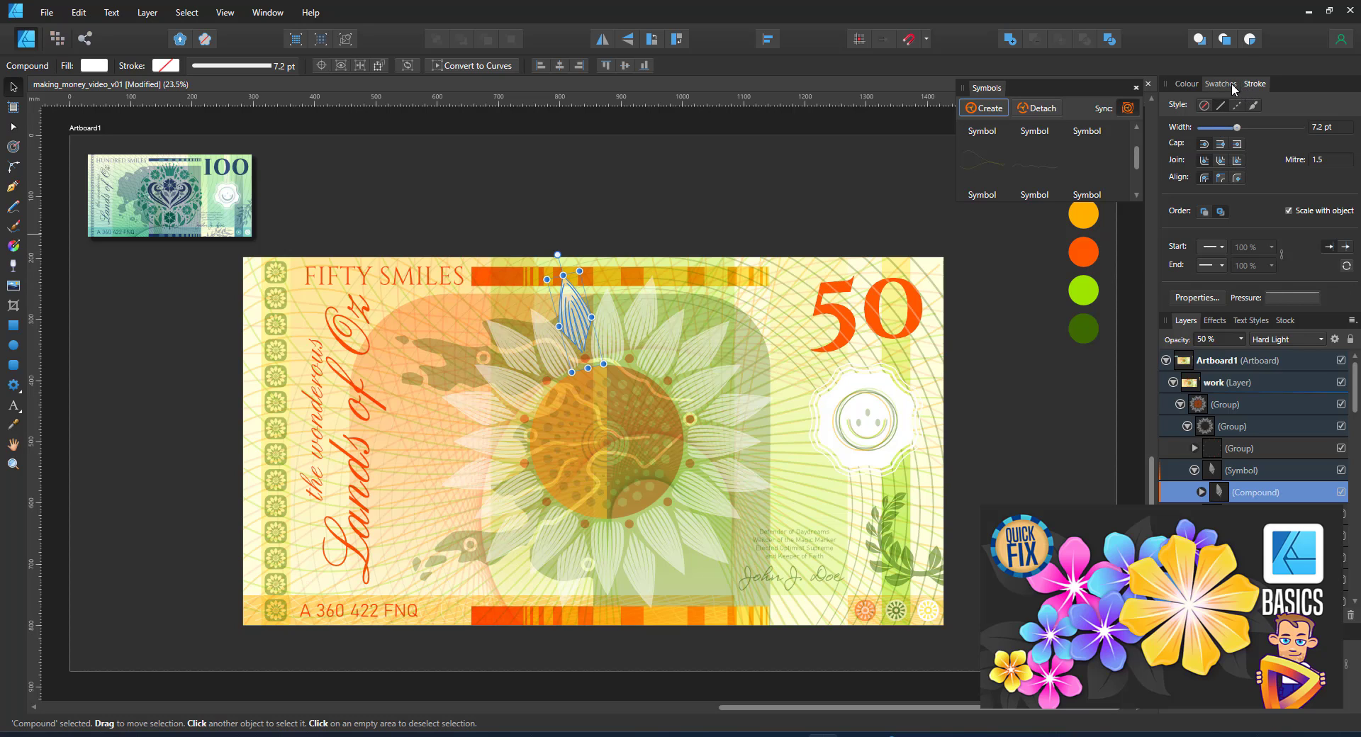
pyautogui.click(1220, 84)
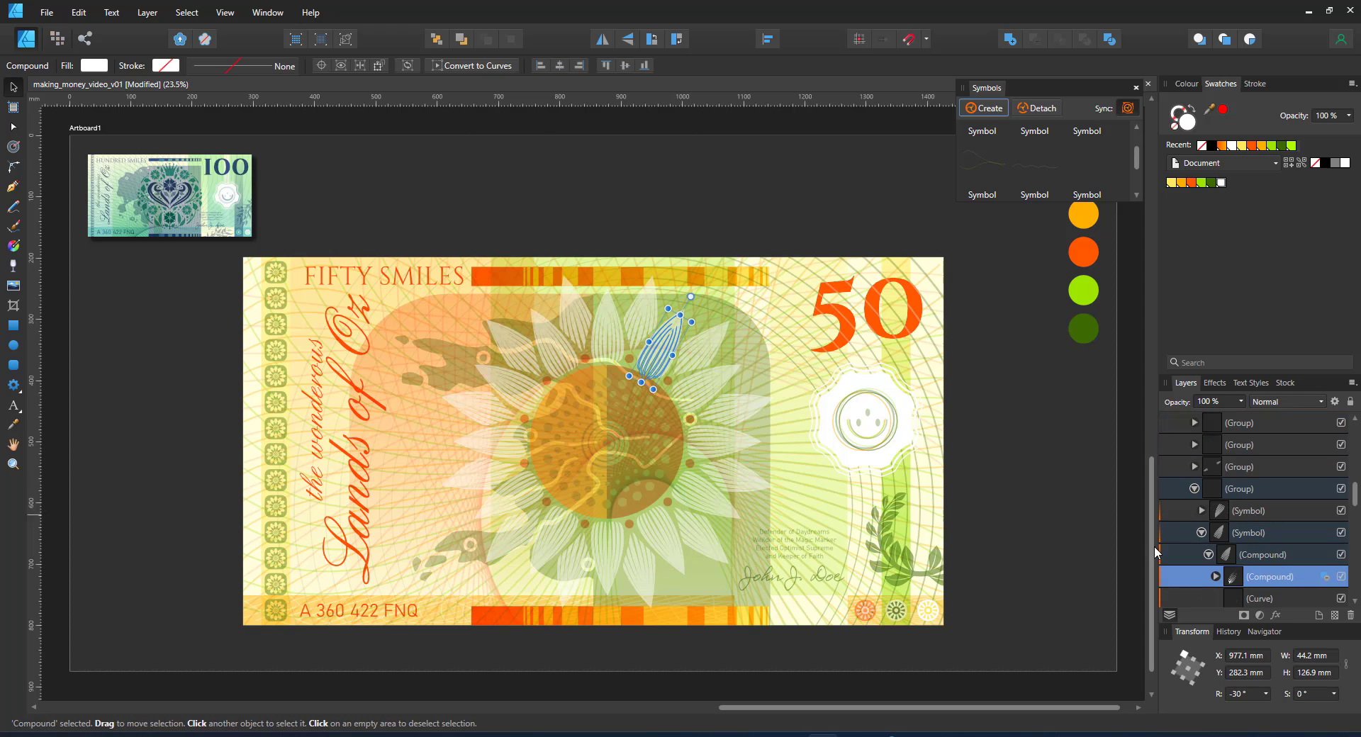
pyautogui.click(1250, 532)
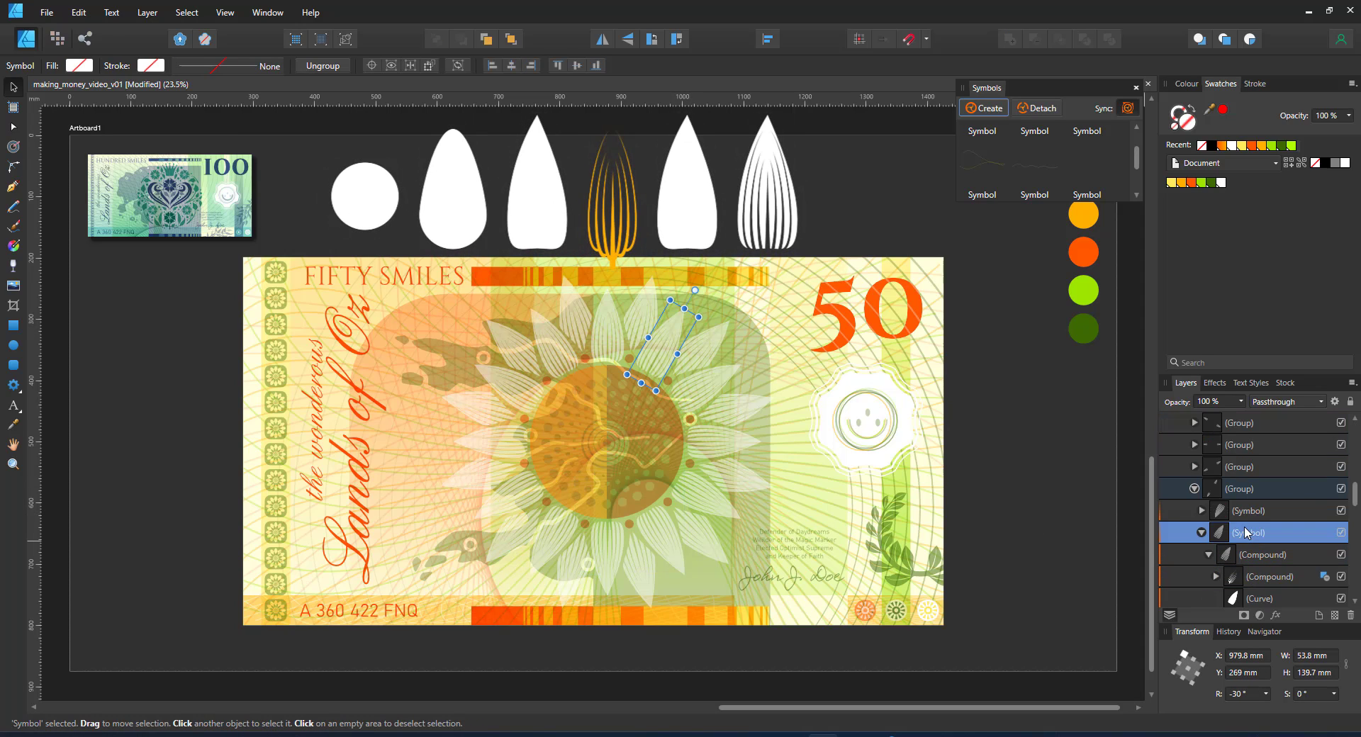
pyautogui.moveTo(1027, 409)
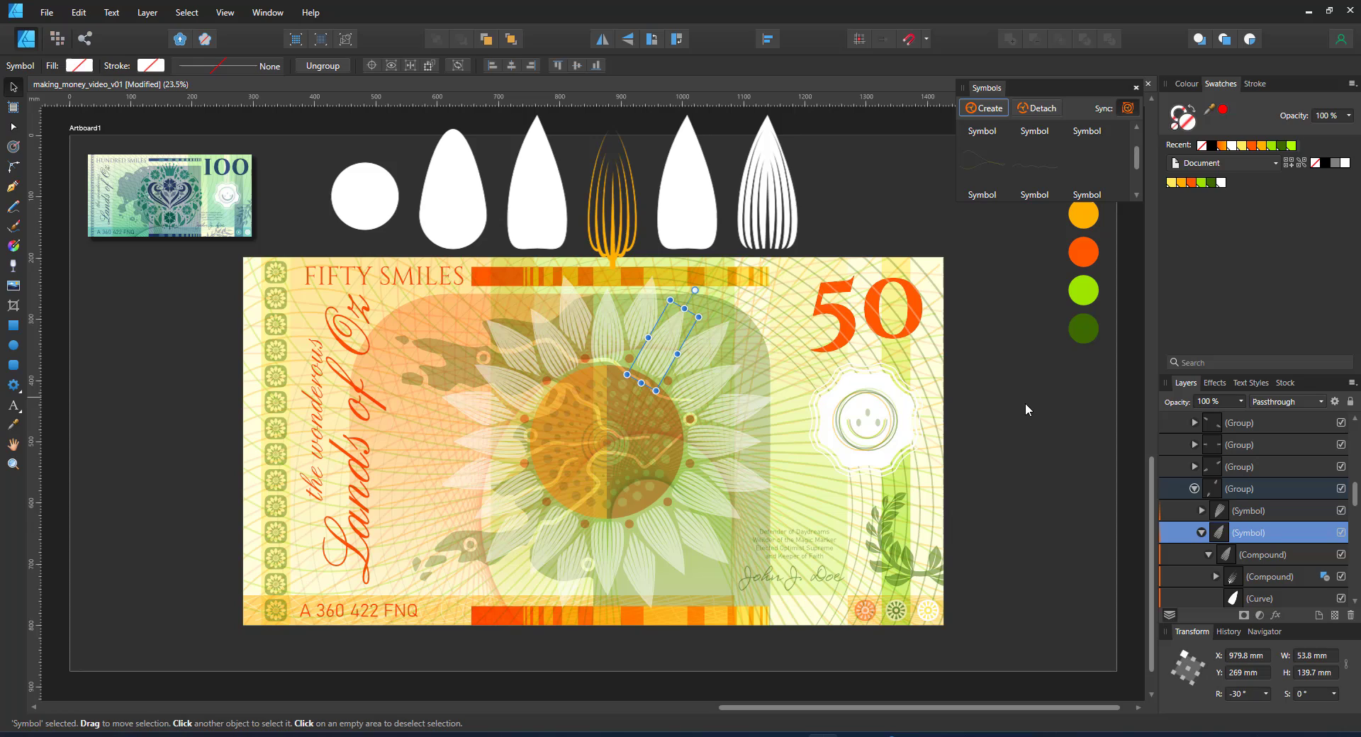
pyautogui.click(1024, 409)
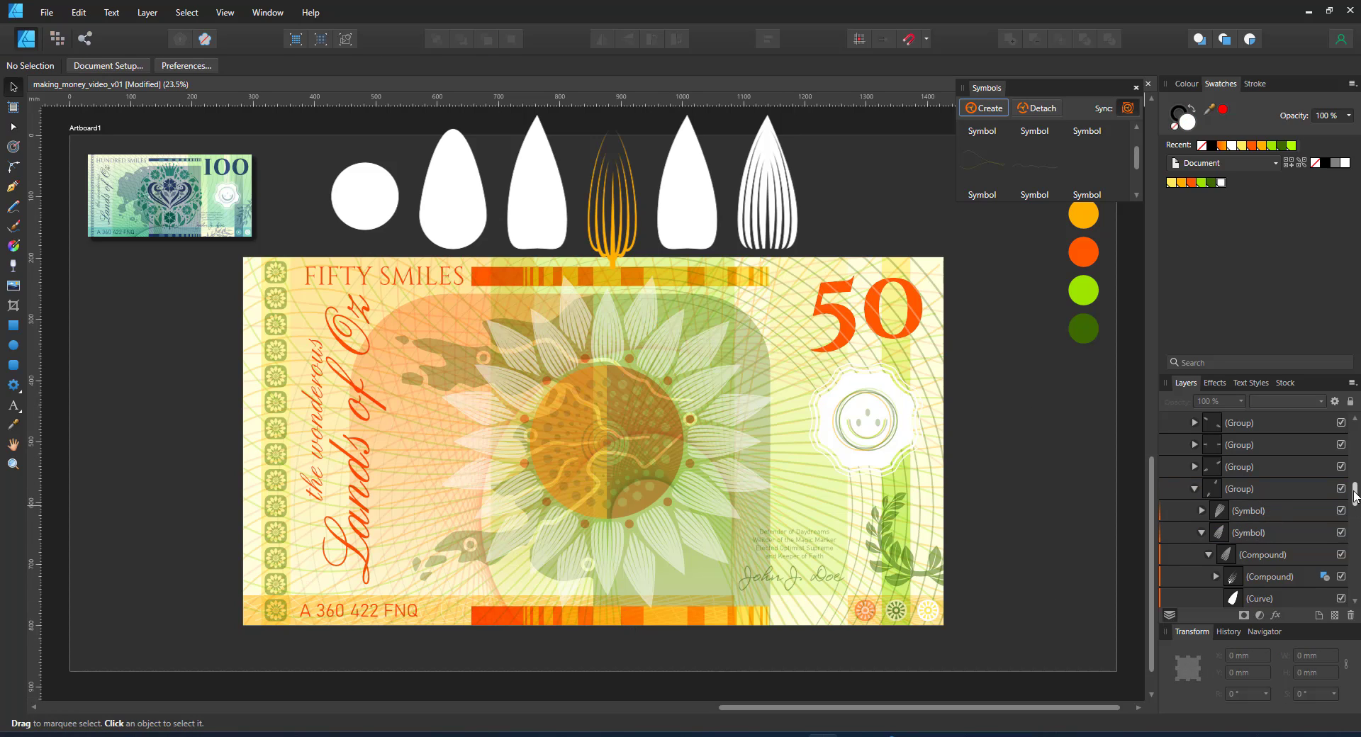
pyautogui.scroll(3)
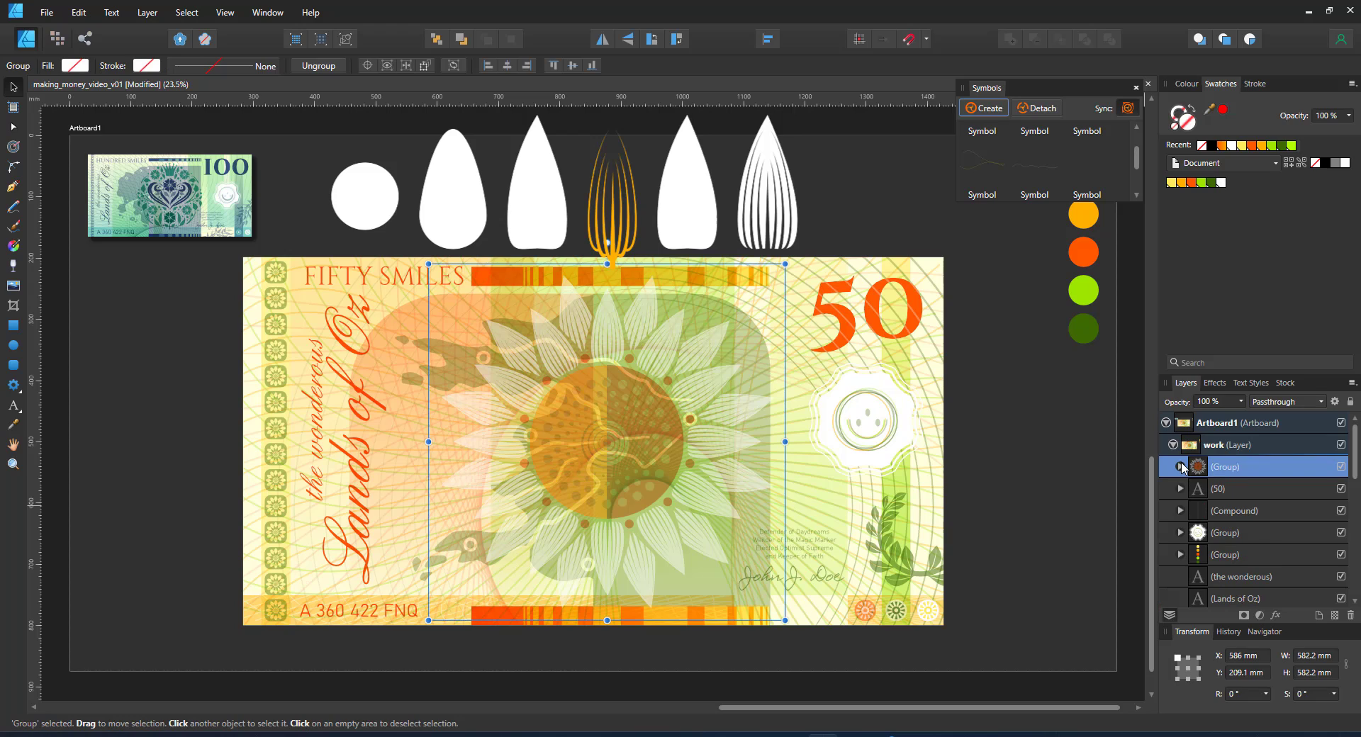
# Drag the map Compound silhouette left behind the sunflower and deselect
pyautogui.scroll(-3)
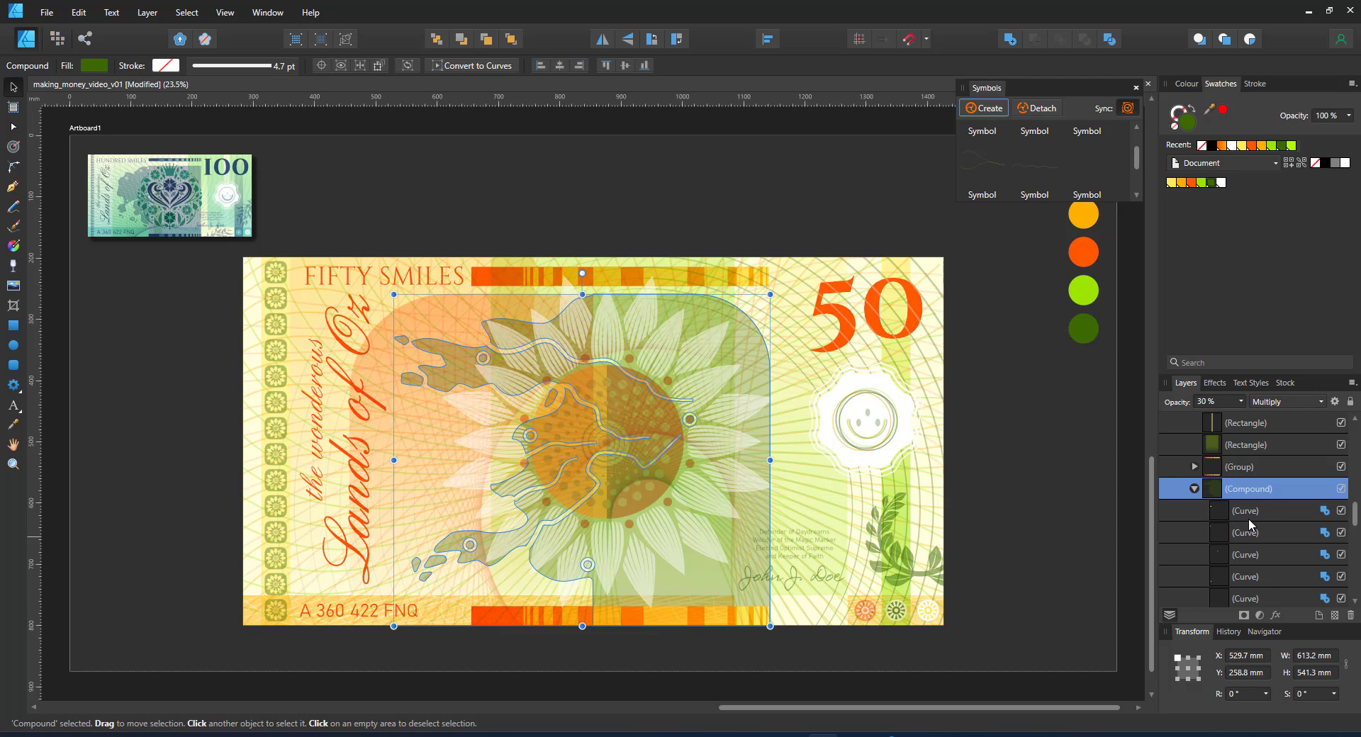
pyautogui.moveTo(750, 343)
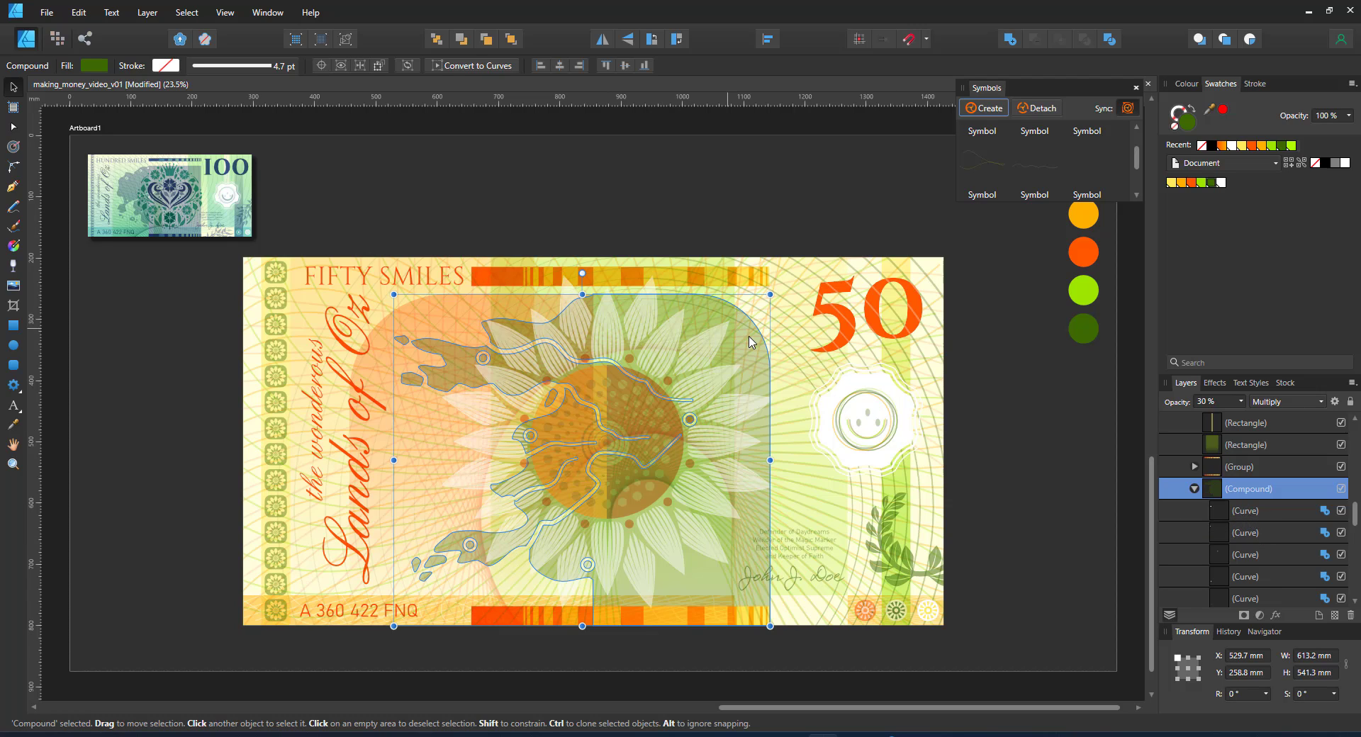
pyautogui.moveTo(750, 343); pyautogui.dragTo(699, 330)
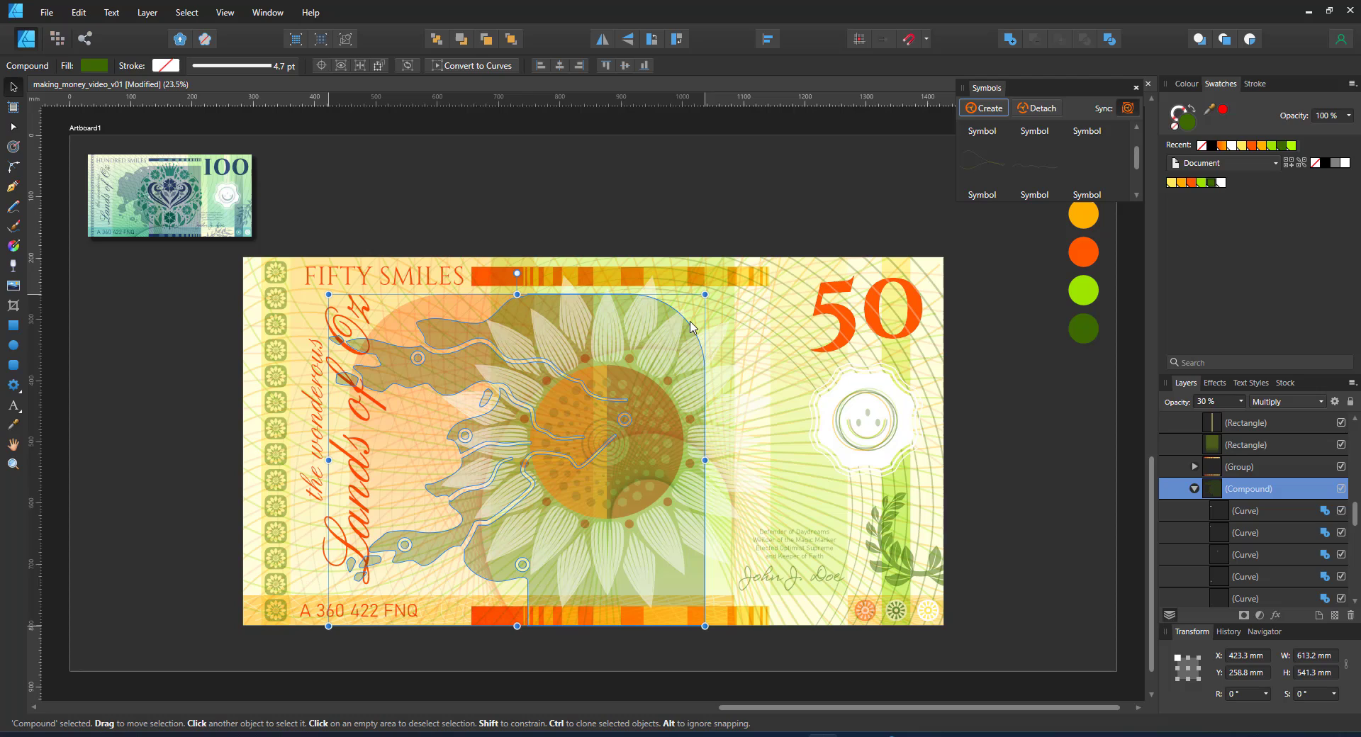
pyautogui.moveTo(436, 354)
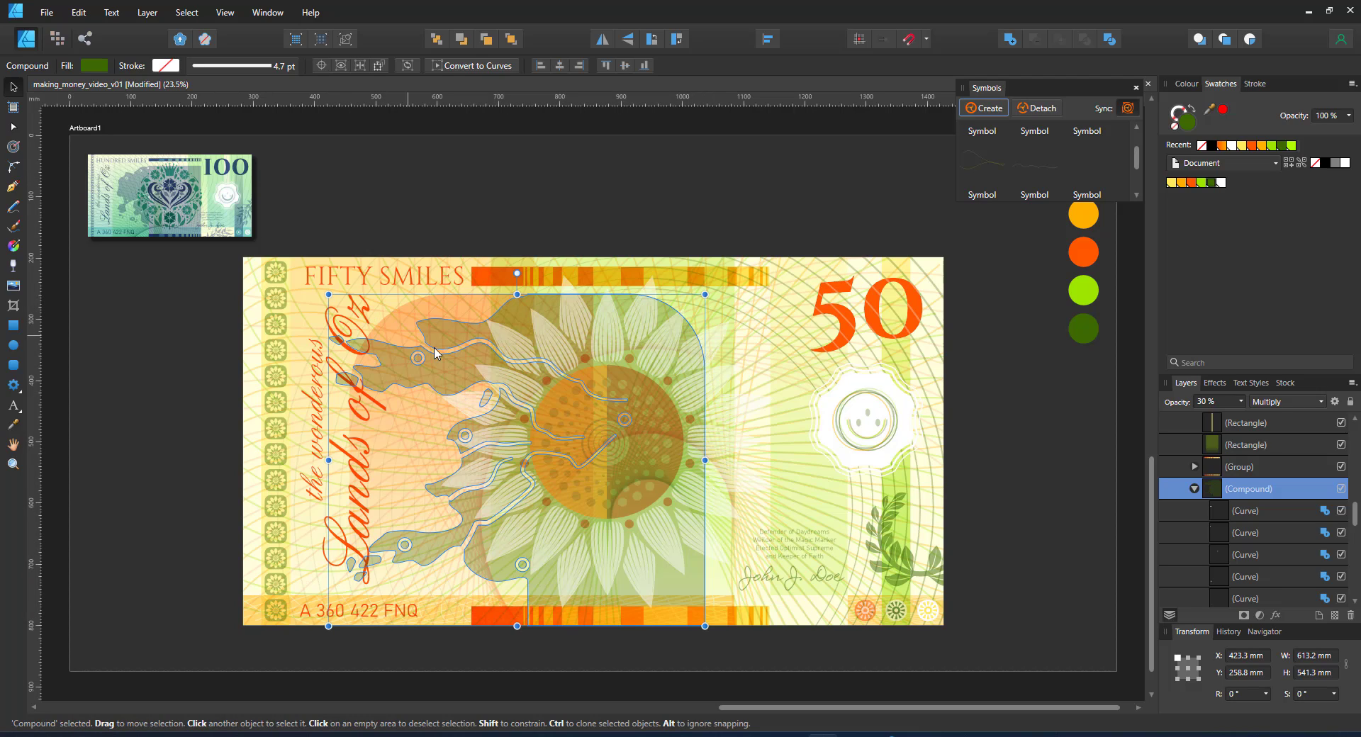
pyautogui.scroll(-3)
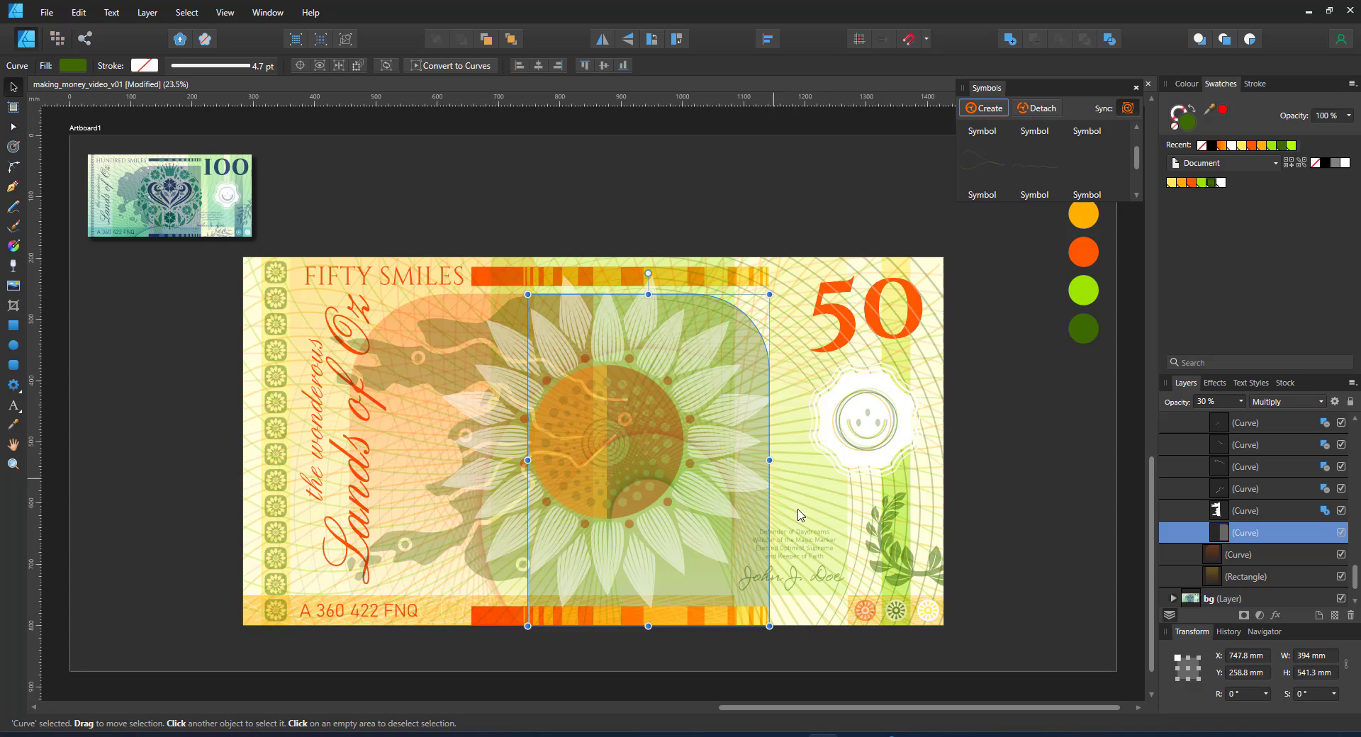
pyautogui.moveTo(985, 506)
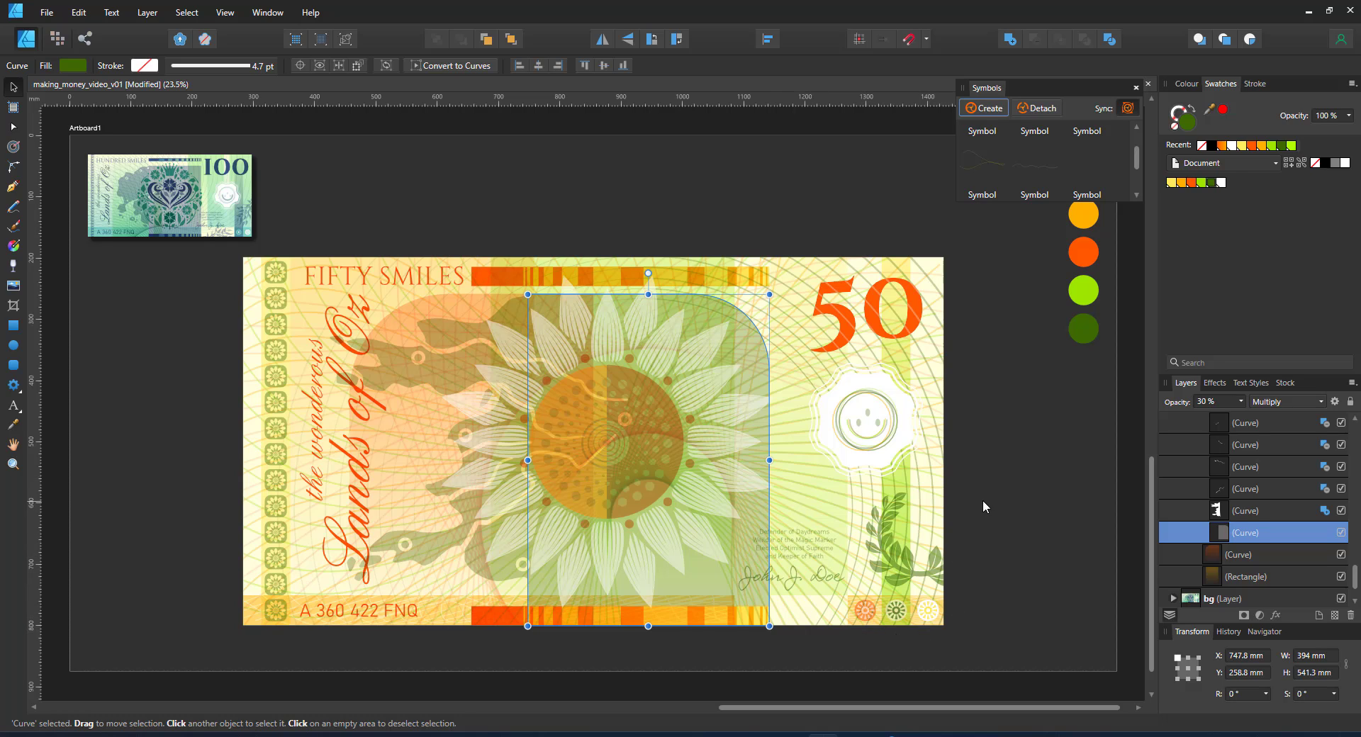
pyautogui.click(963, 536)
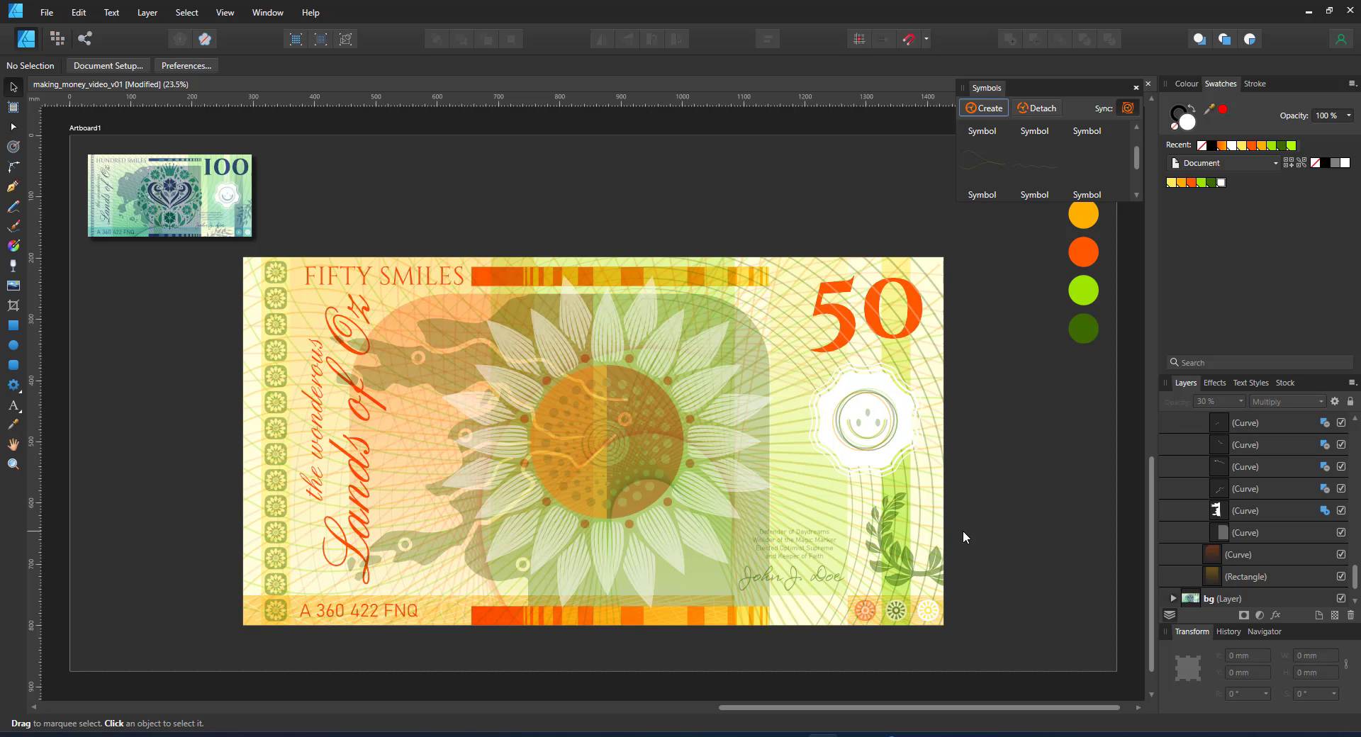
pyautogui.moveTo(668, 575)
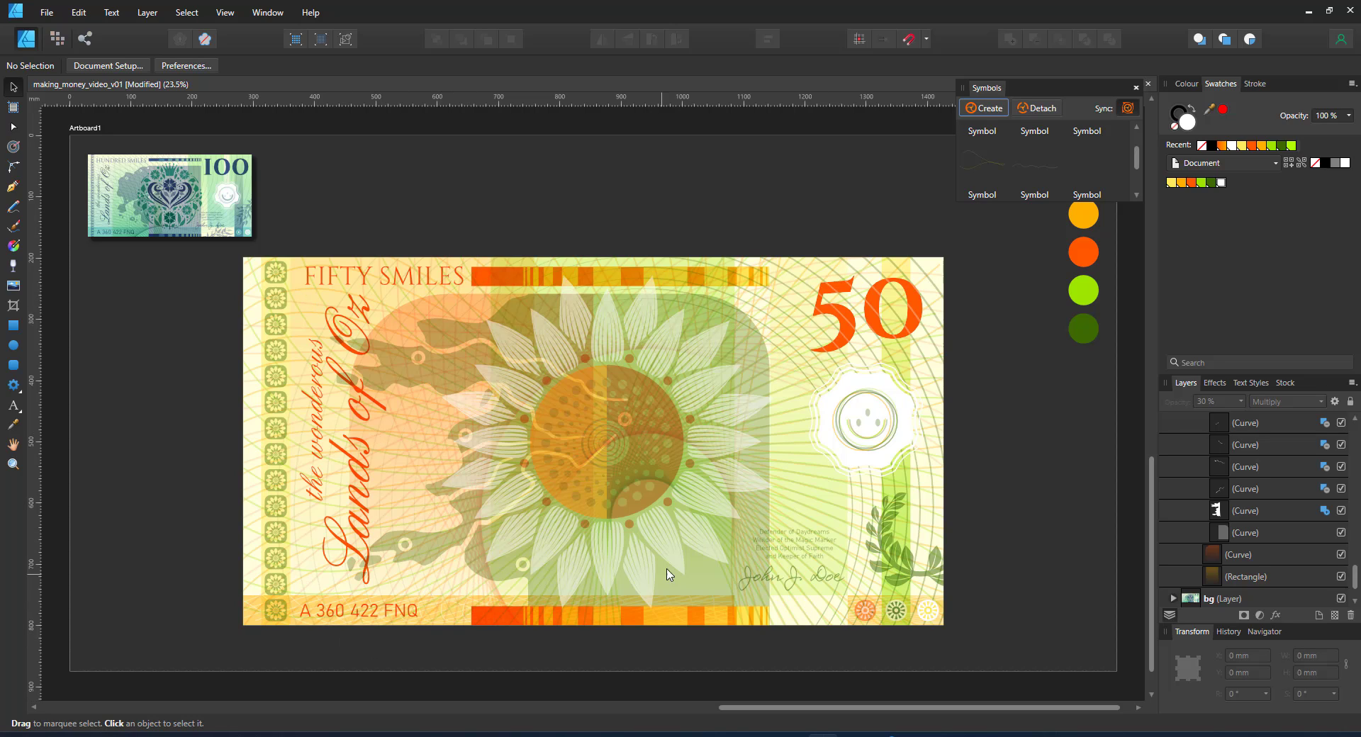
pyautogui.click(479, 478)
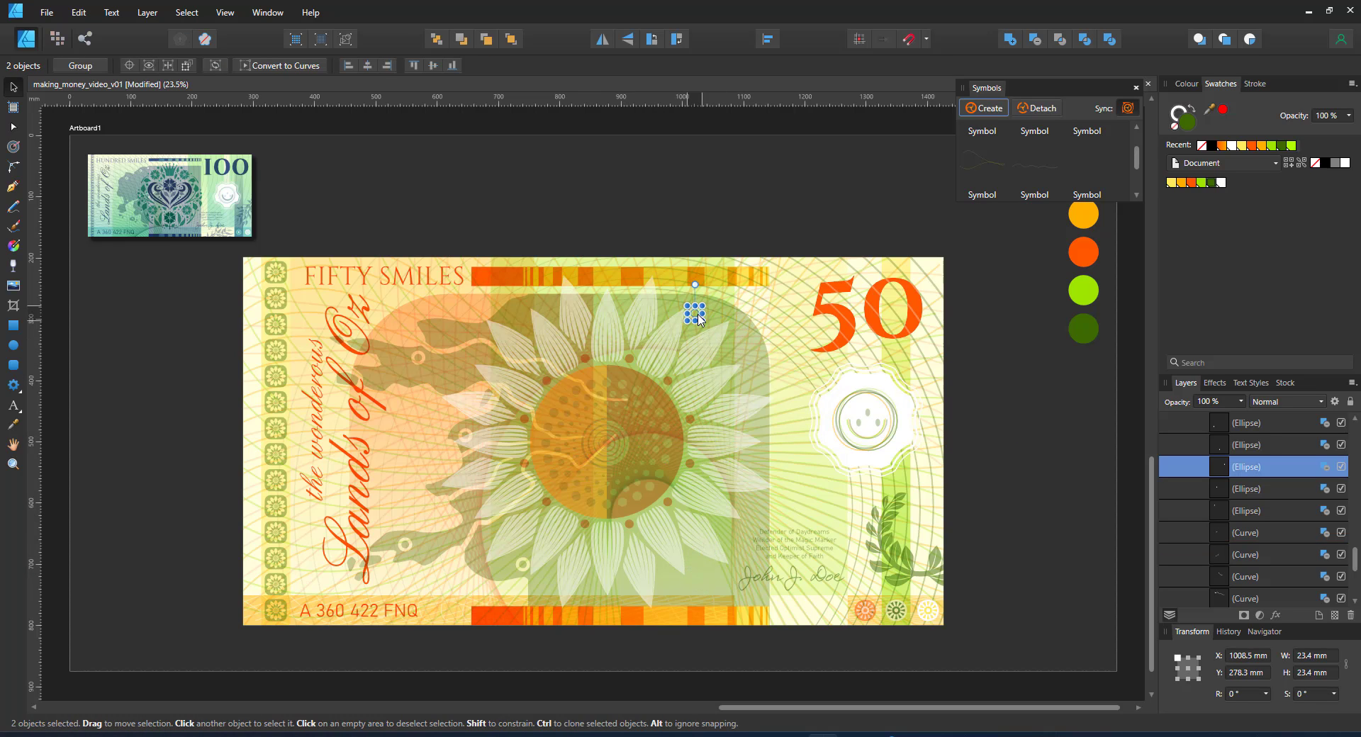
pyautogui.moveTo(694, 313); pyautogui.dragTo(692, 423)
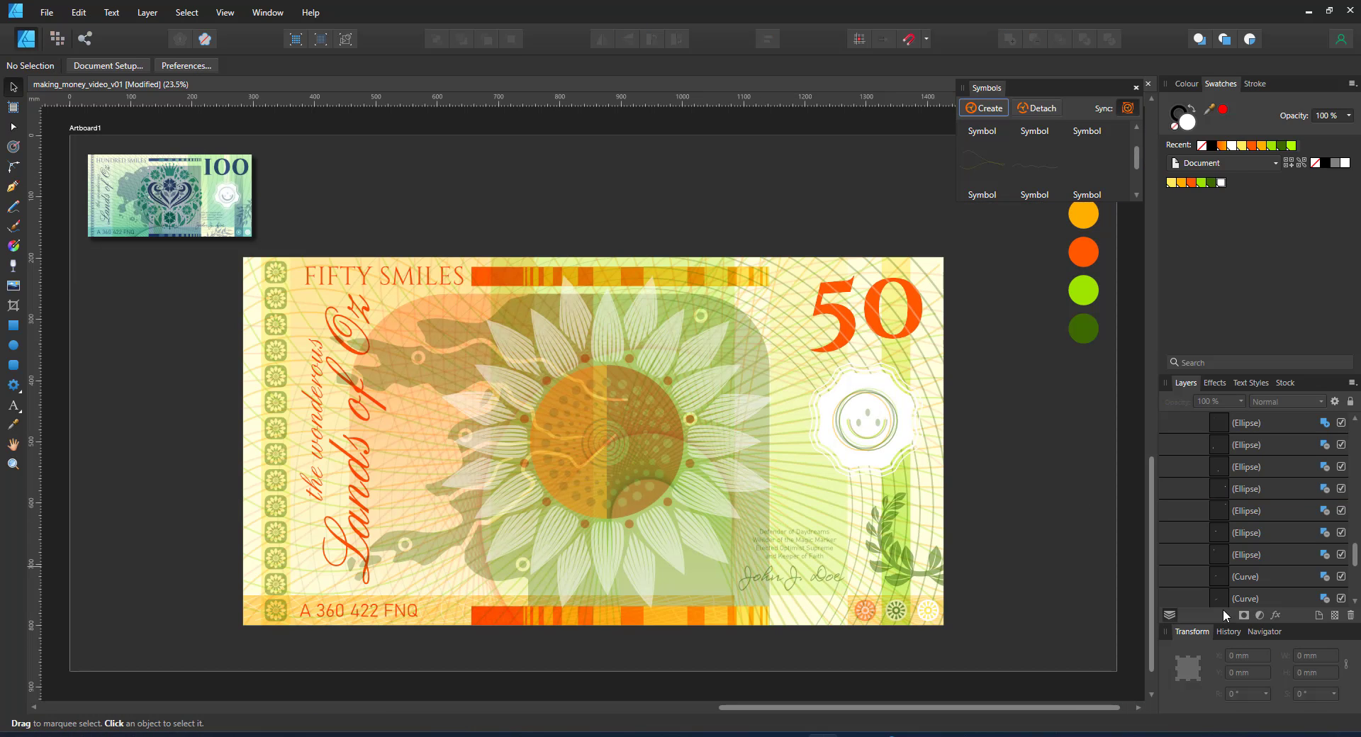
pyautogui.moveTo(1249, 573)
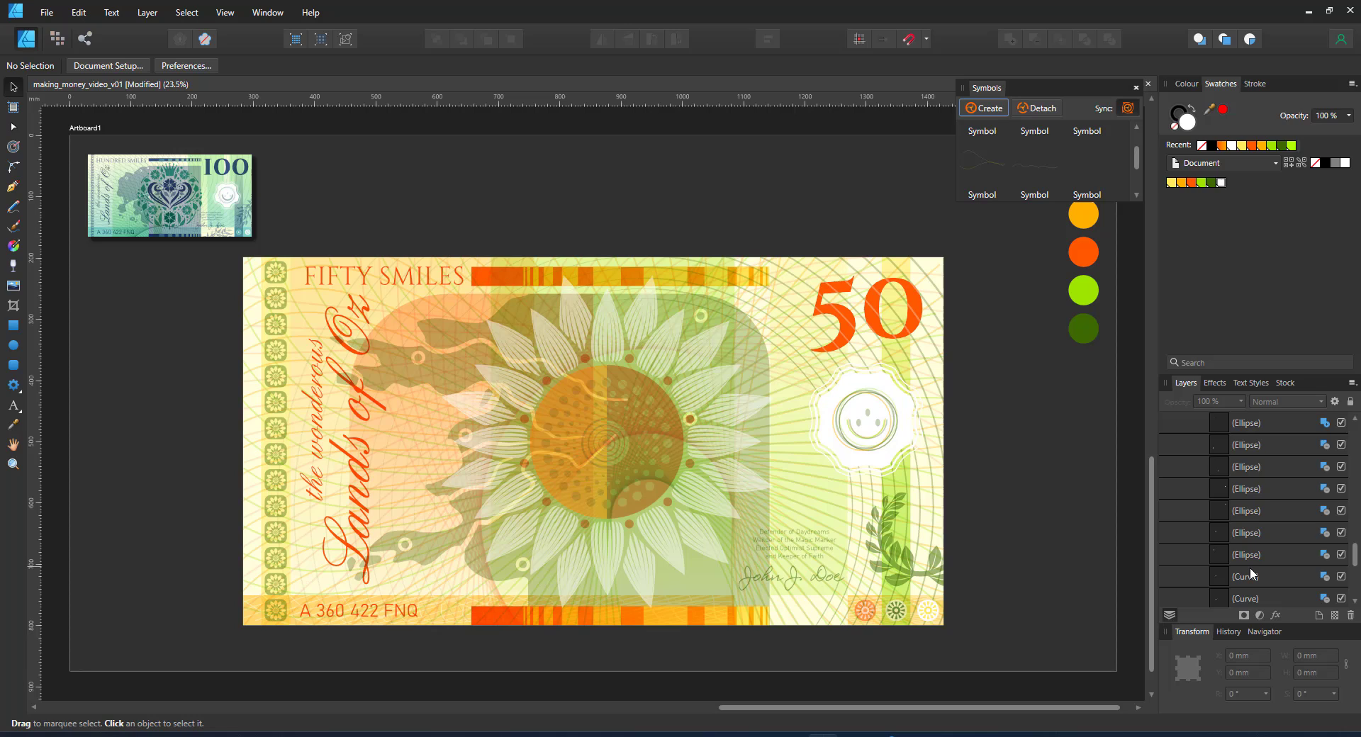